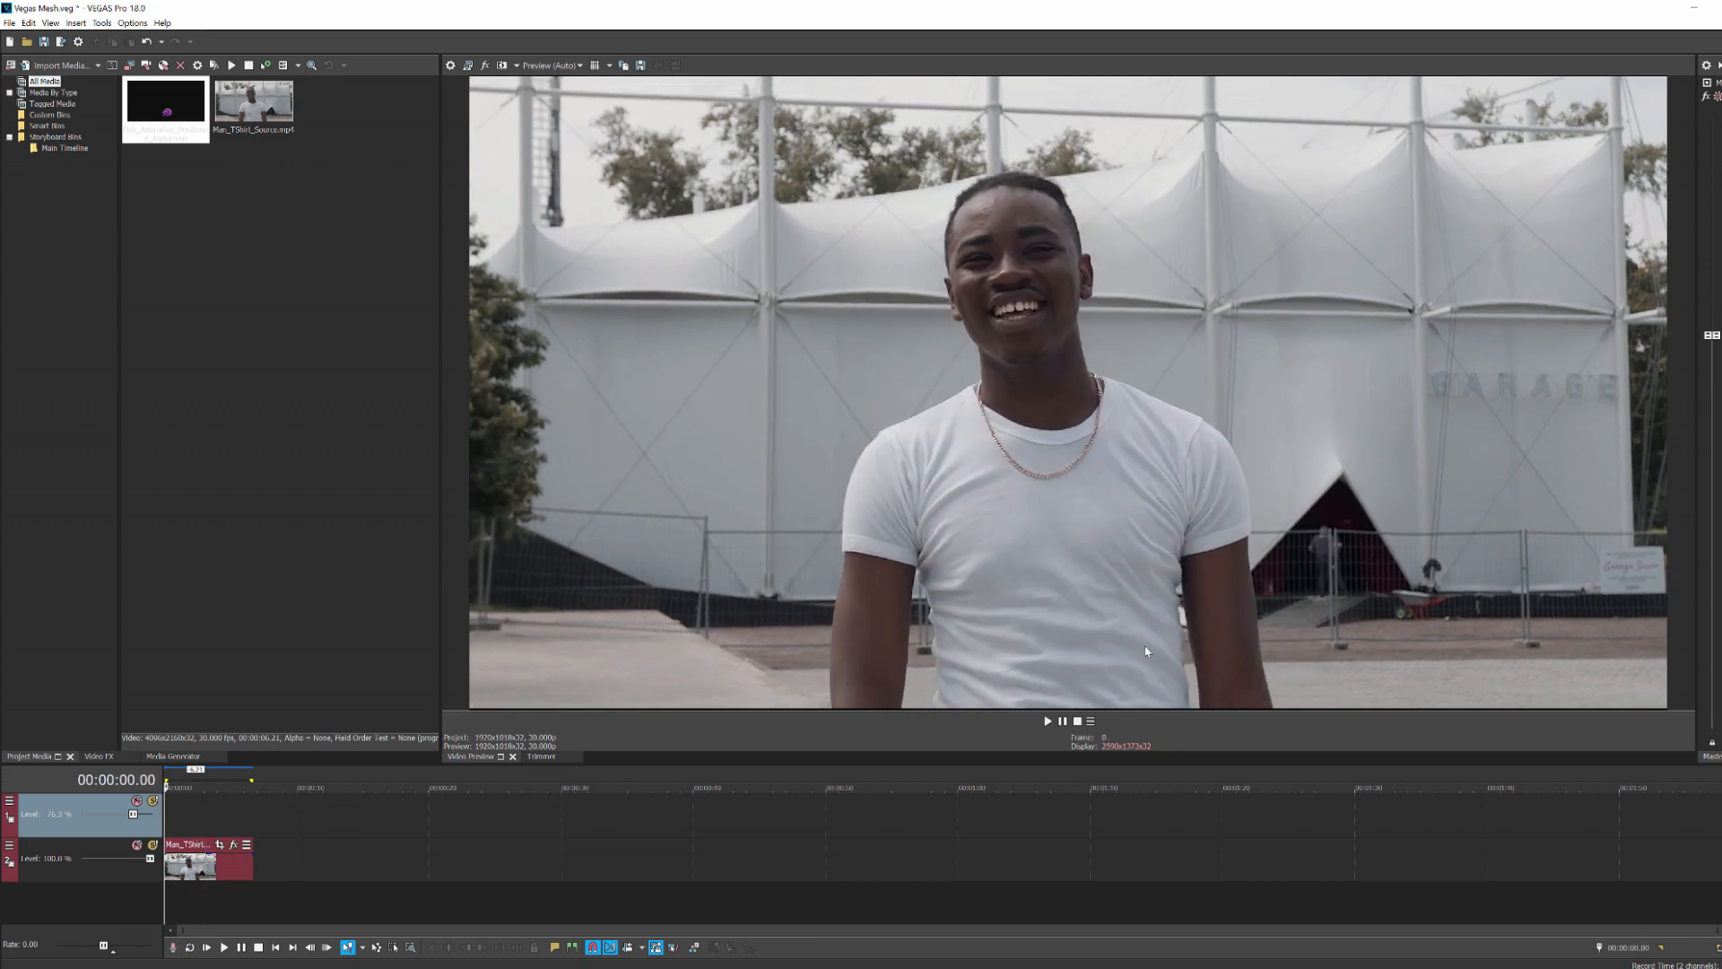
mouse_move(676, 819)
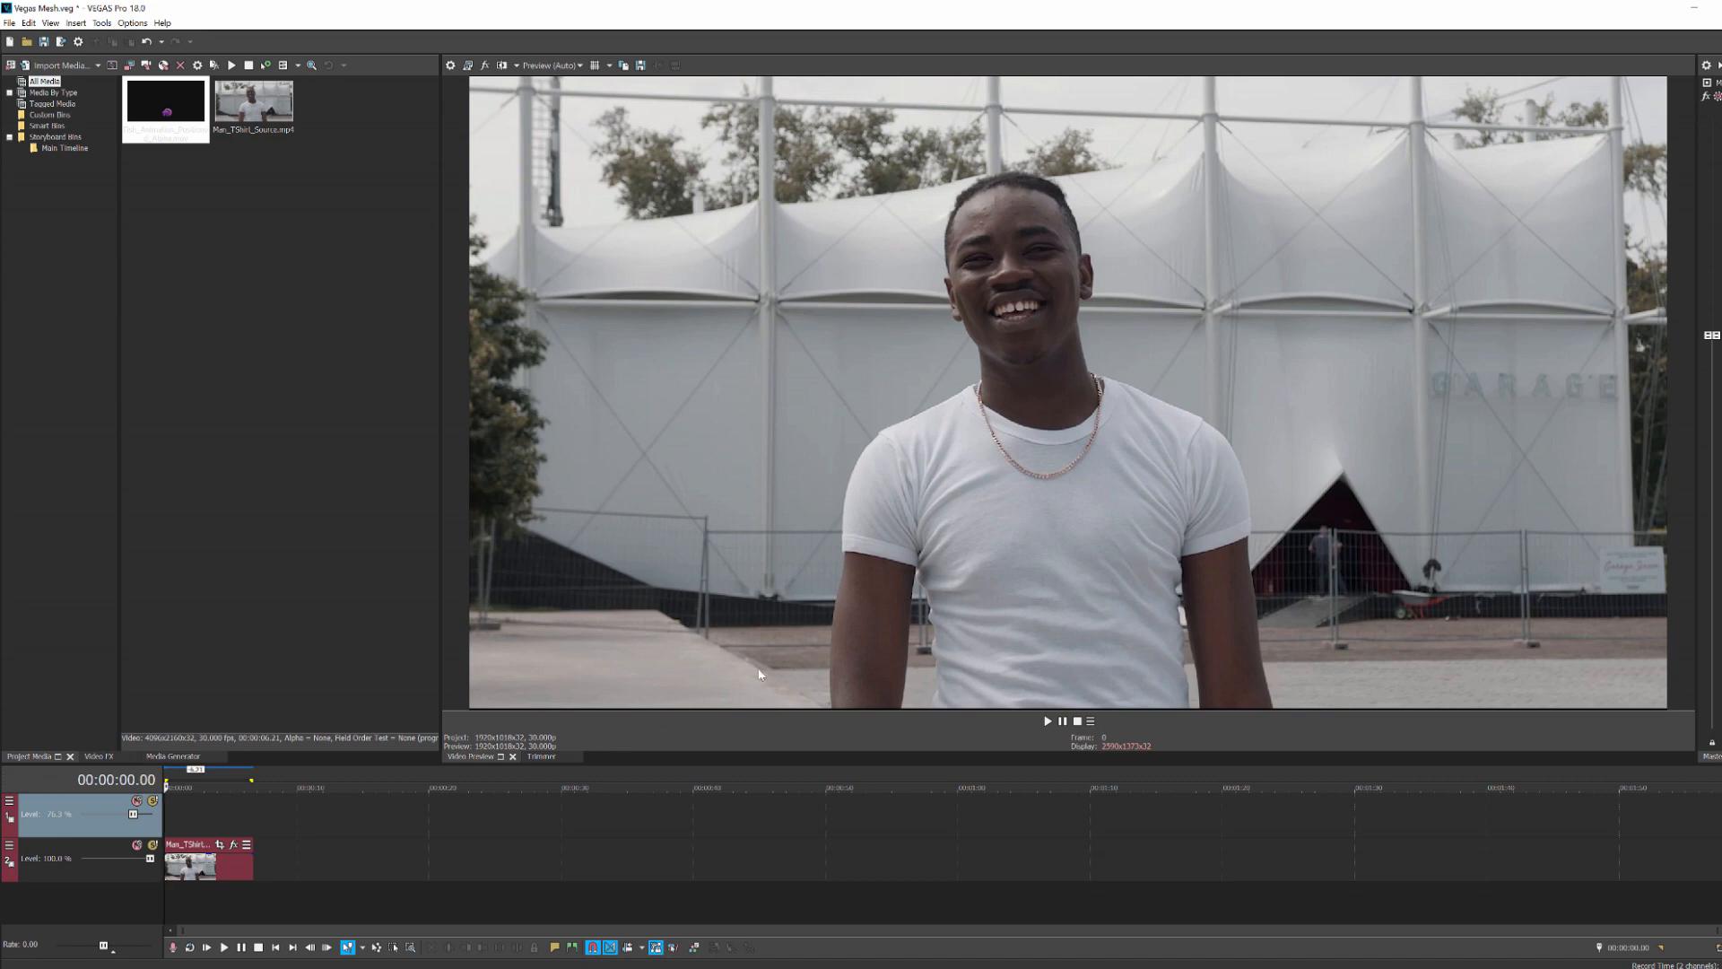
mouse_move(446, 404)
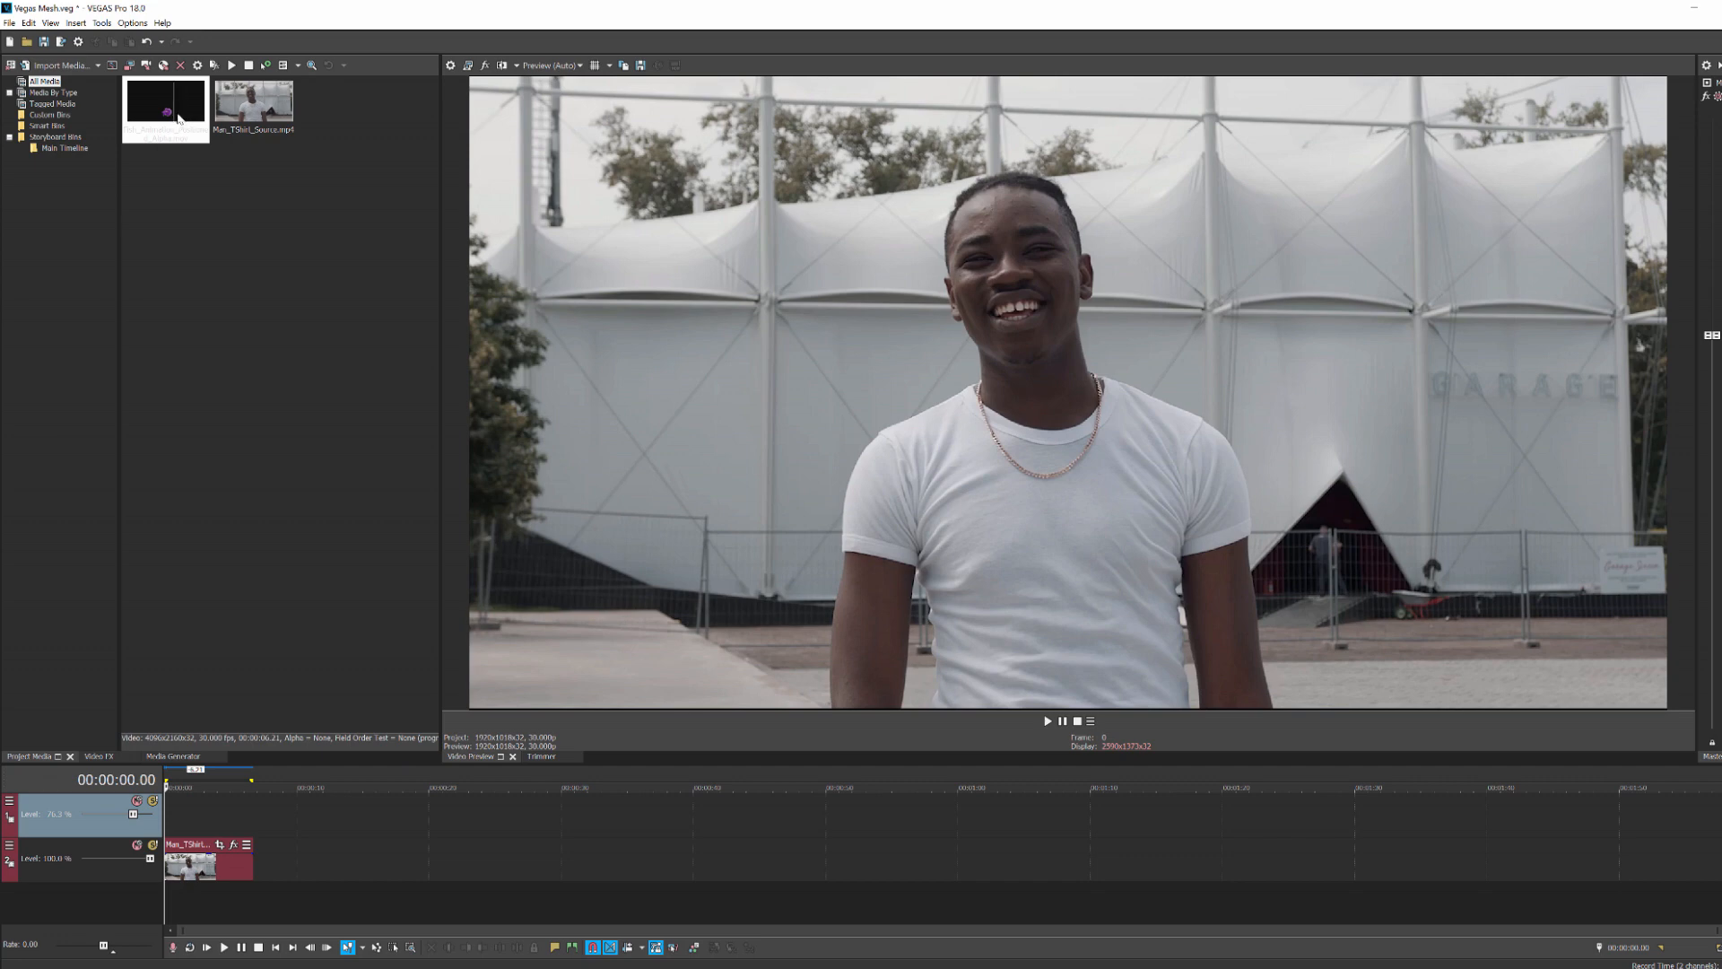
Step: Place the fish logo animation on the top track over the shirt clip and show its media settings
click(165, 106)
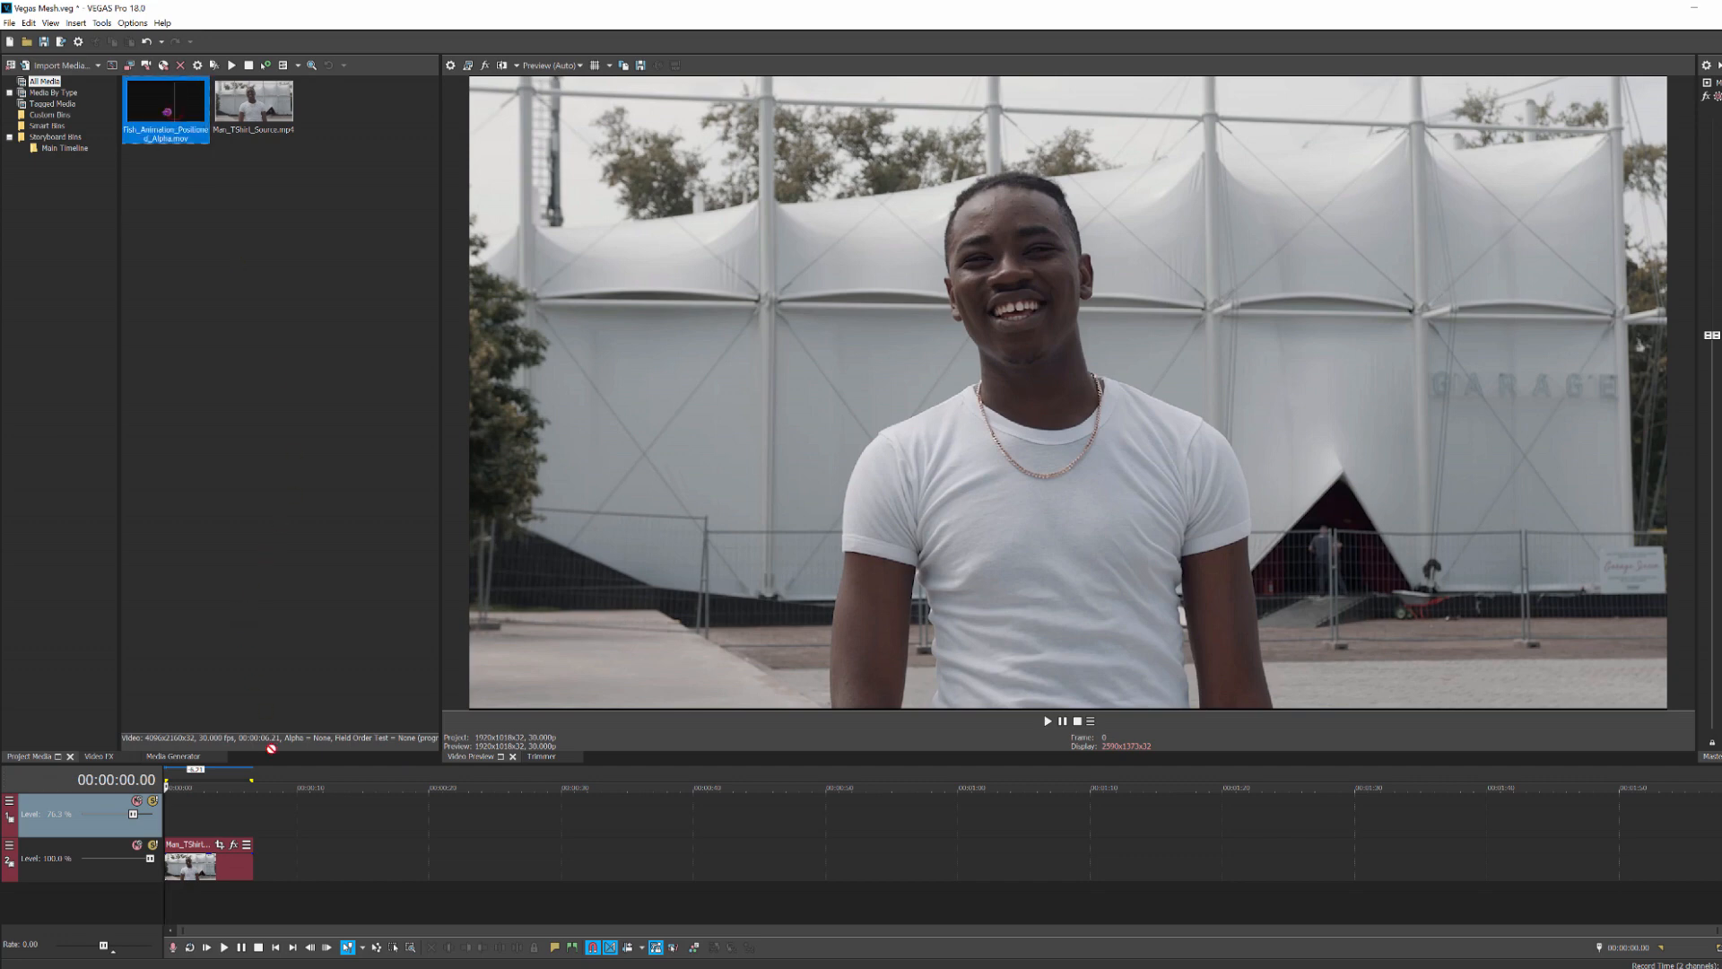
drag(165, 108, 203, 818)
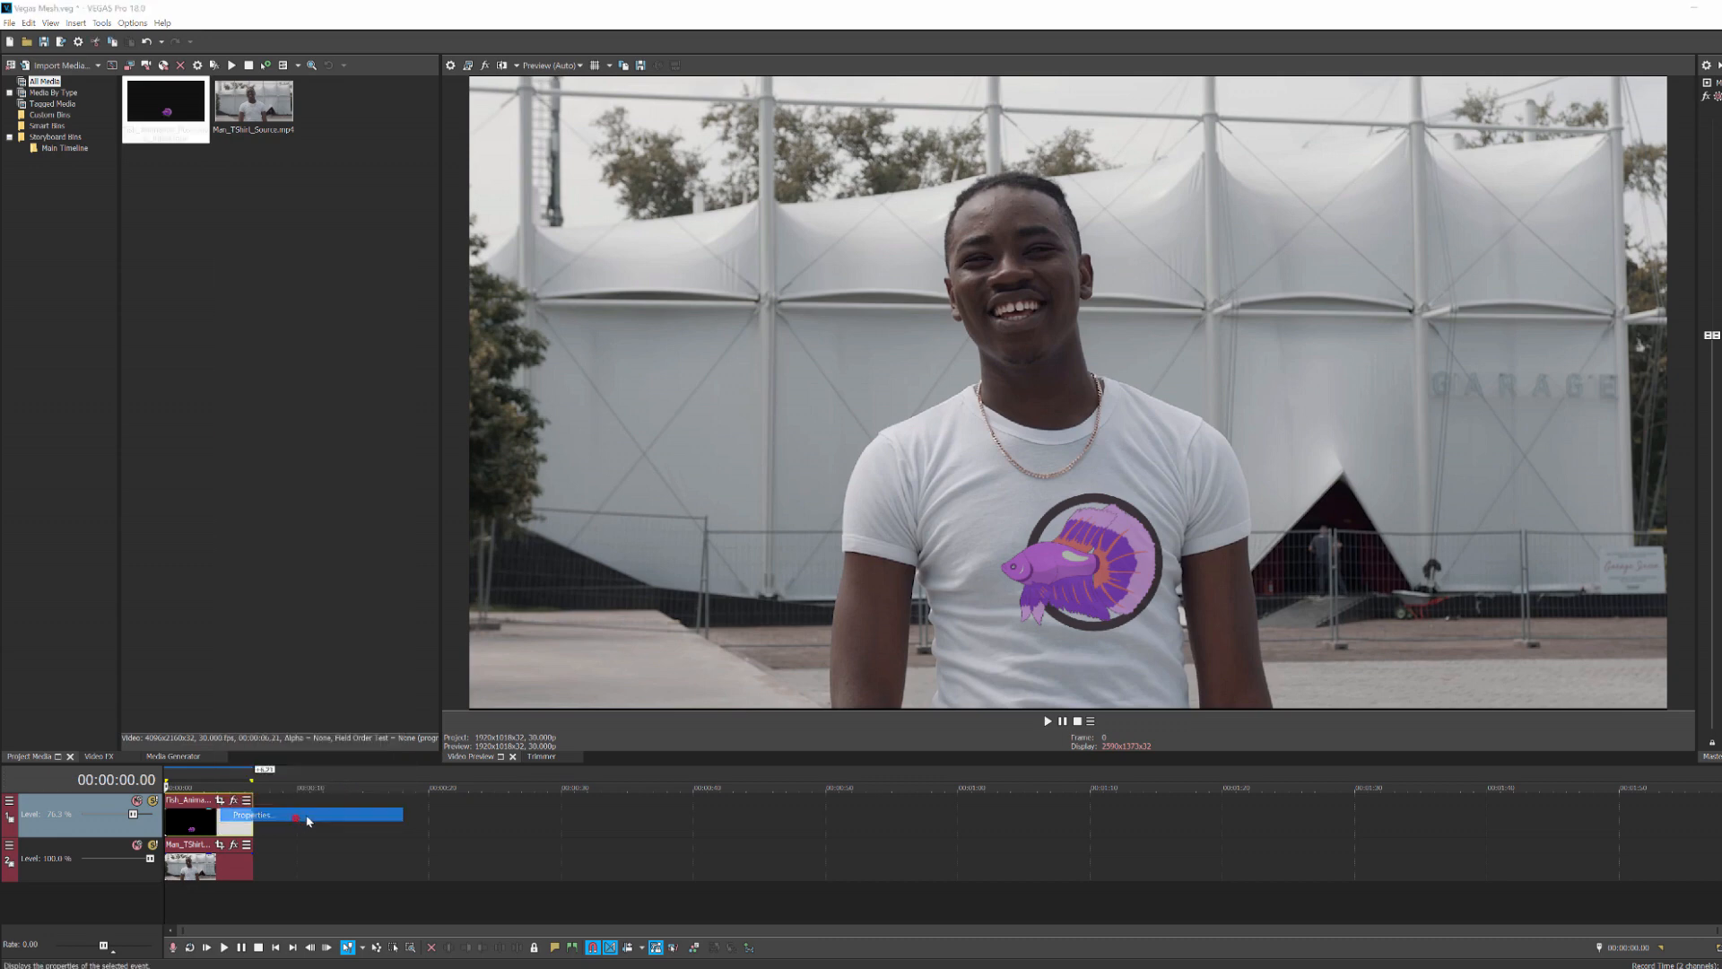
click(251, 814)
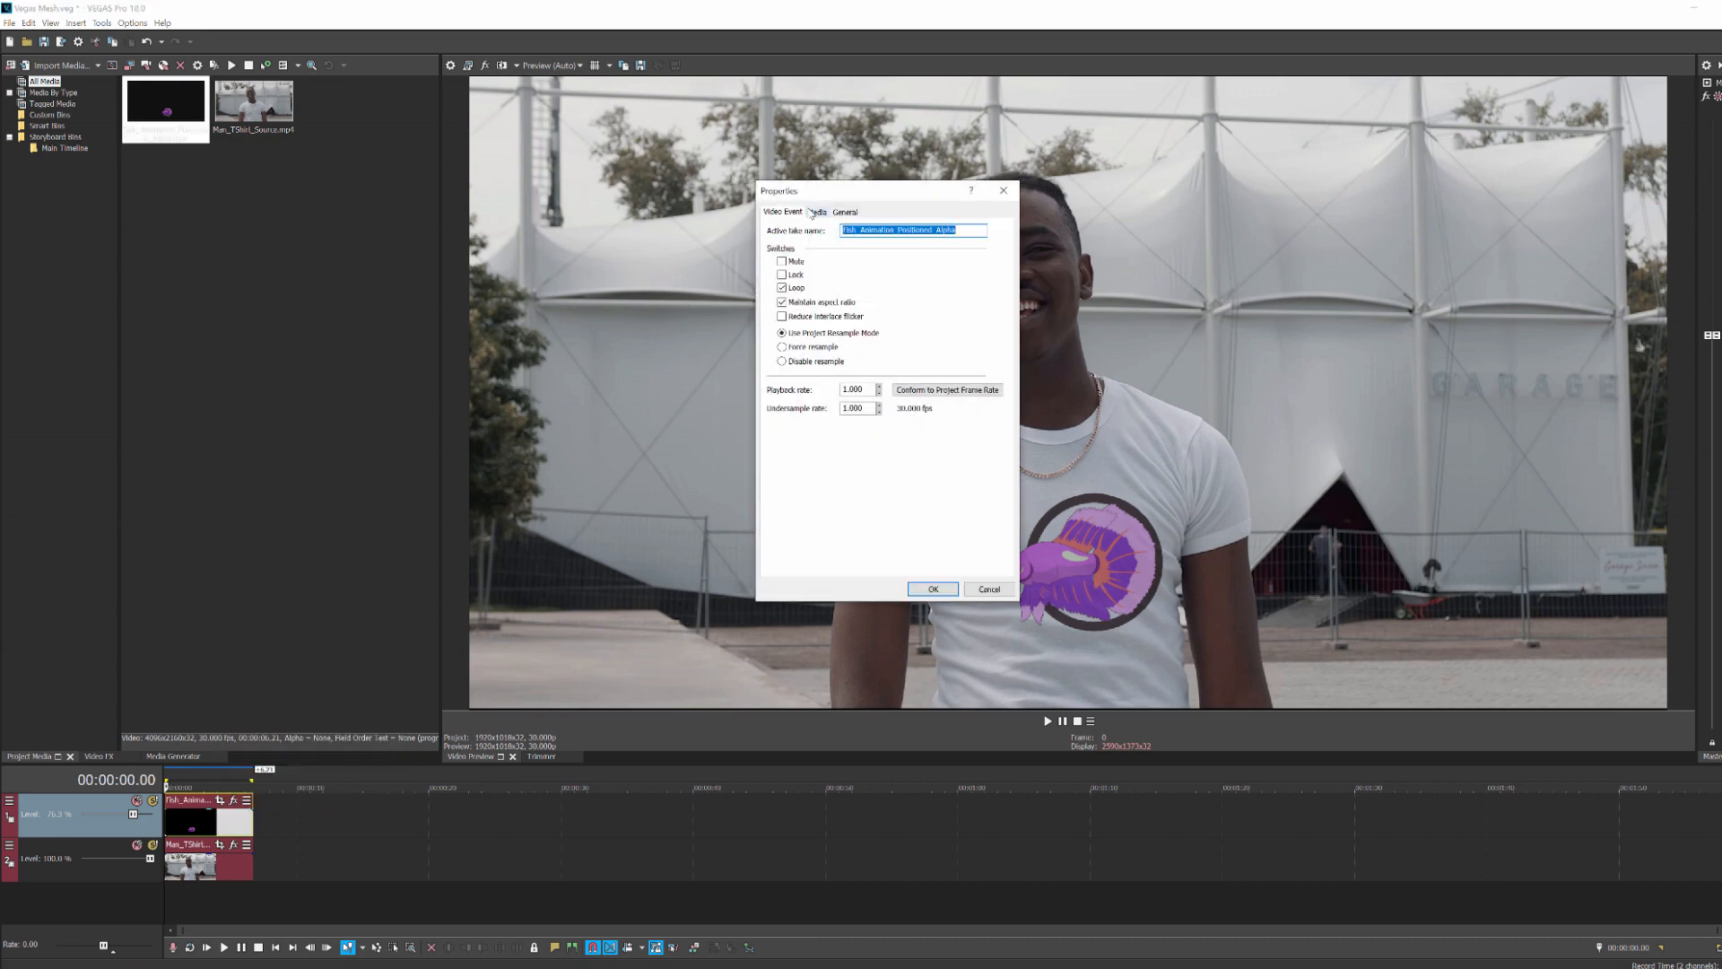
click(816, 211)
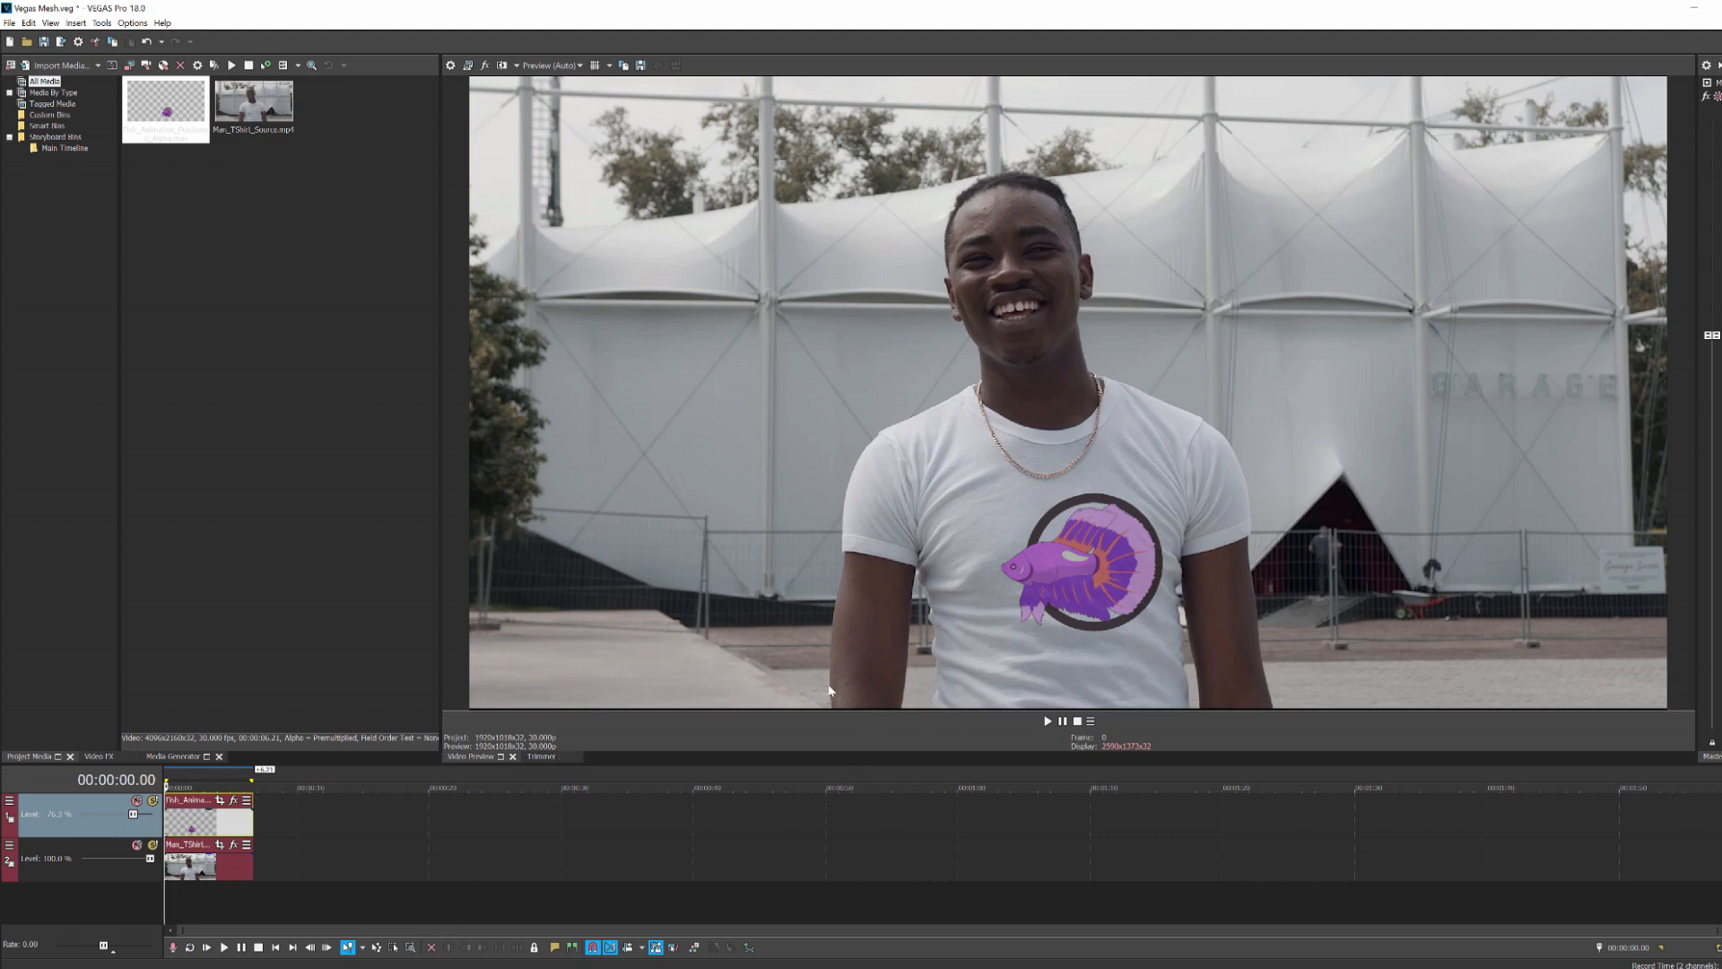
mouse_move(278, 226)
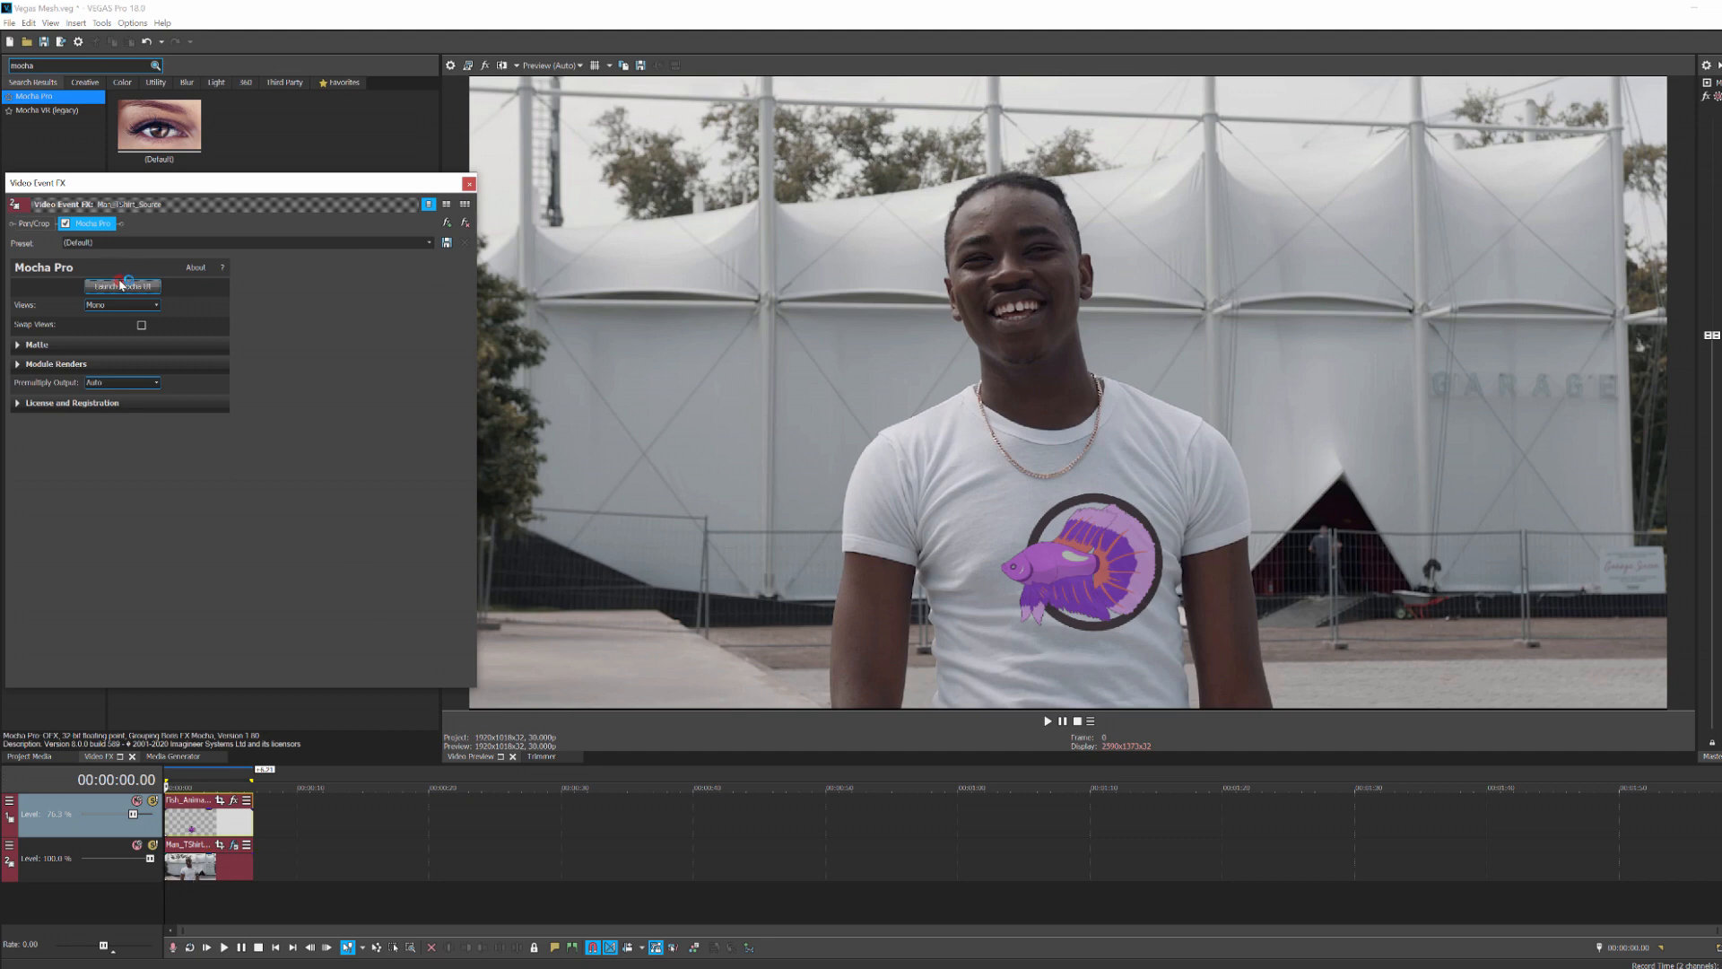
Step: Launch Mocha Pro and draw an X-spline outline around the front of the actor's t-shirt
click(120, 287)
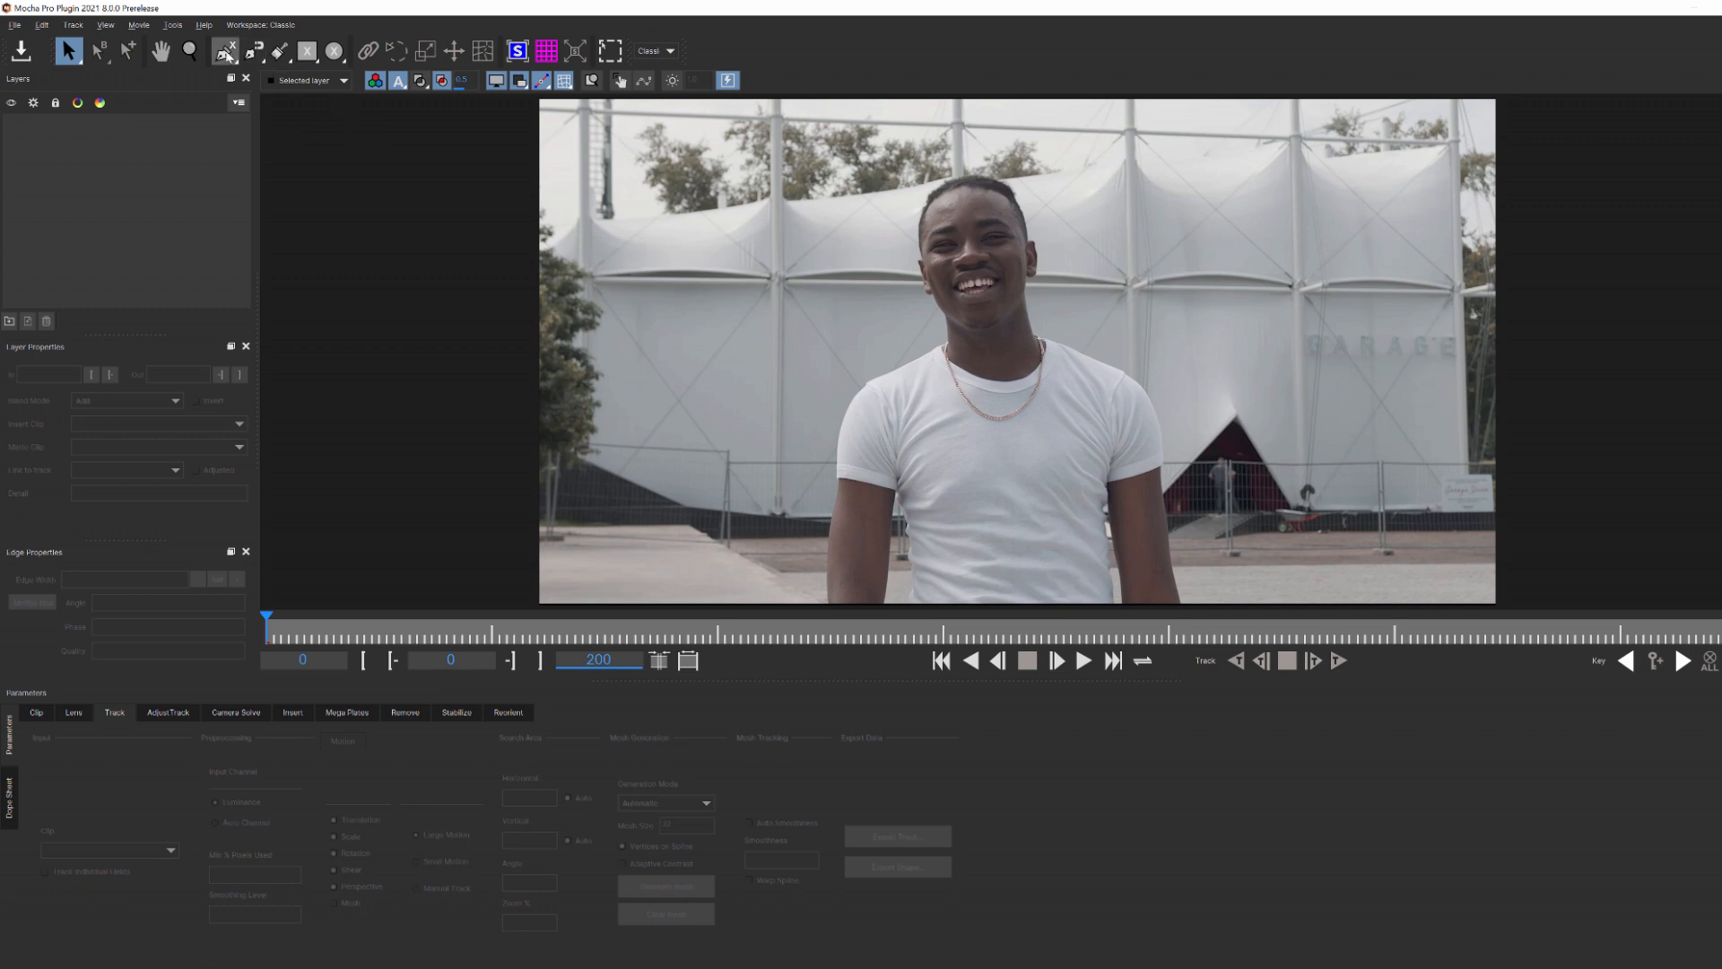
mouse_move(226, 52)
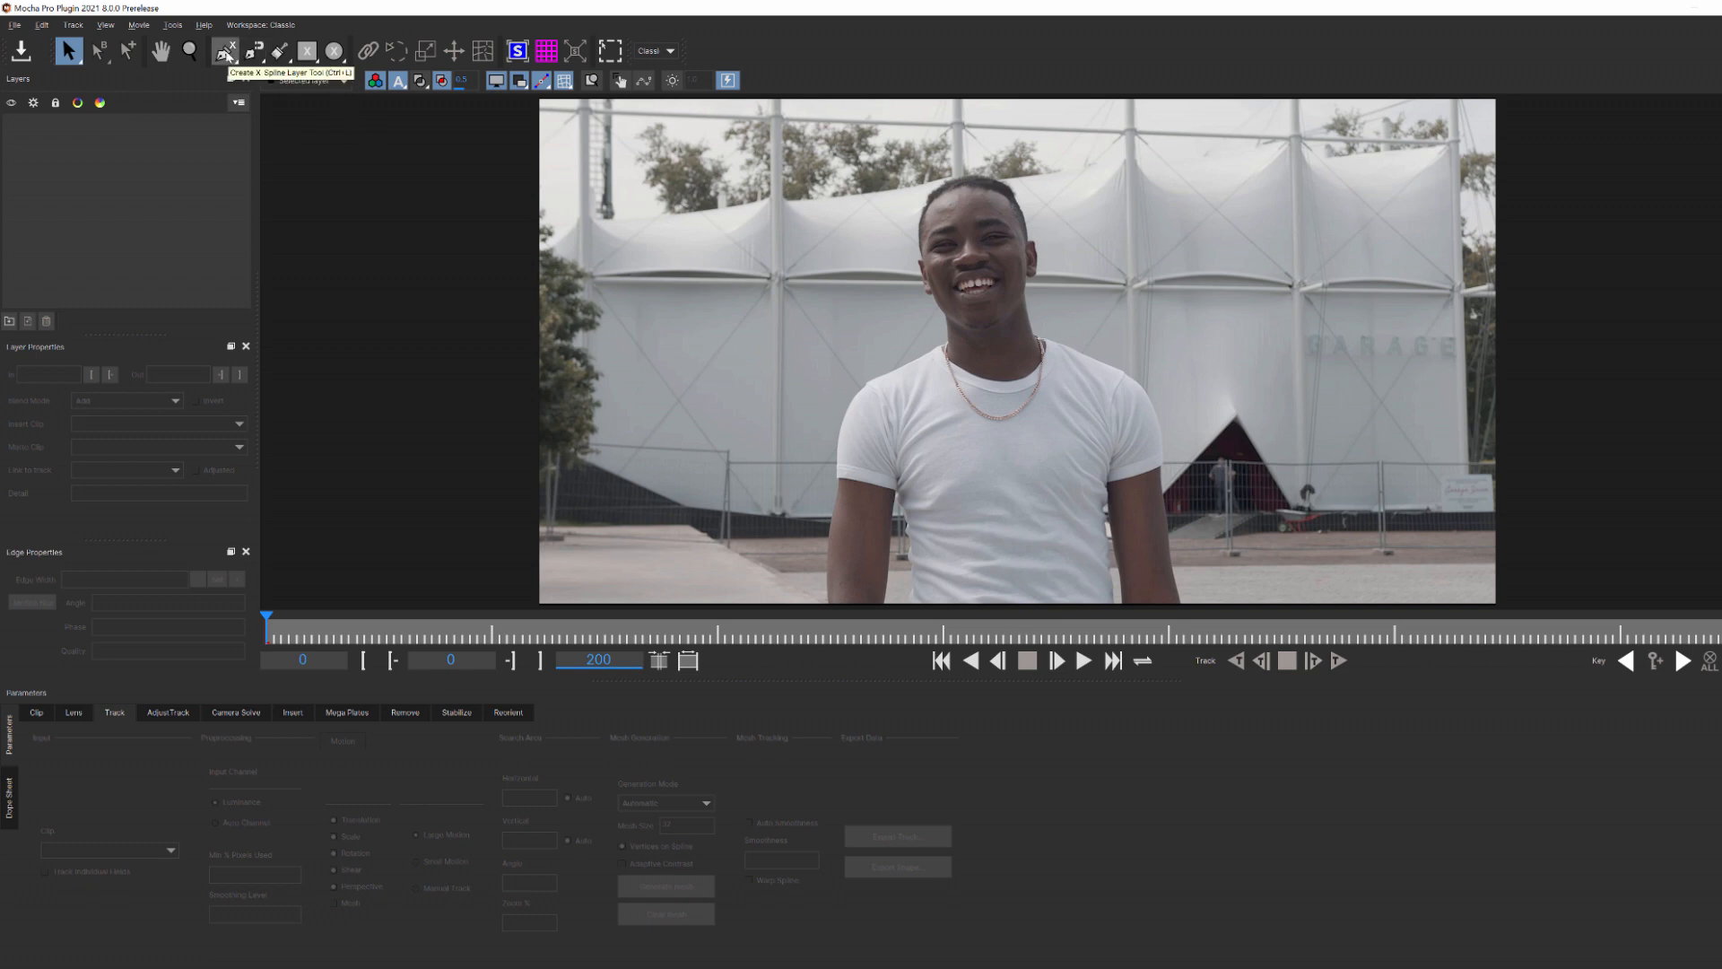
click(224, 50)
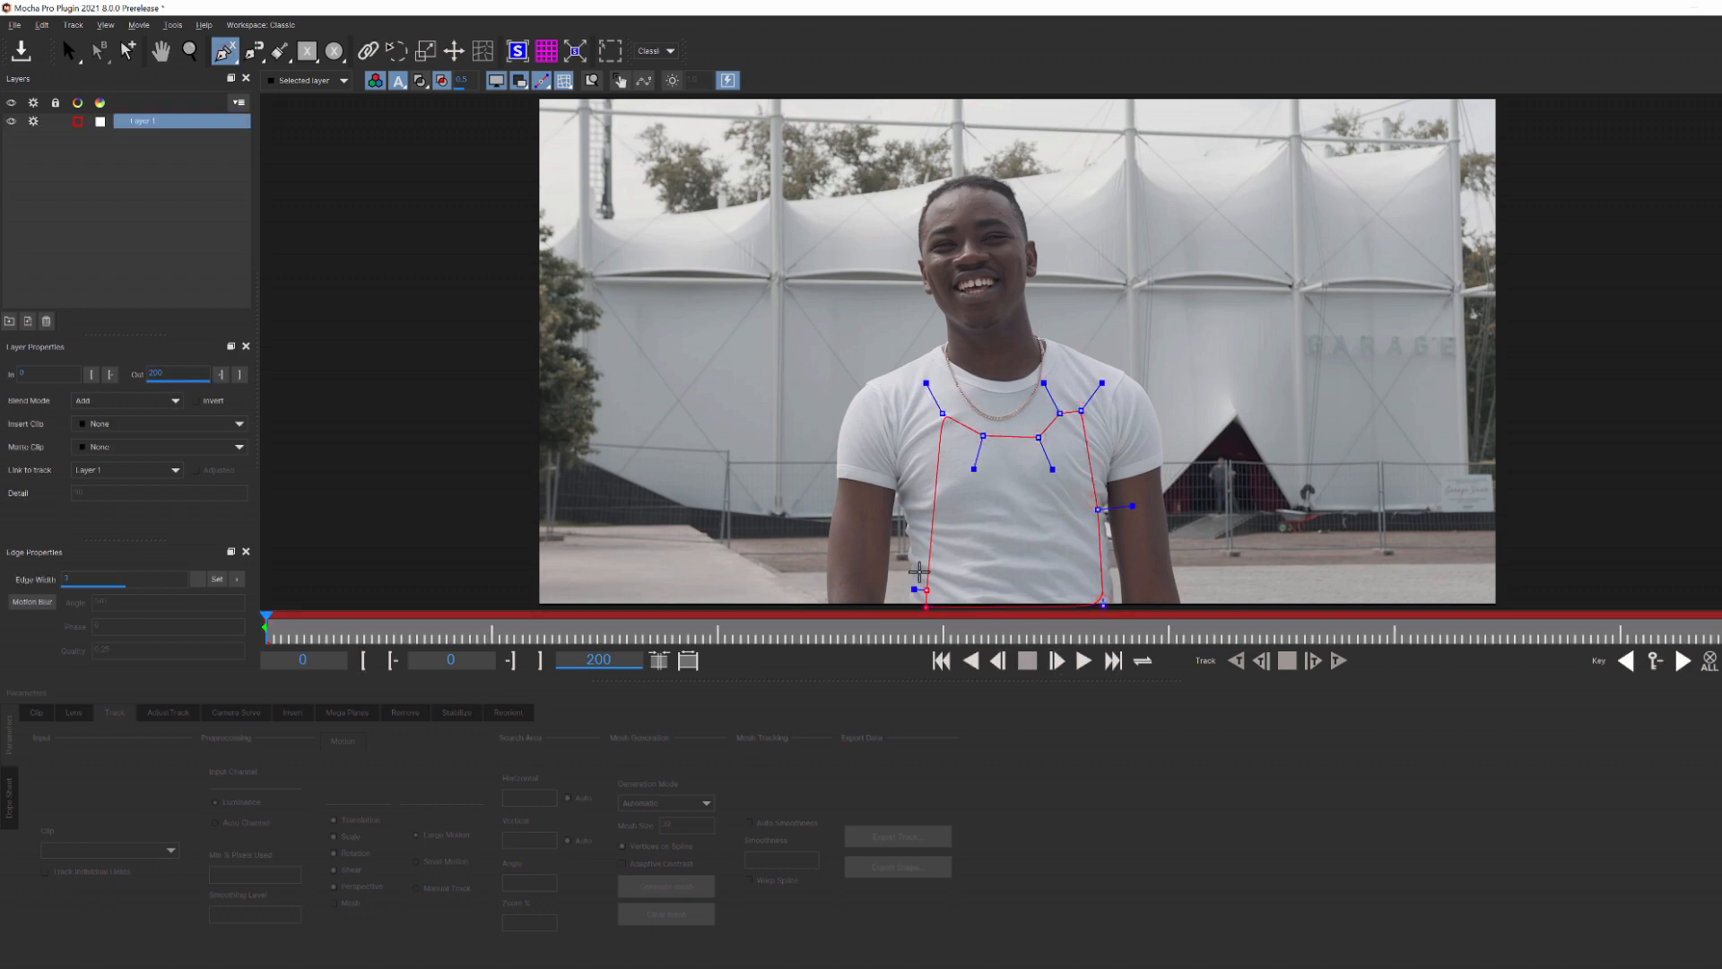
click(99, 50)
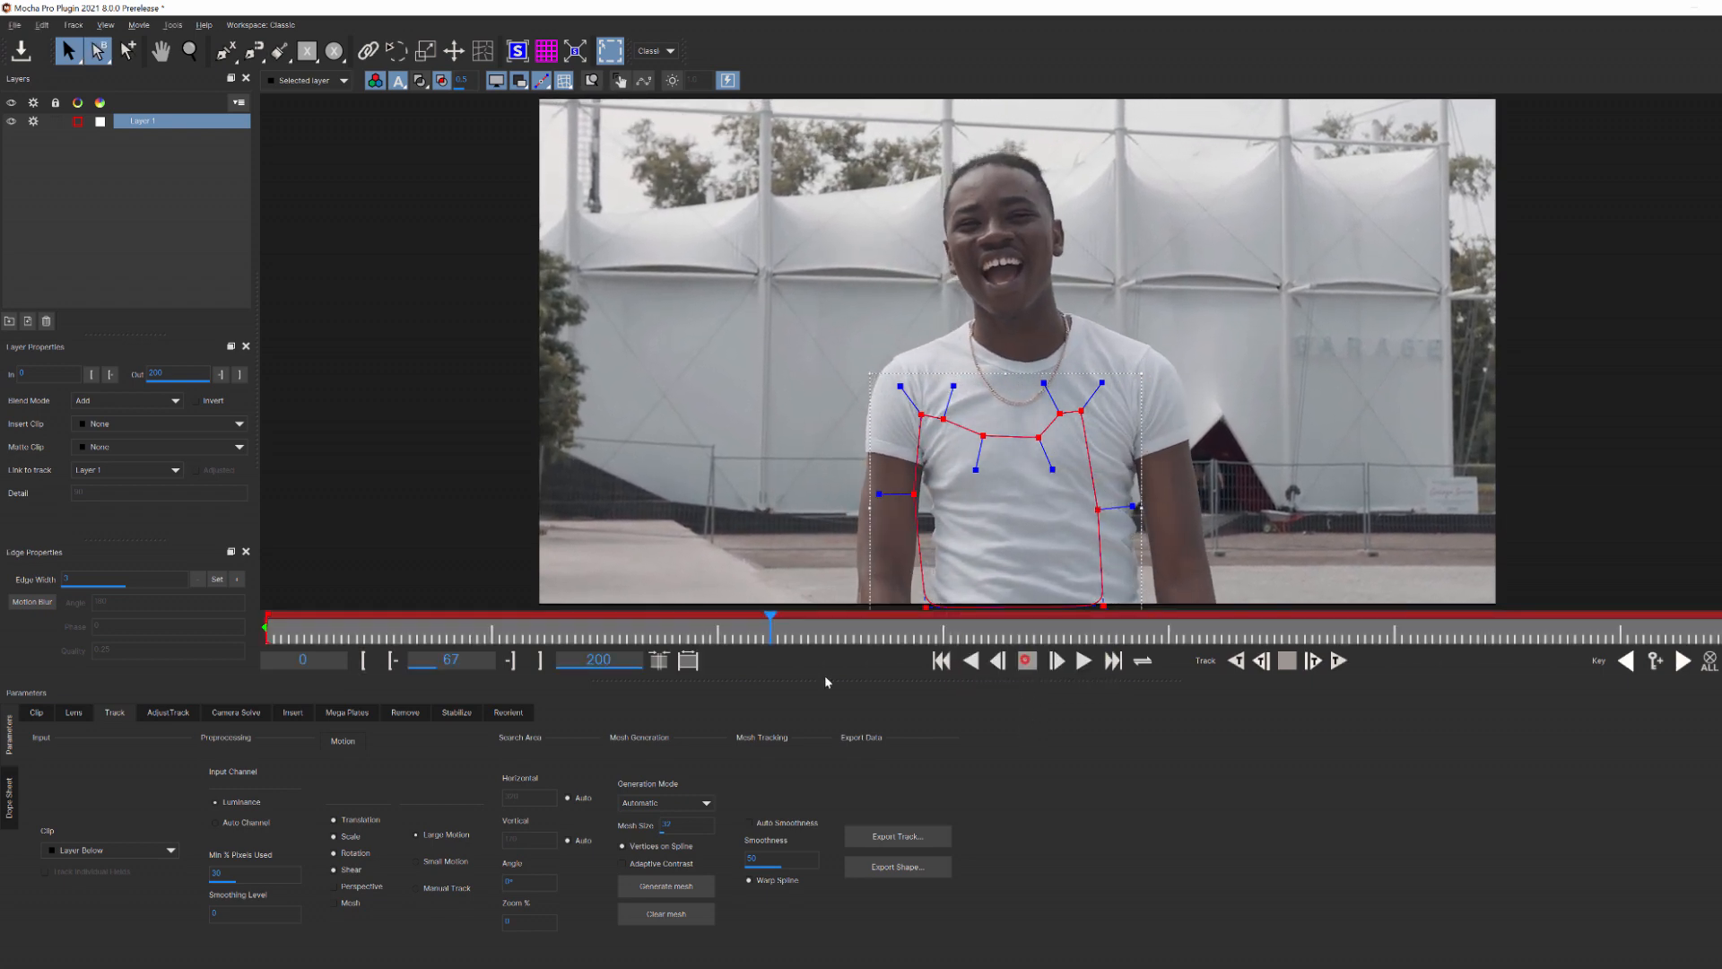
Step: Switch to the face close-up clip with splines around the face and both eyes
click(1026, 660)
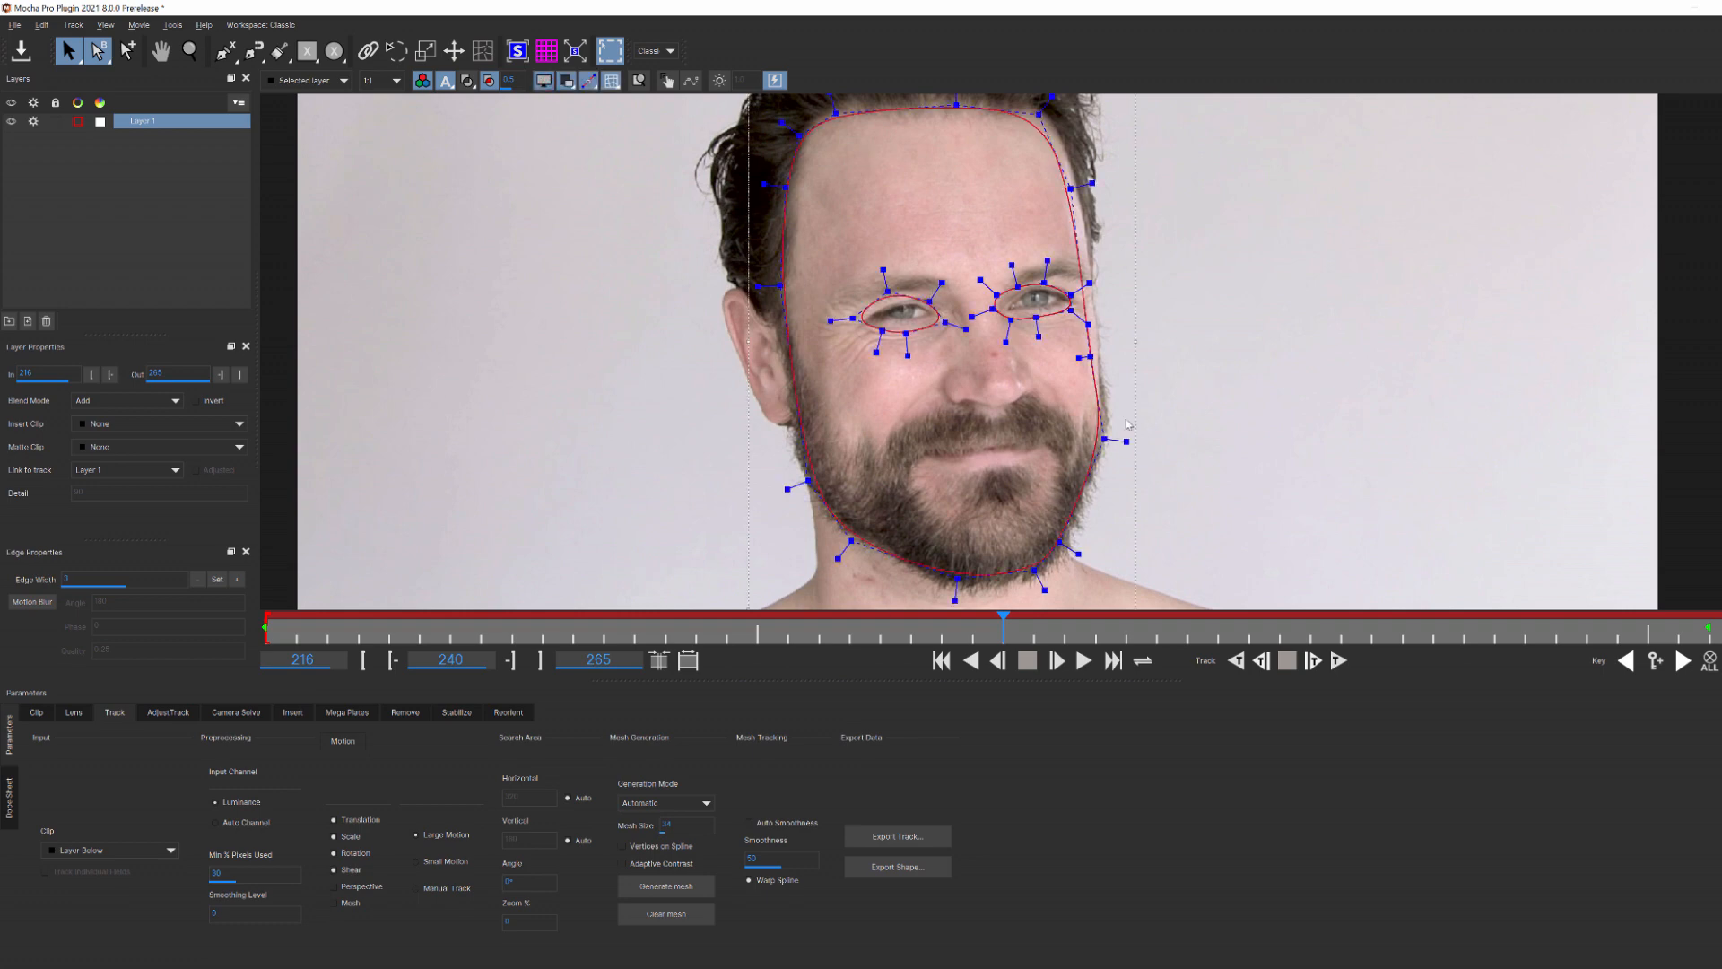
Step: Keep Mesh Generation Mode on Automatic and generate a triangular mesh inside the face shape
click(704, 802)
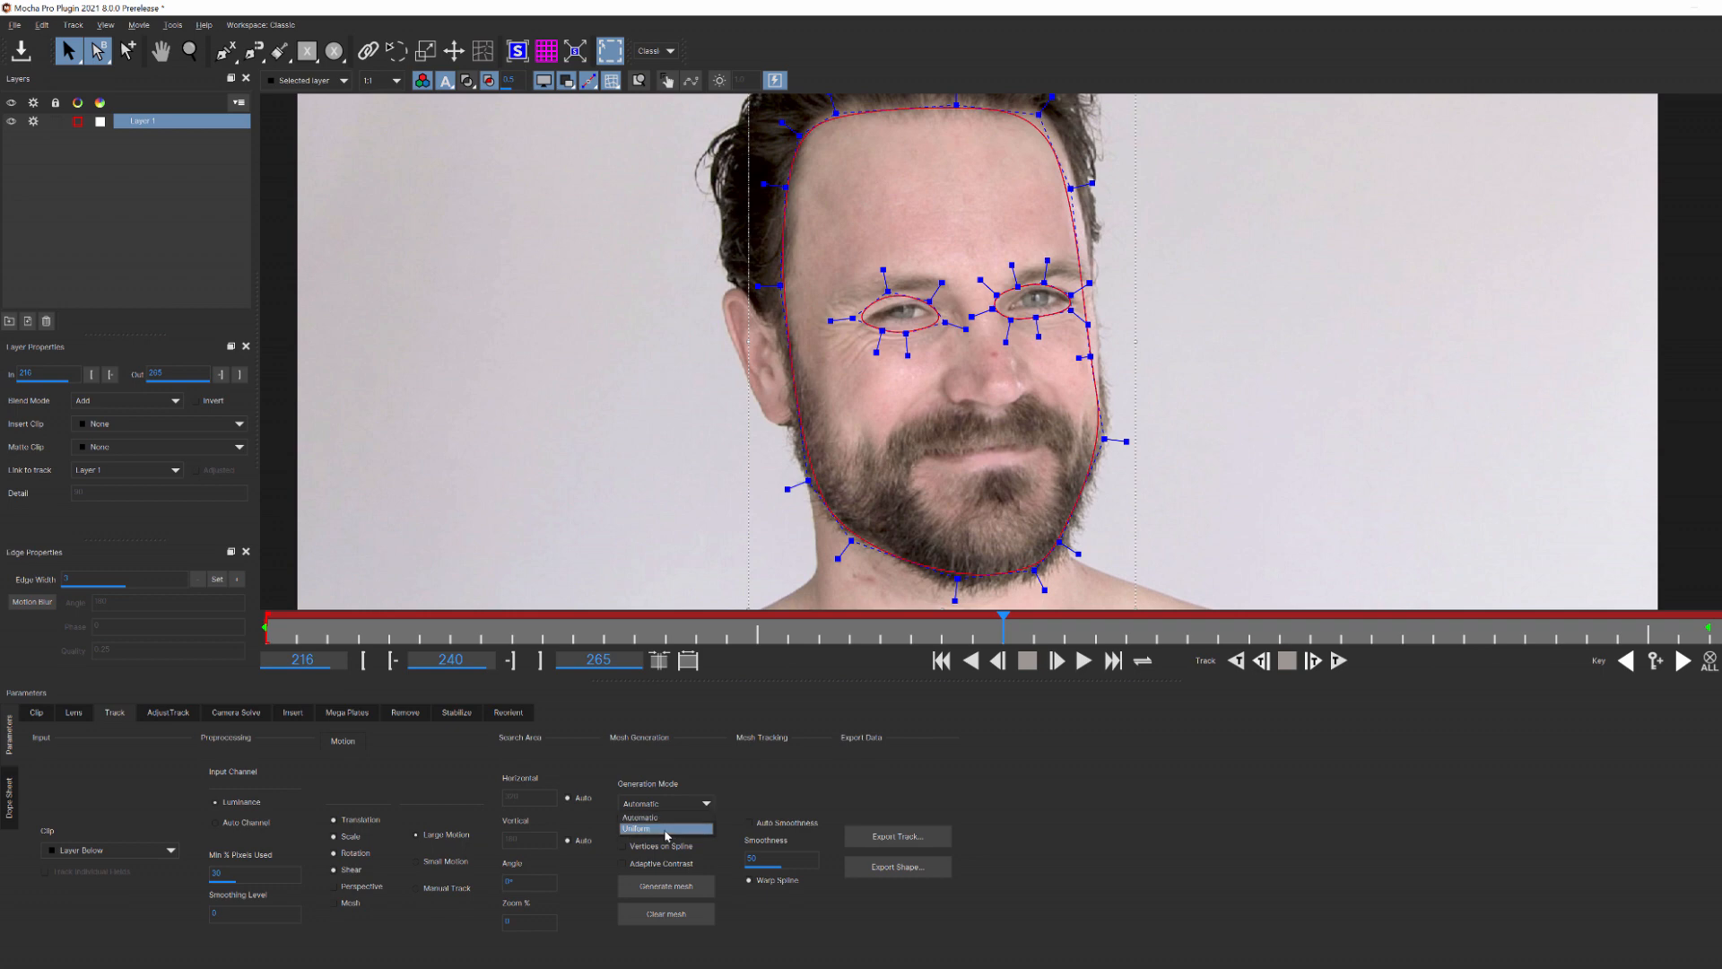
click(664, 803)
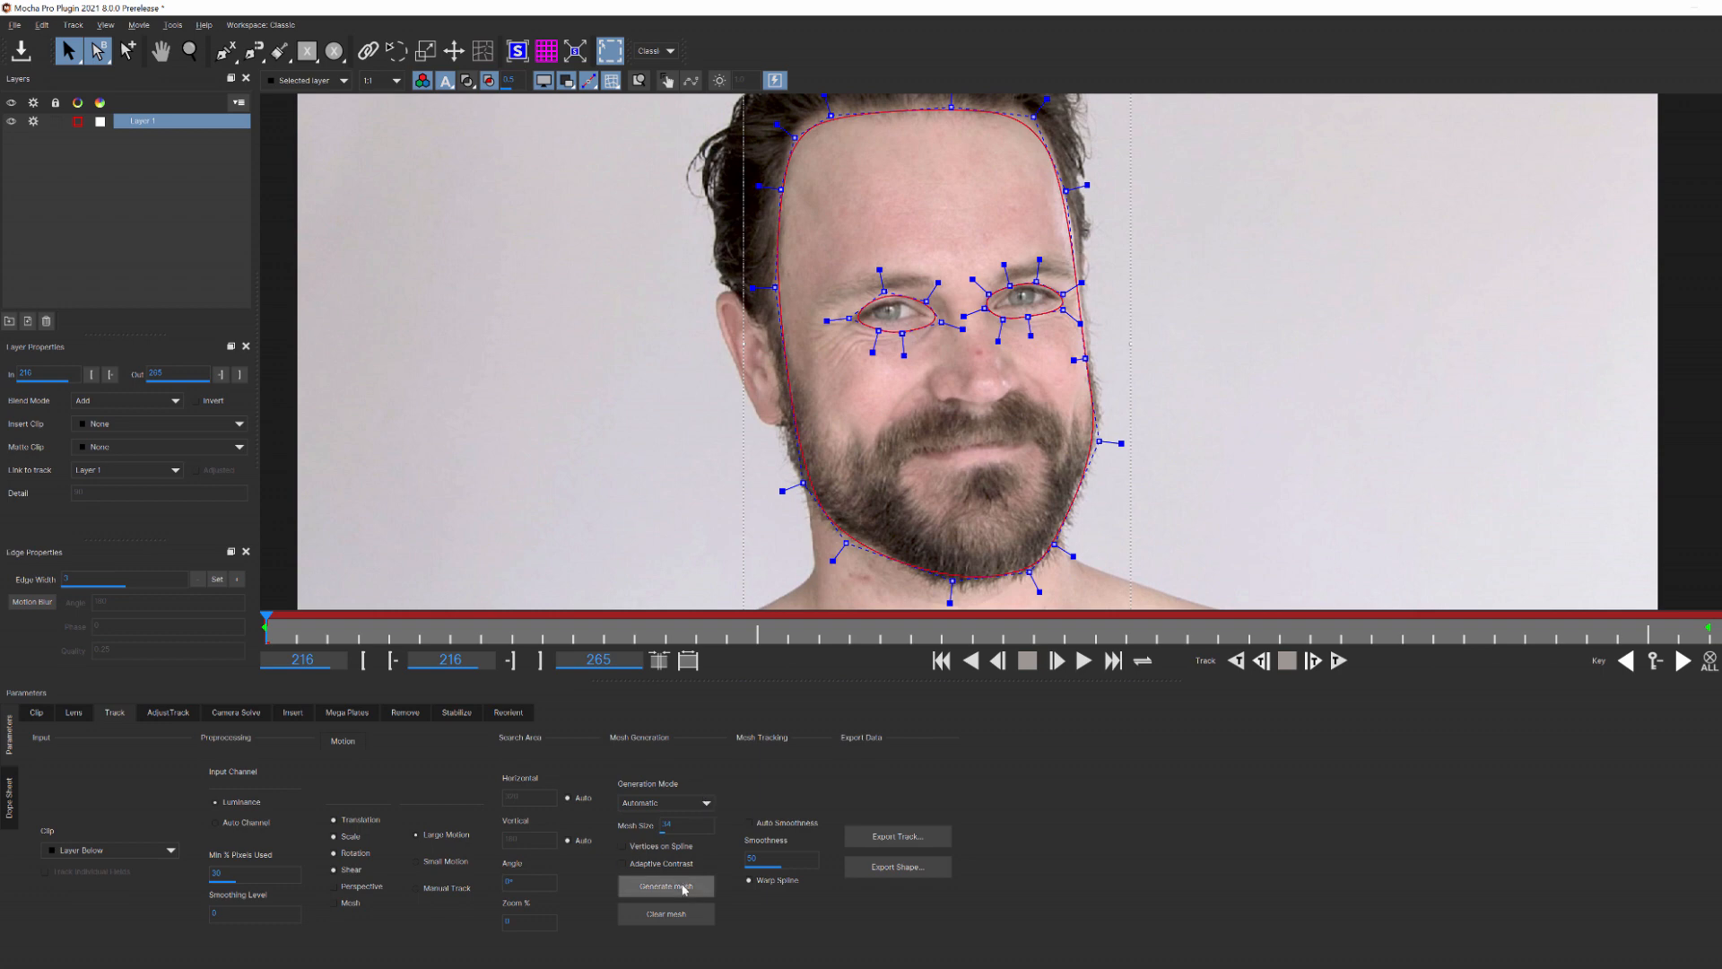
click(663, 886)
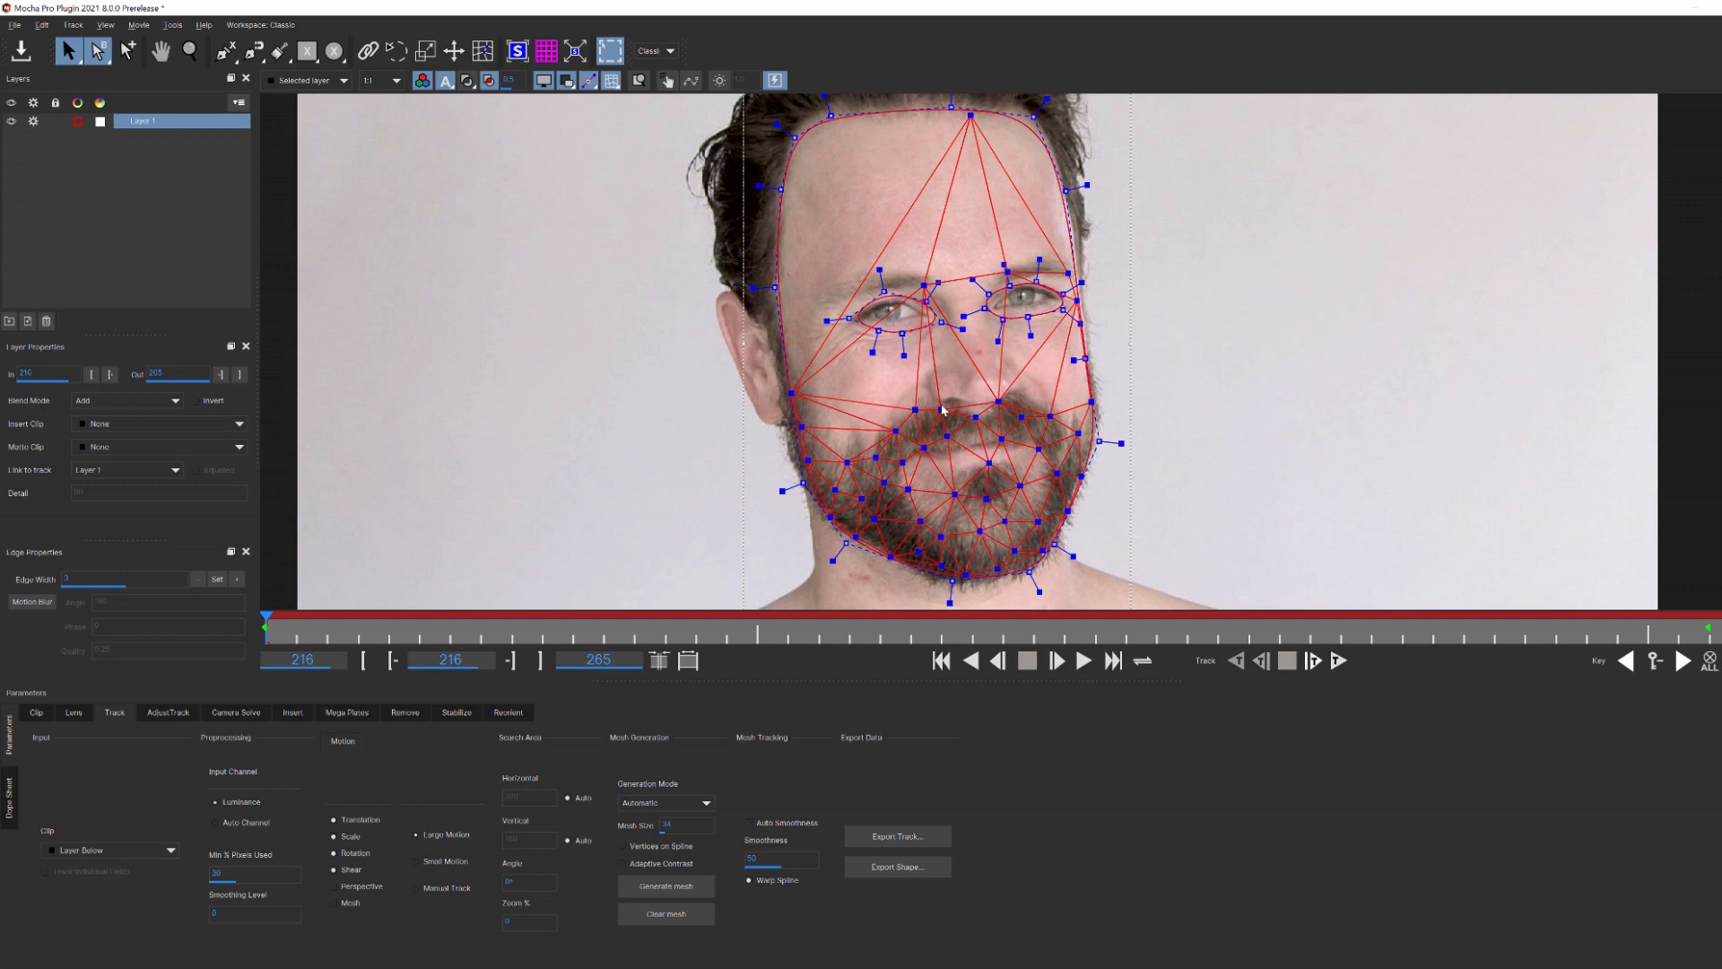
mouse_move(1001, 154)
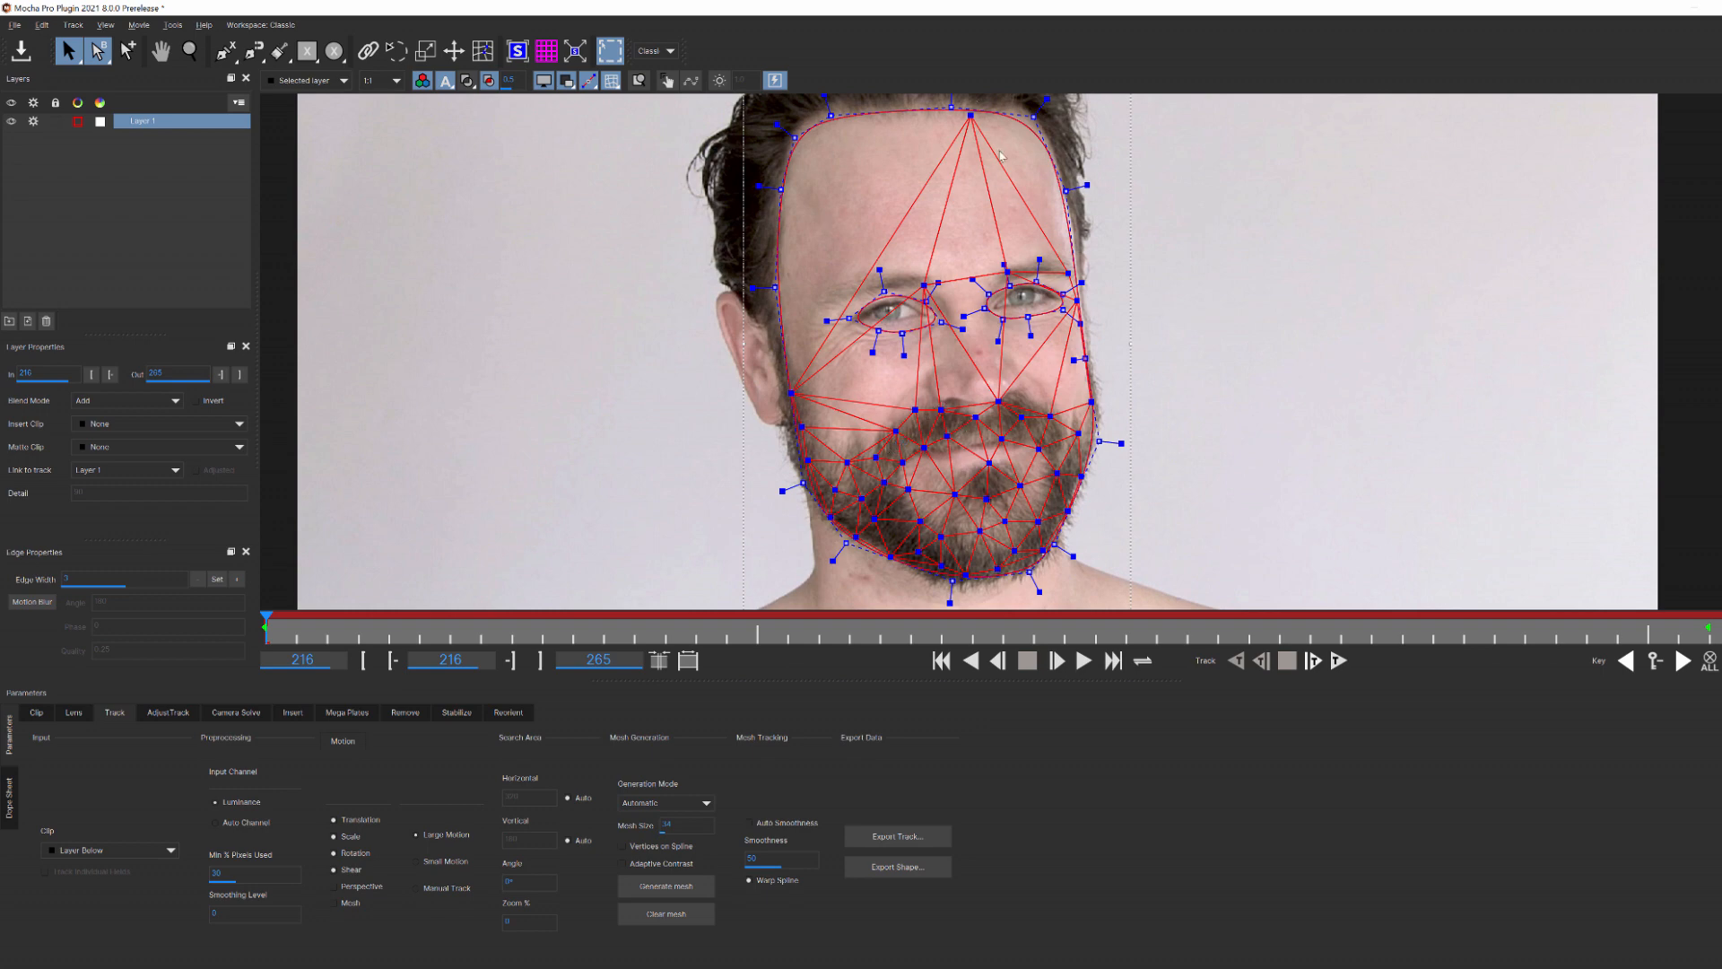
mouse_move(723, 772)
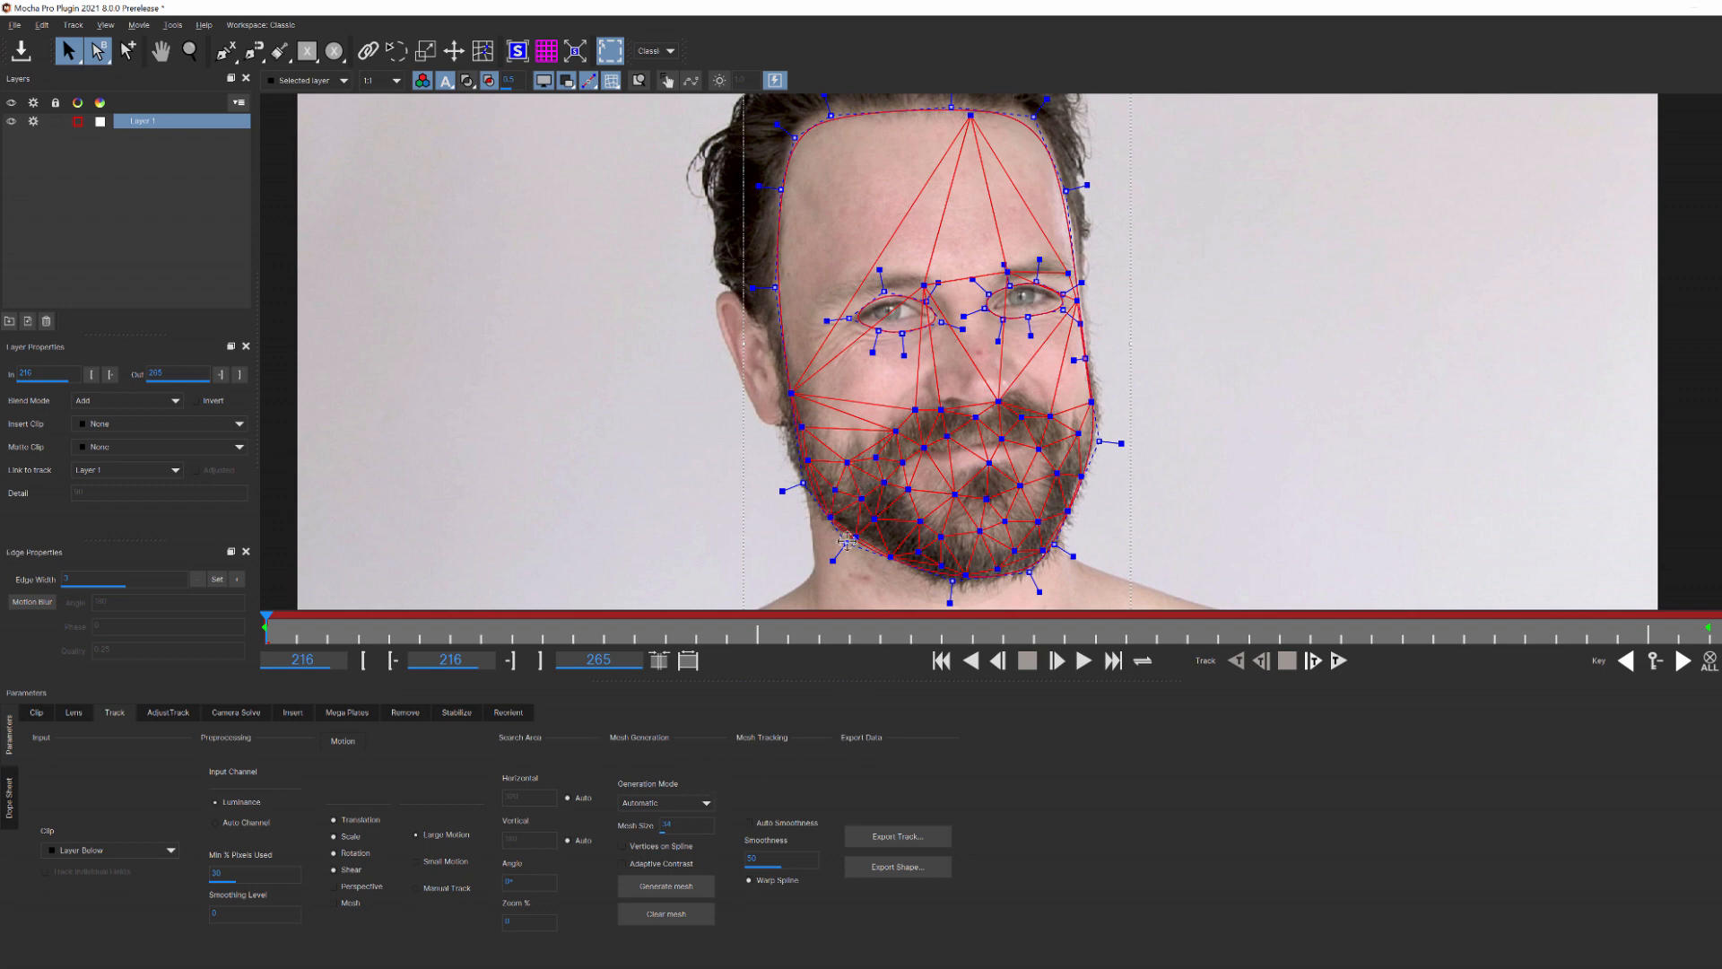
click(664, 801)
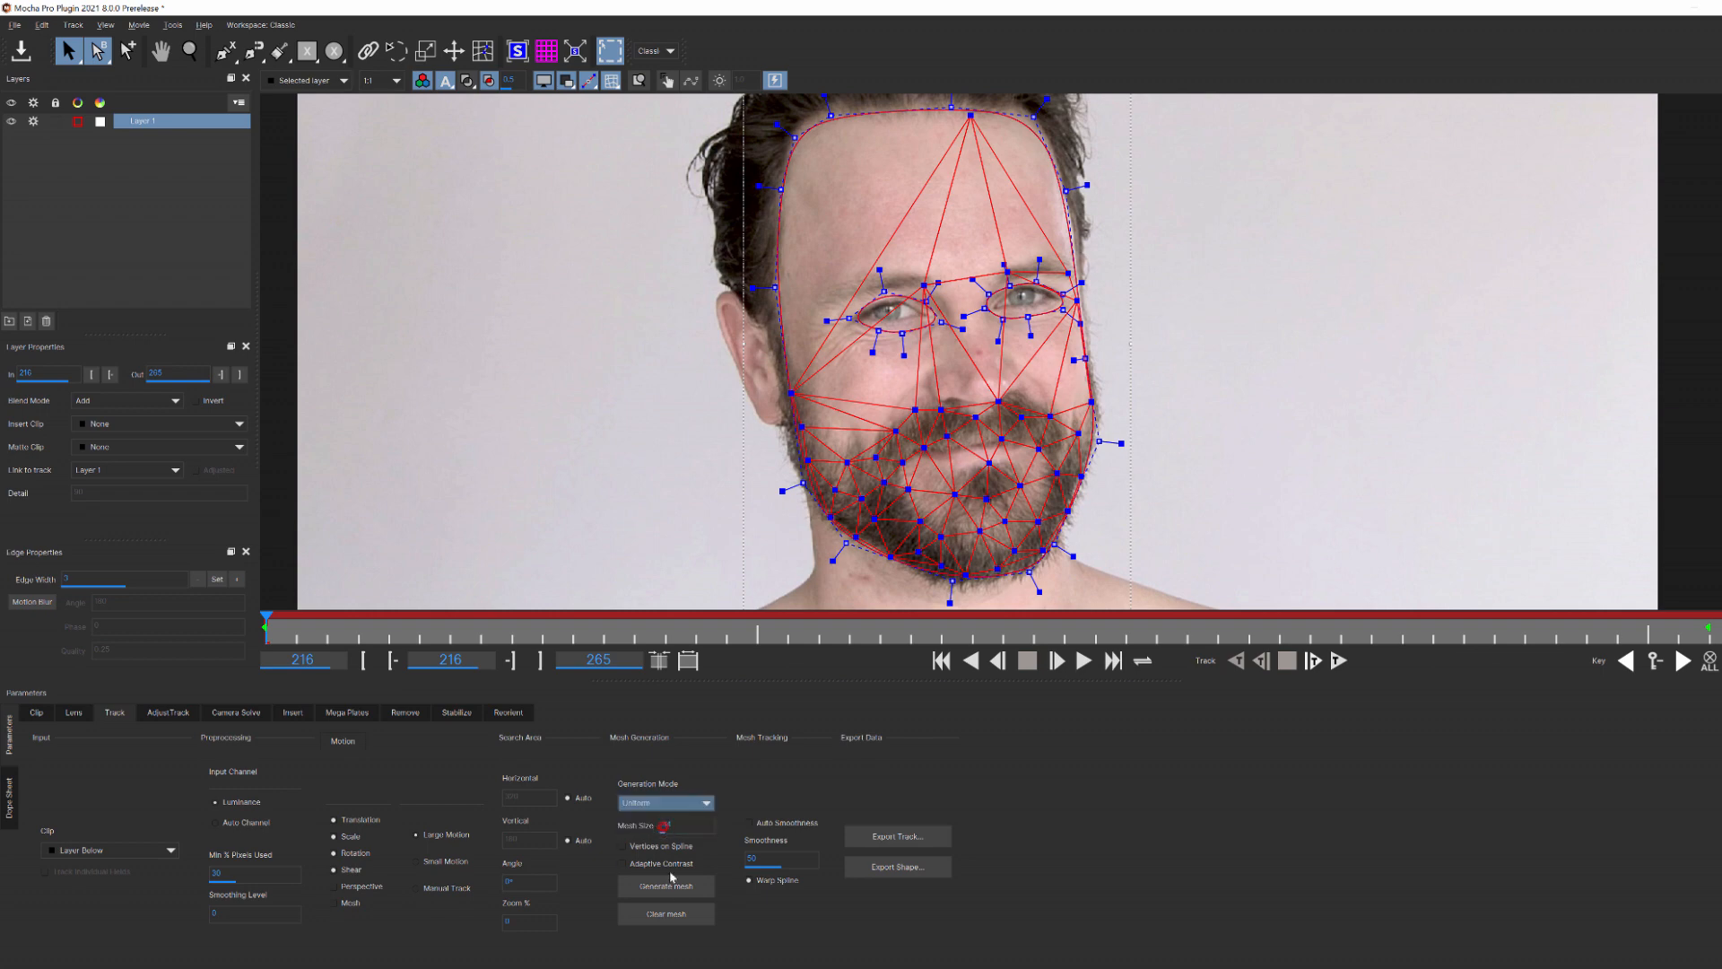
click(664, 884)
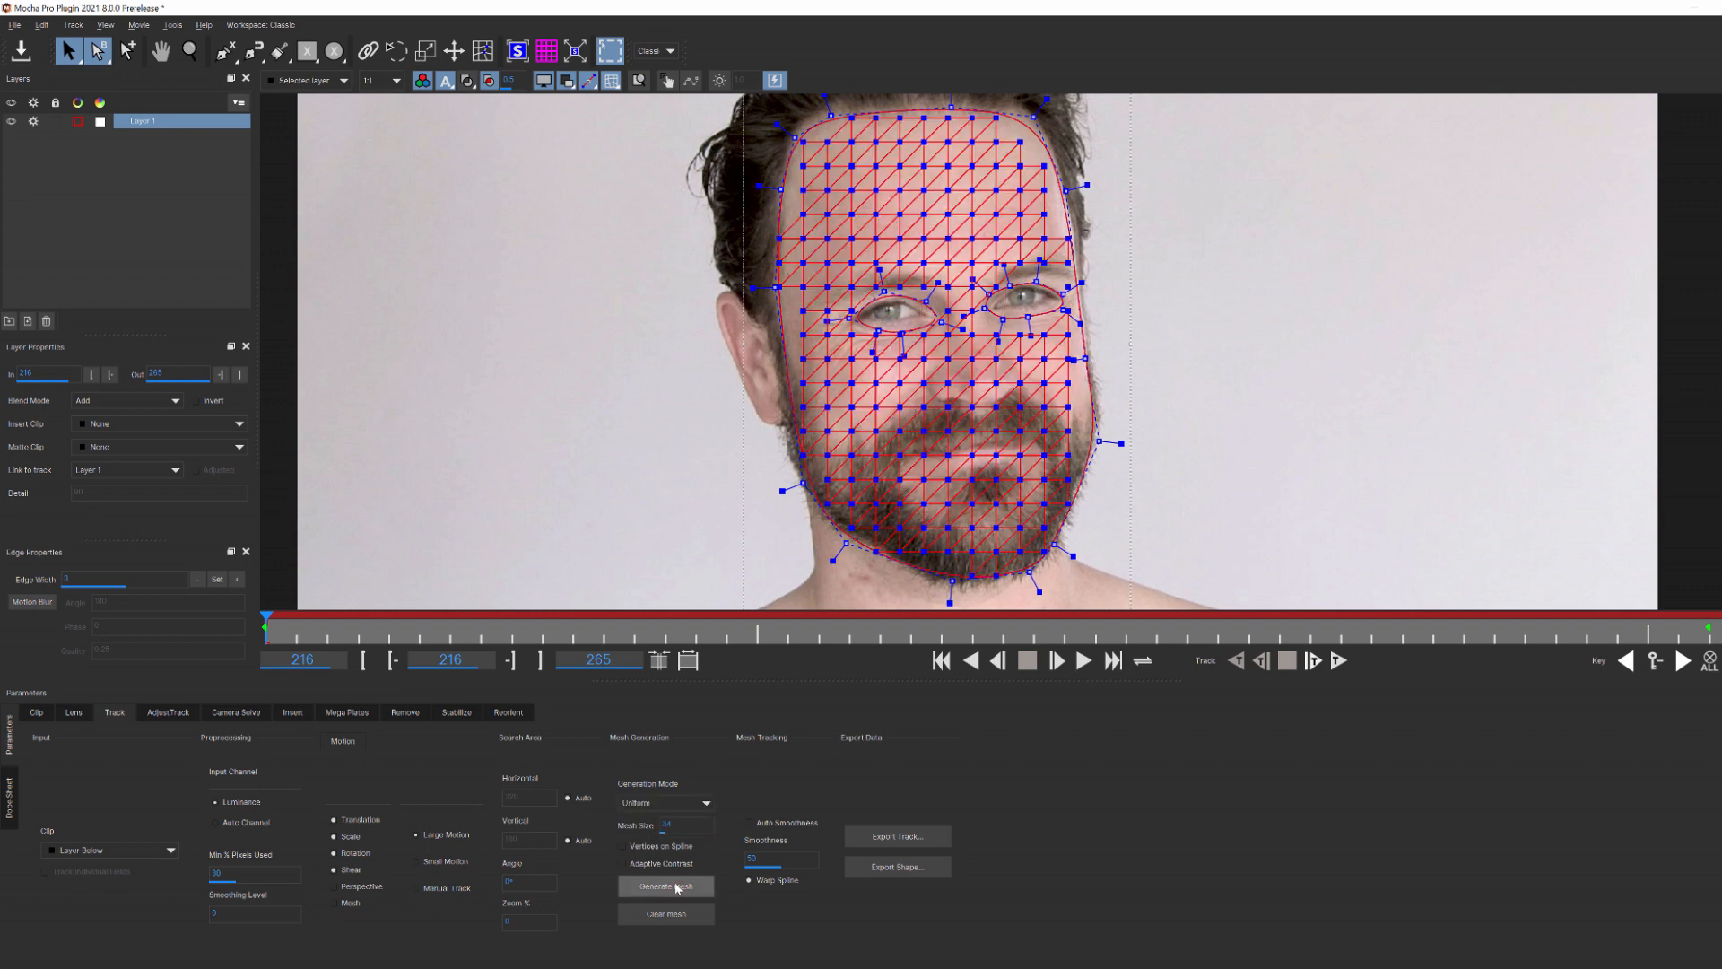
mouse_move(666, 884)
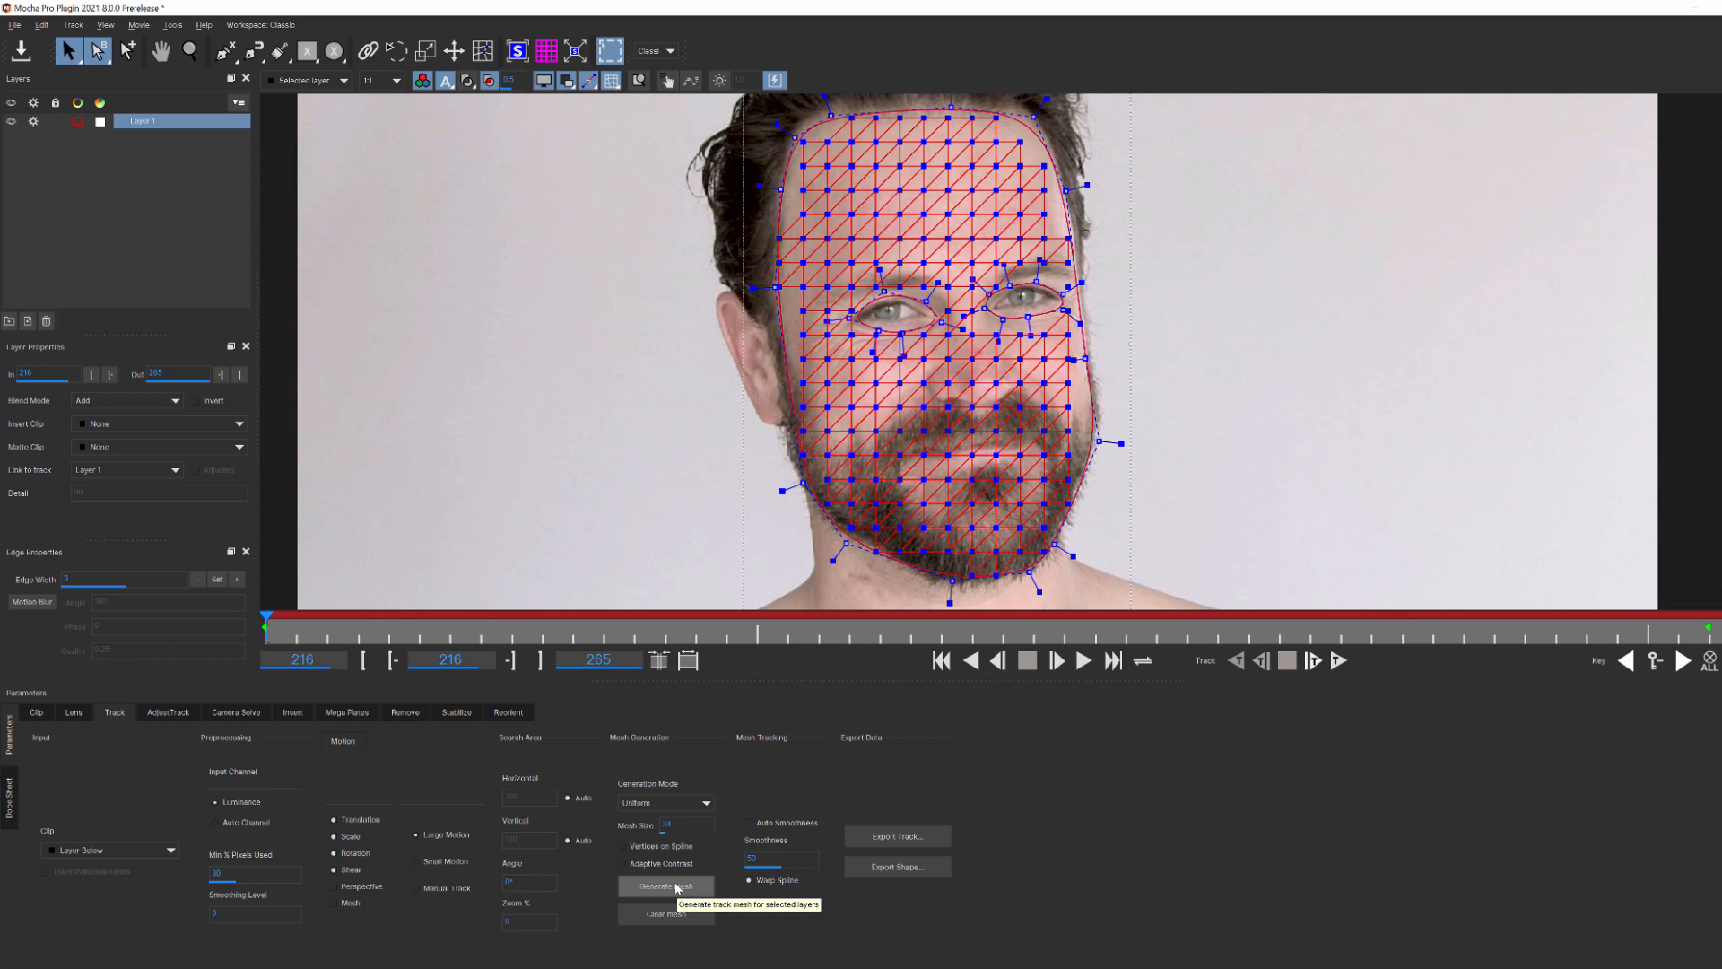
click(663, 801)
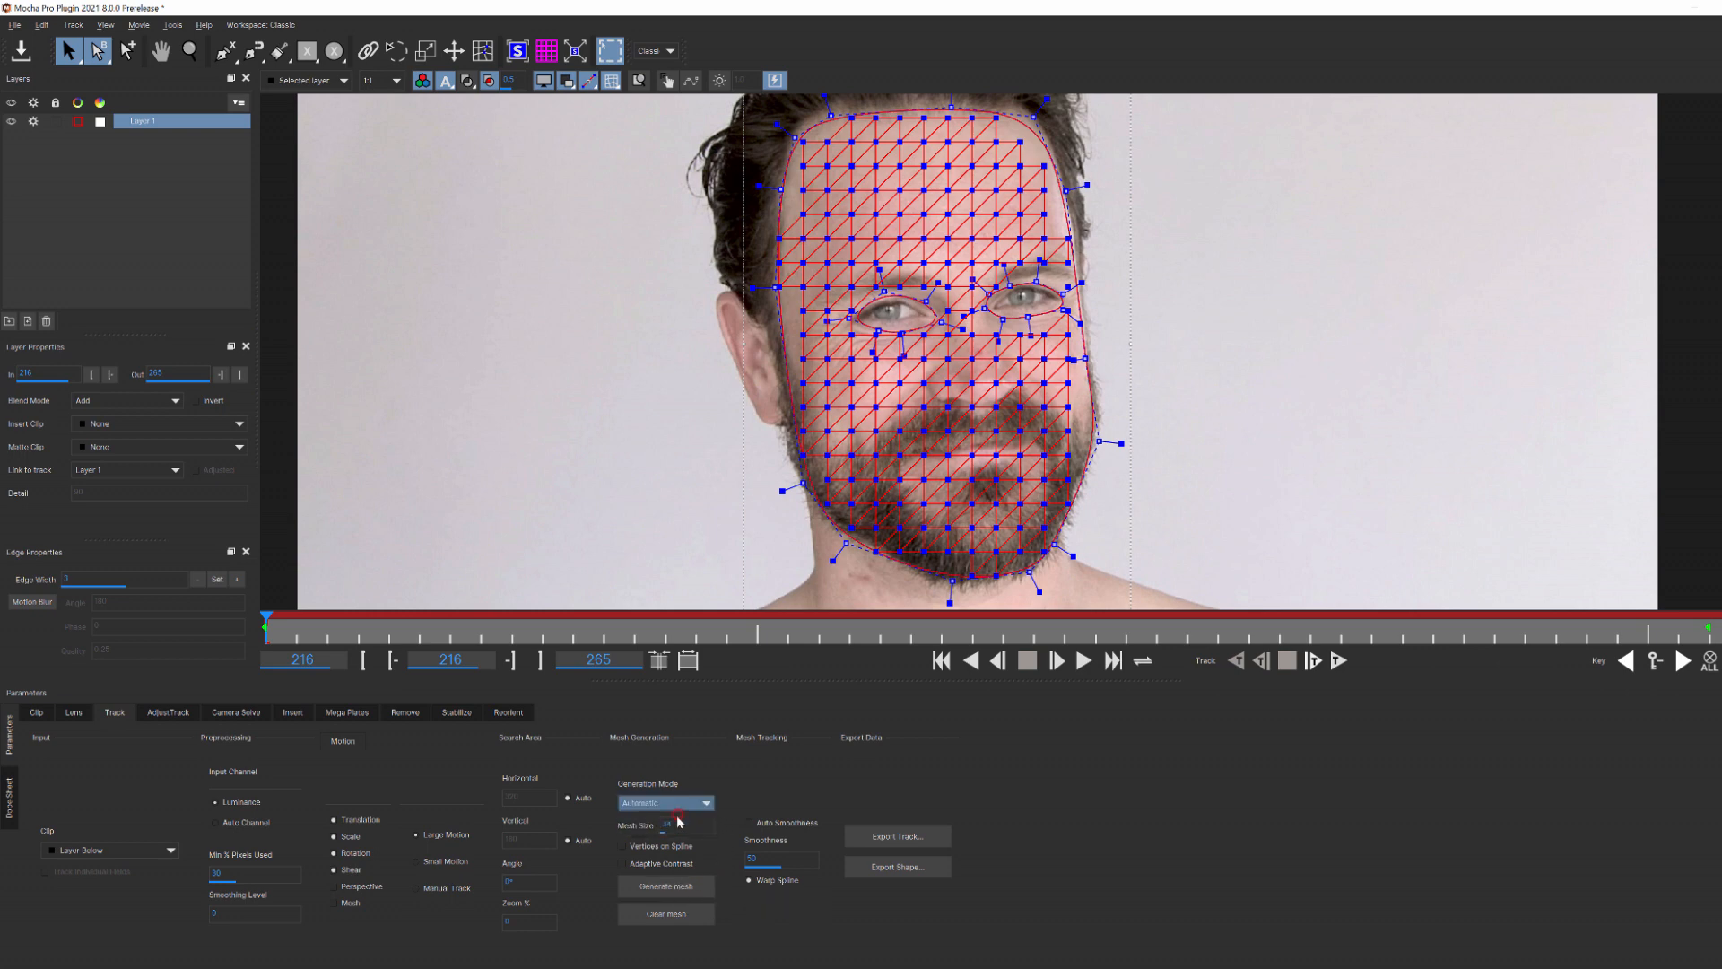
click(663, 886)
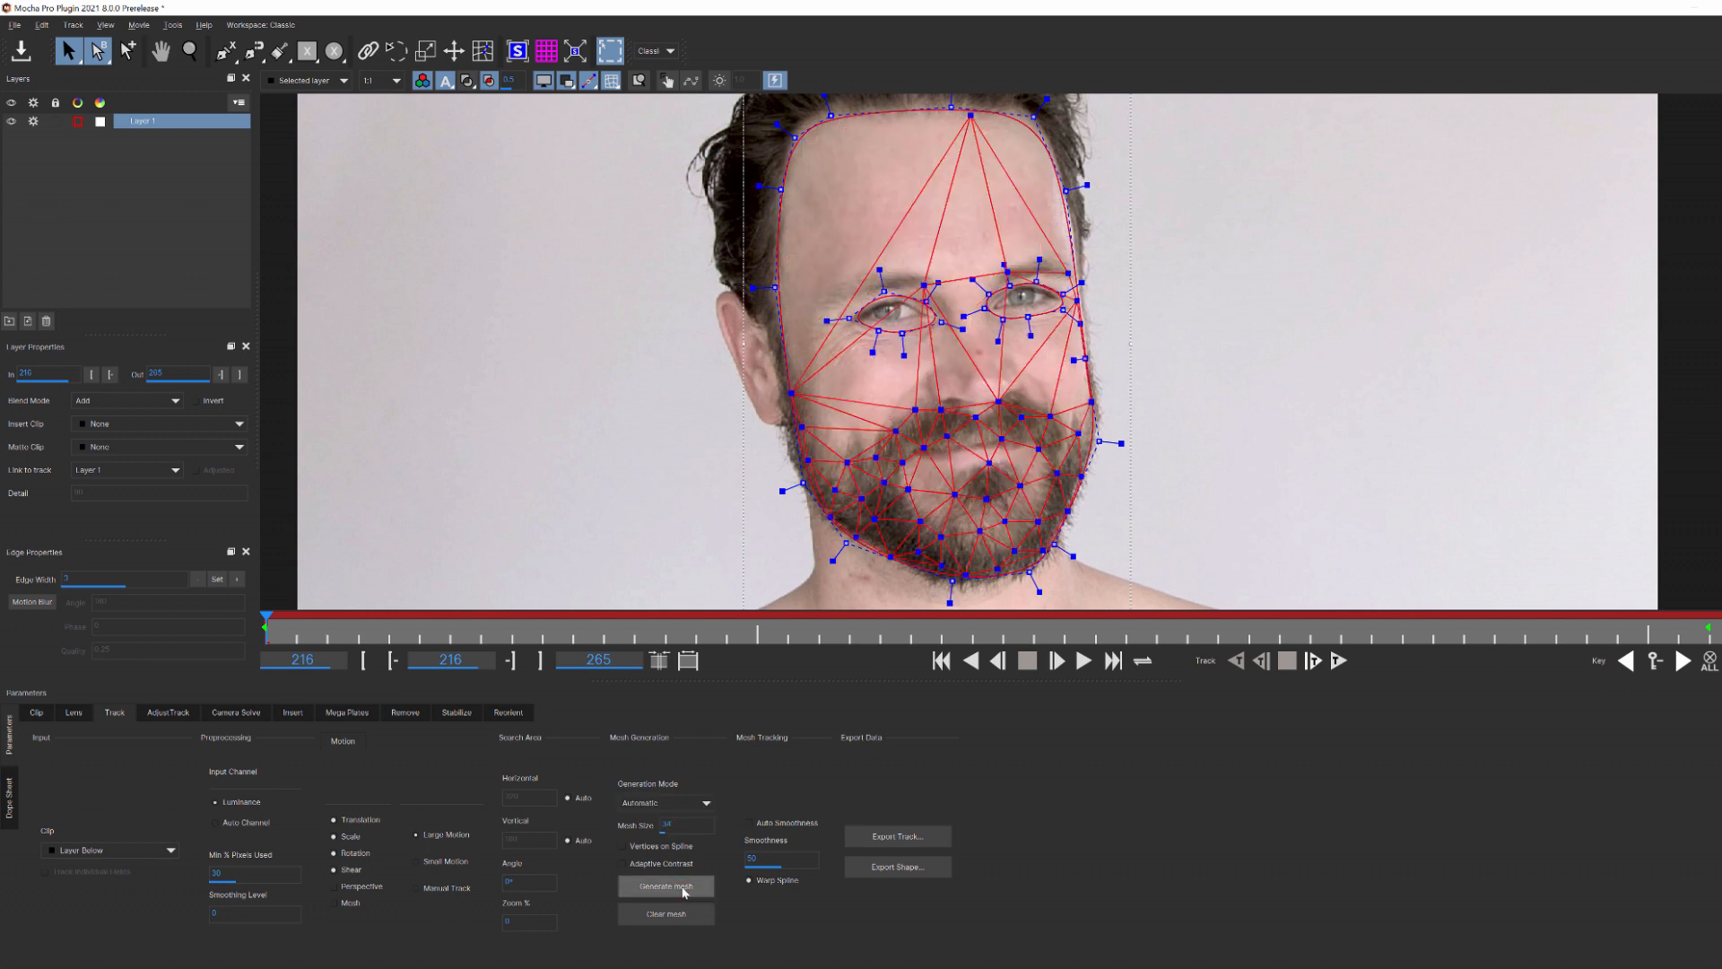
Step: Regenerate the face mesh at several Mesh Size values until density settles moderately over the beard
click(663, 884)
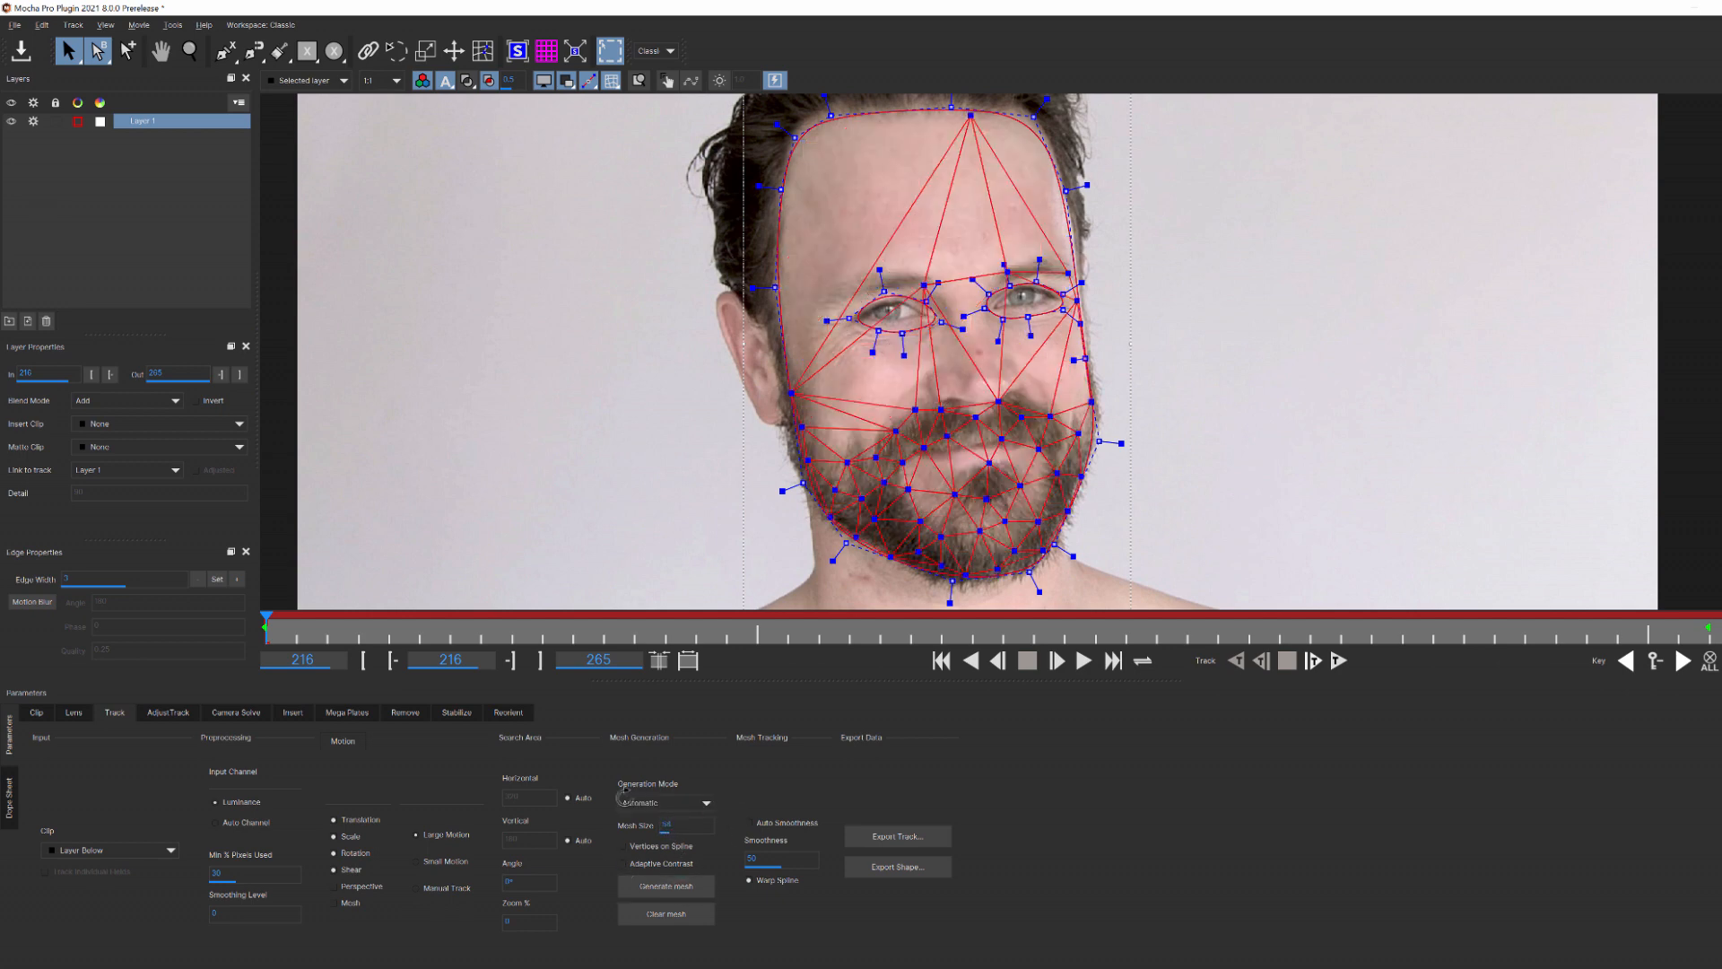
click(664, 885)
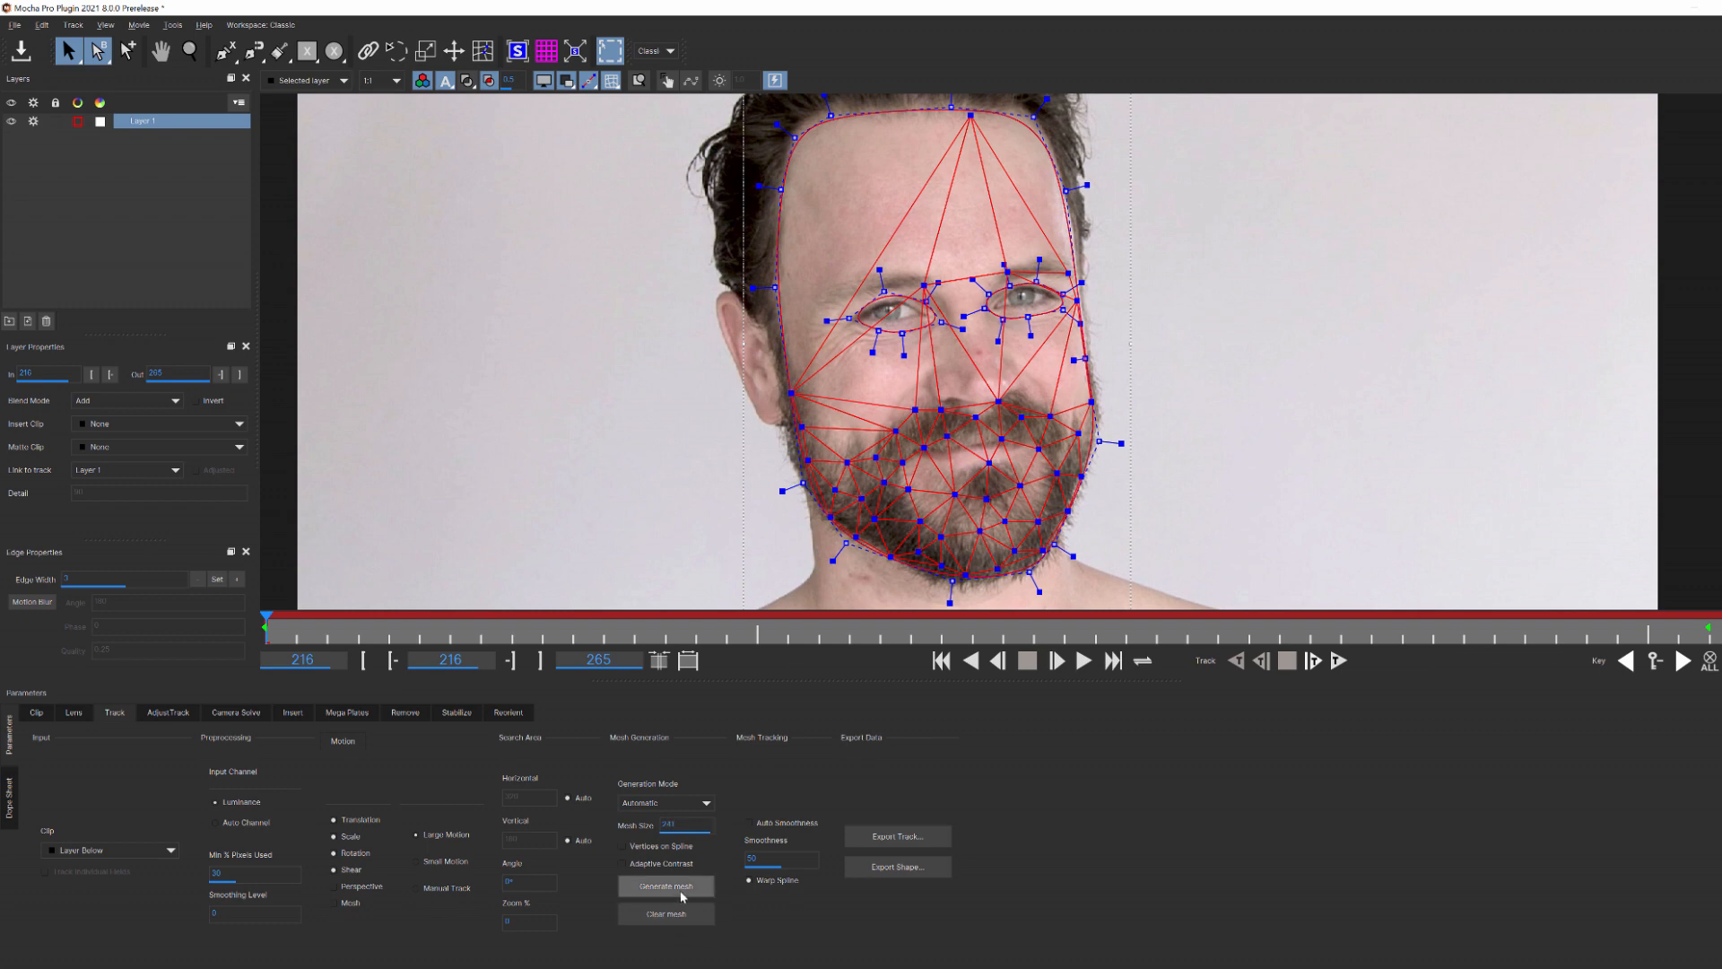
click(665, 884)
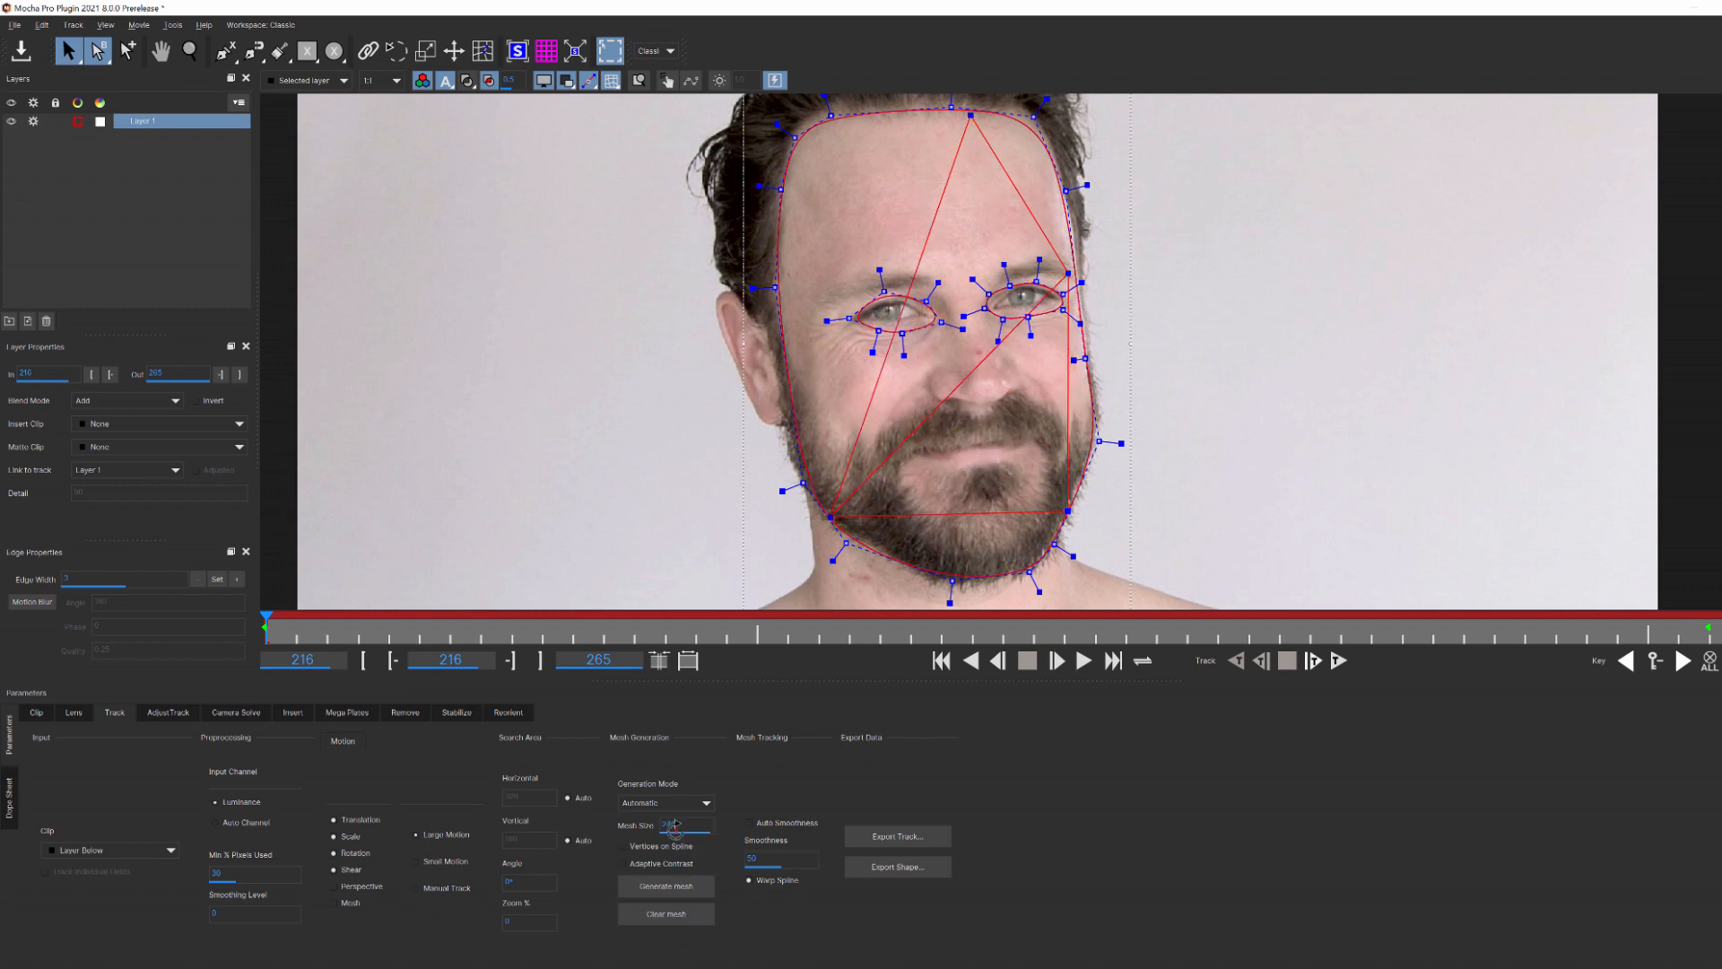
click(663, 886)
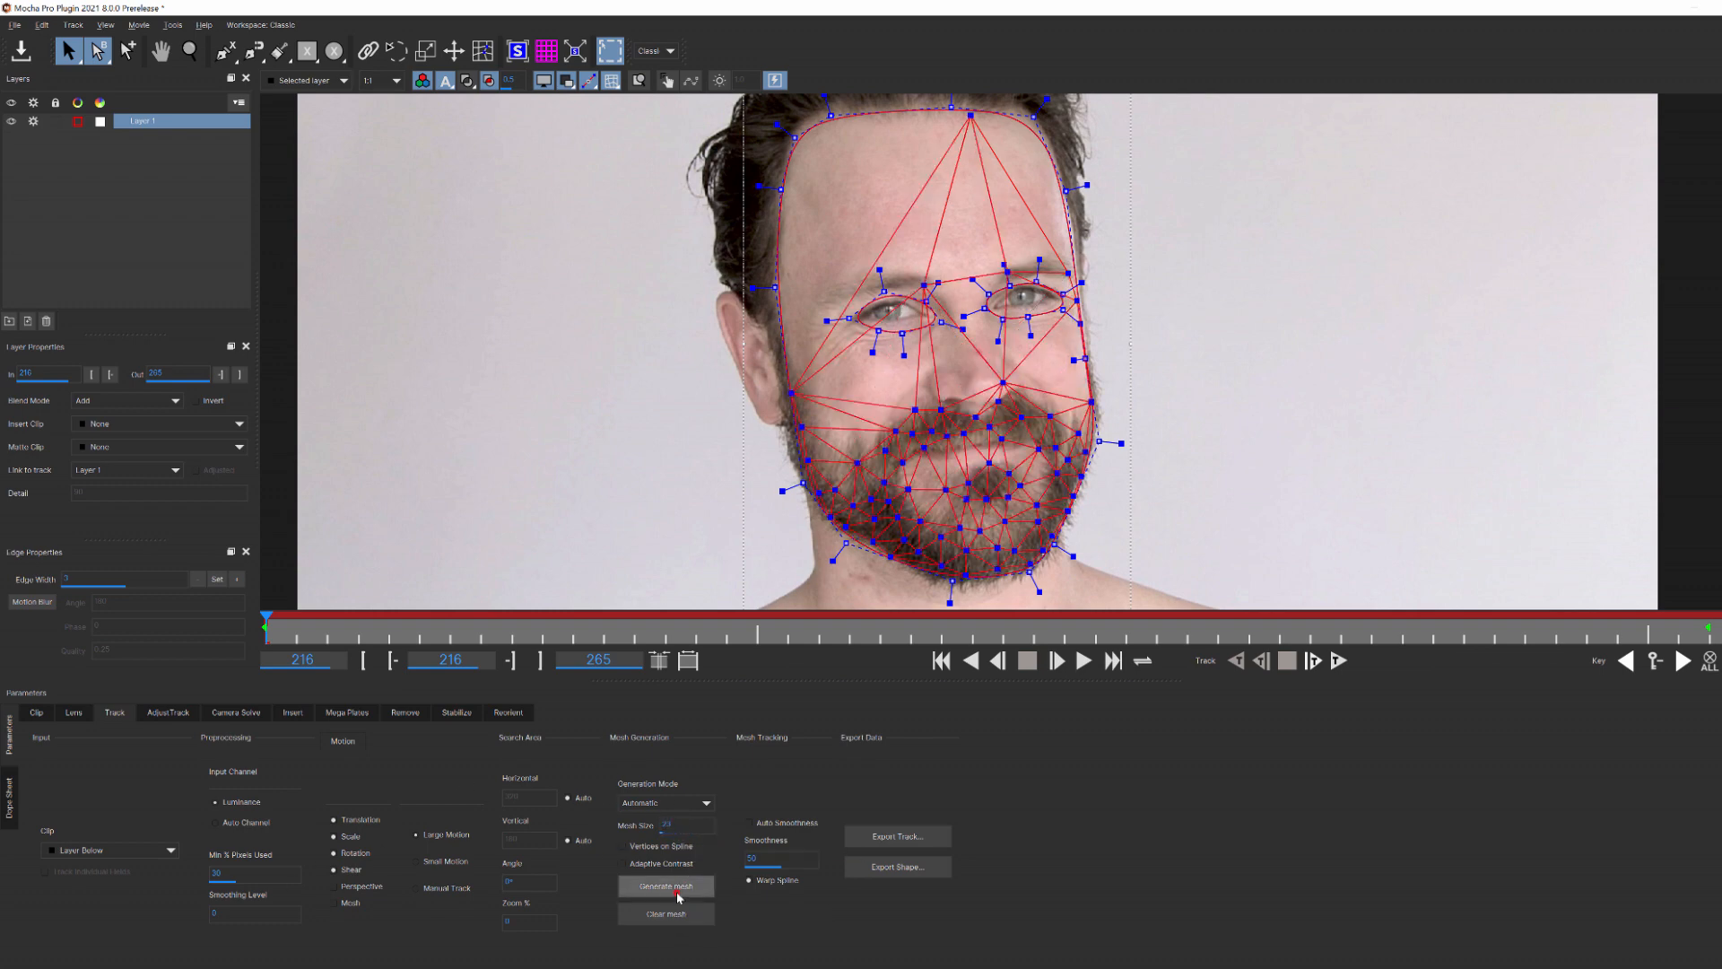
click(665, 884)
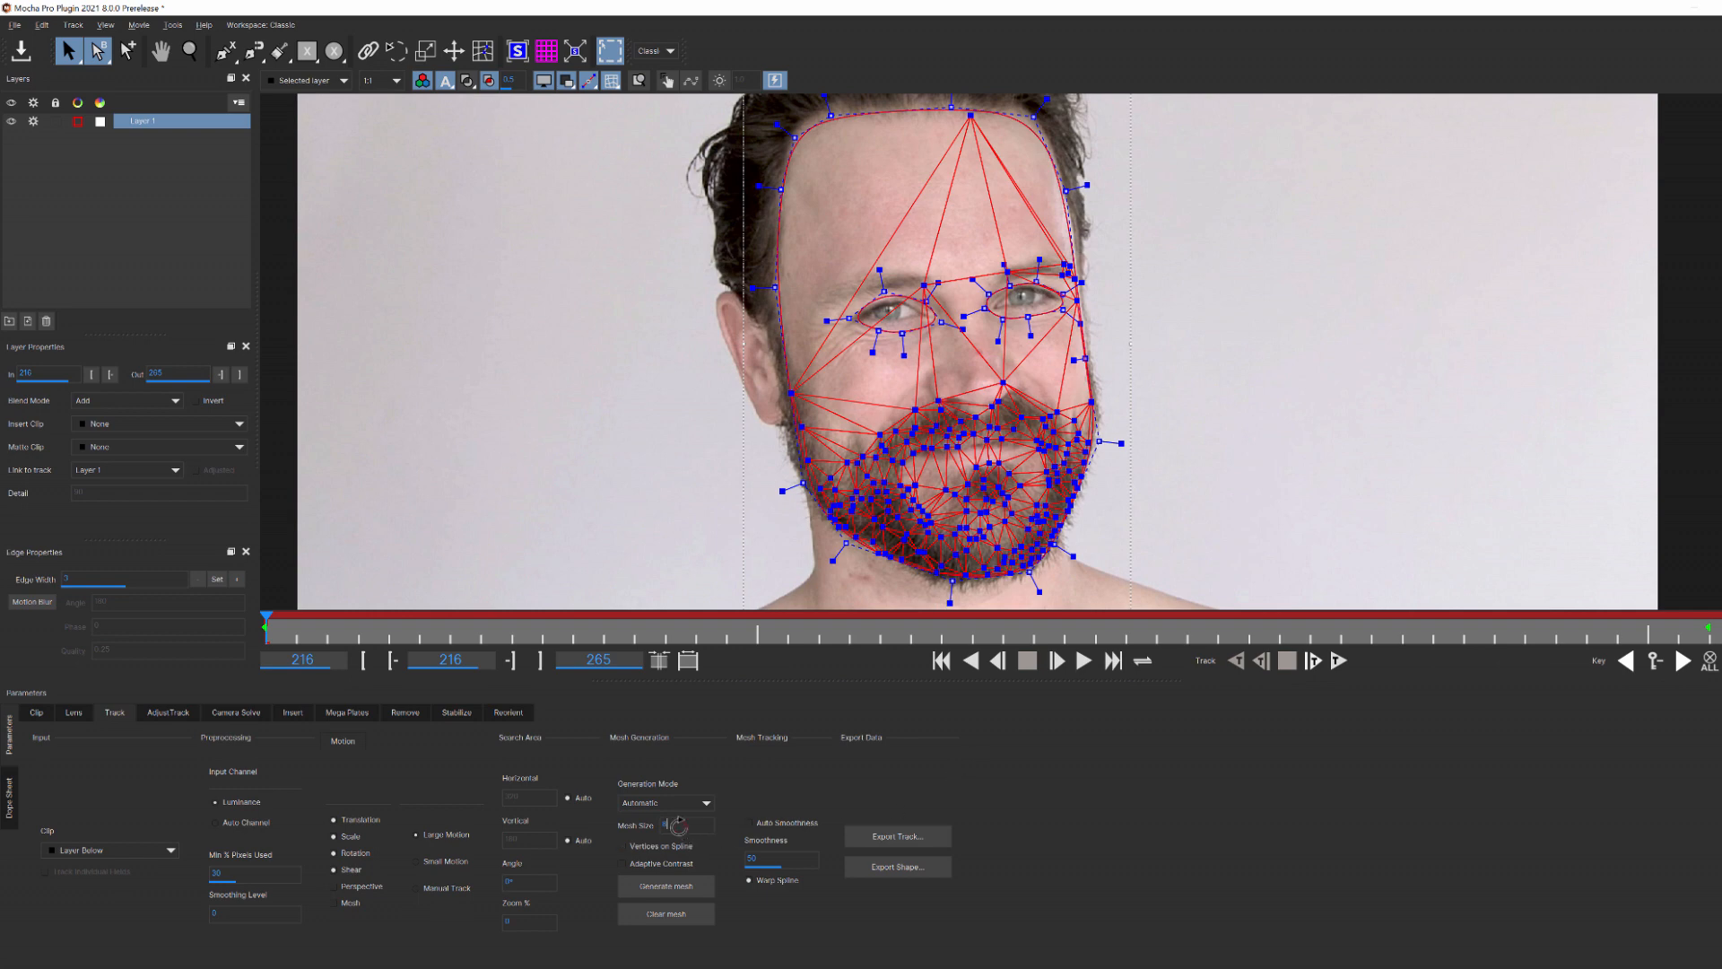
click(663, 886)
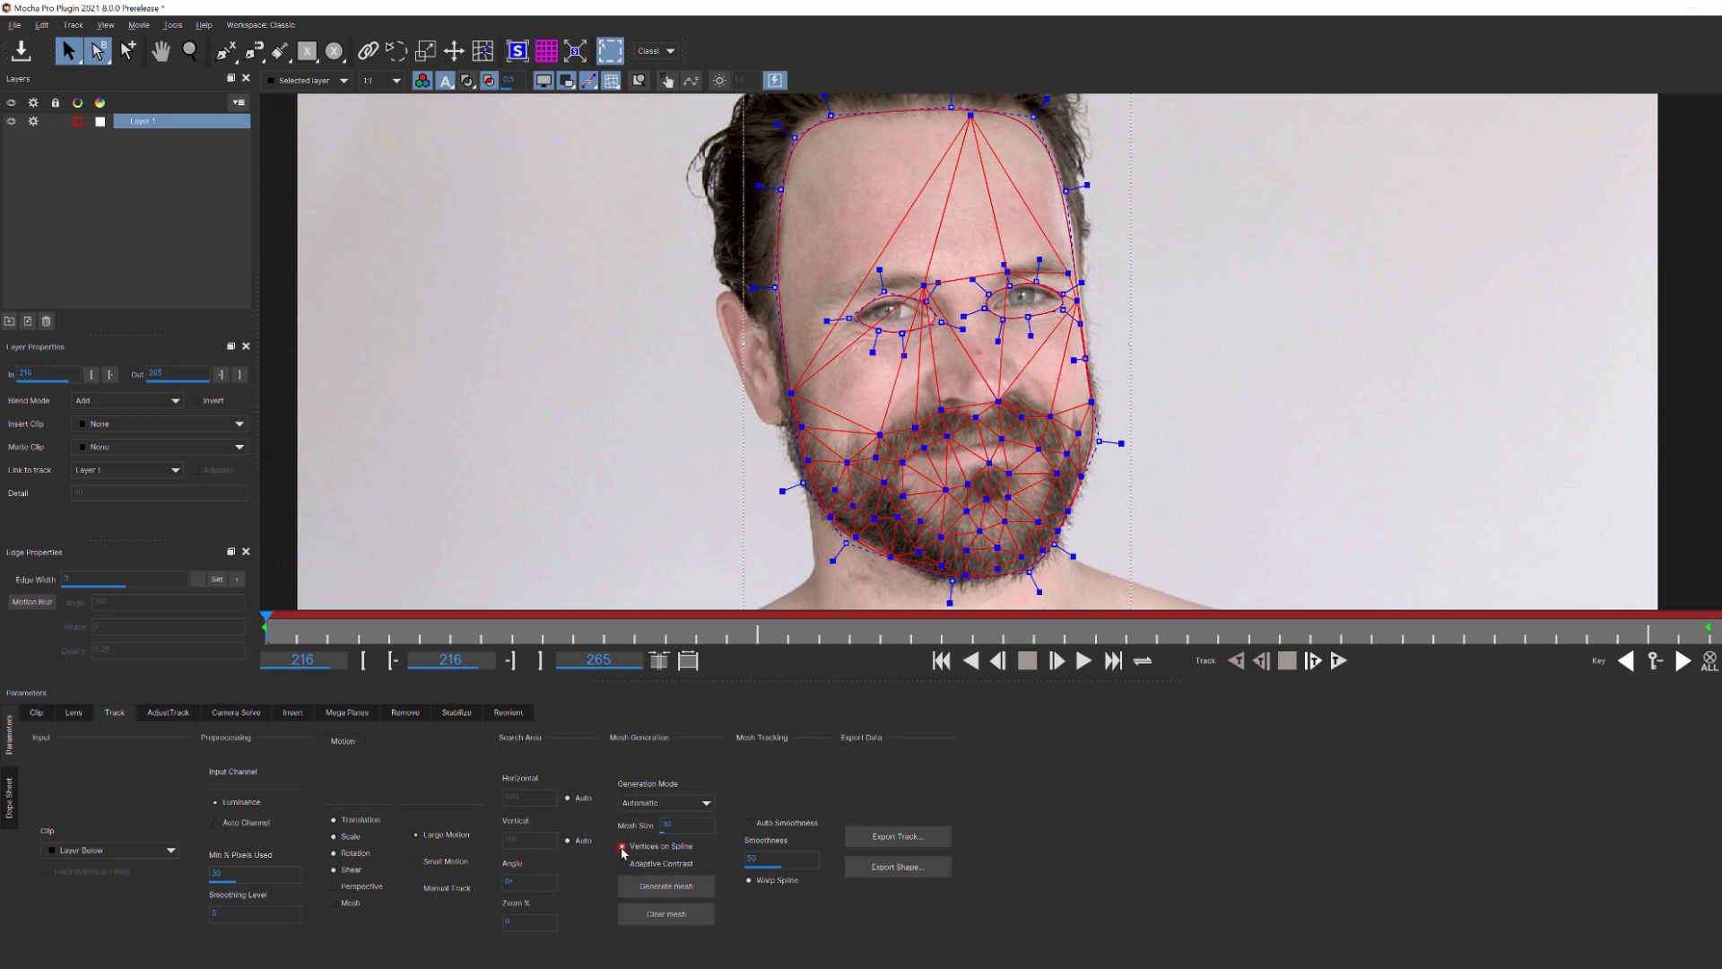
Step: Enable Vertices on Spline and regenerate so the mesh spans the whole face outline
click(622, 844)
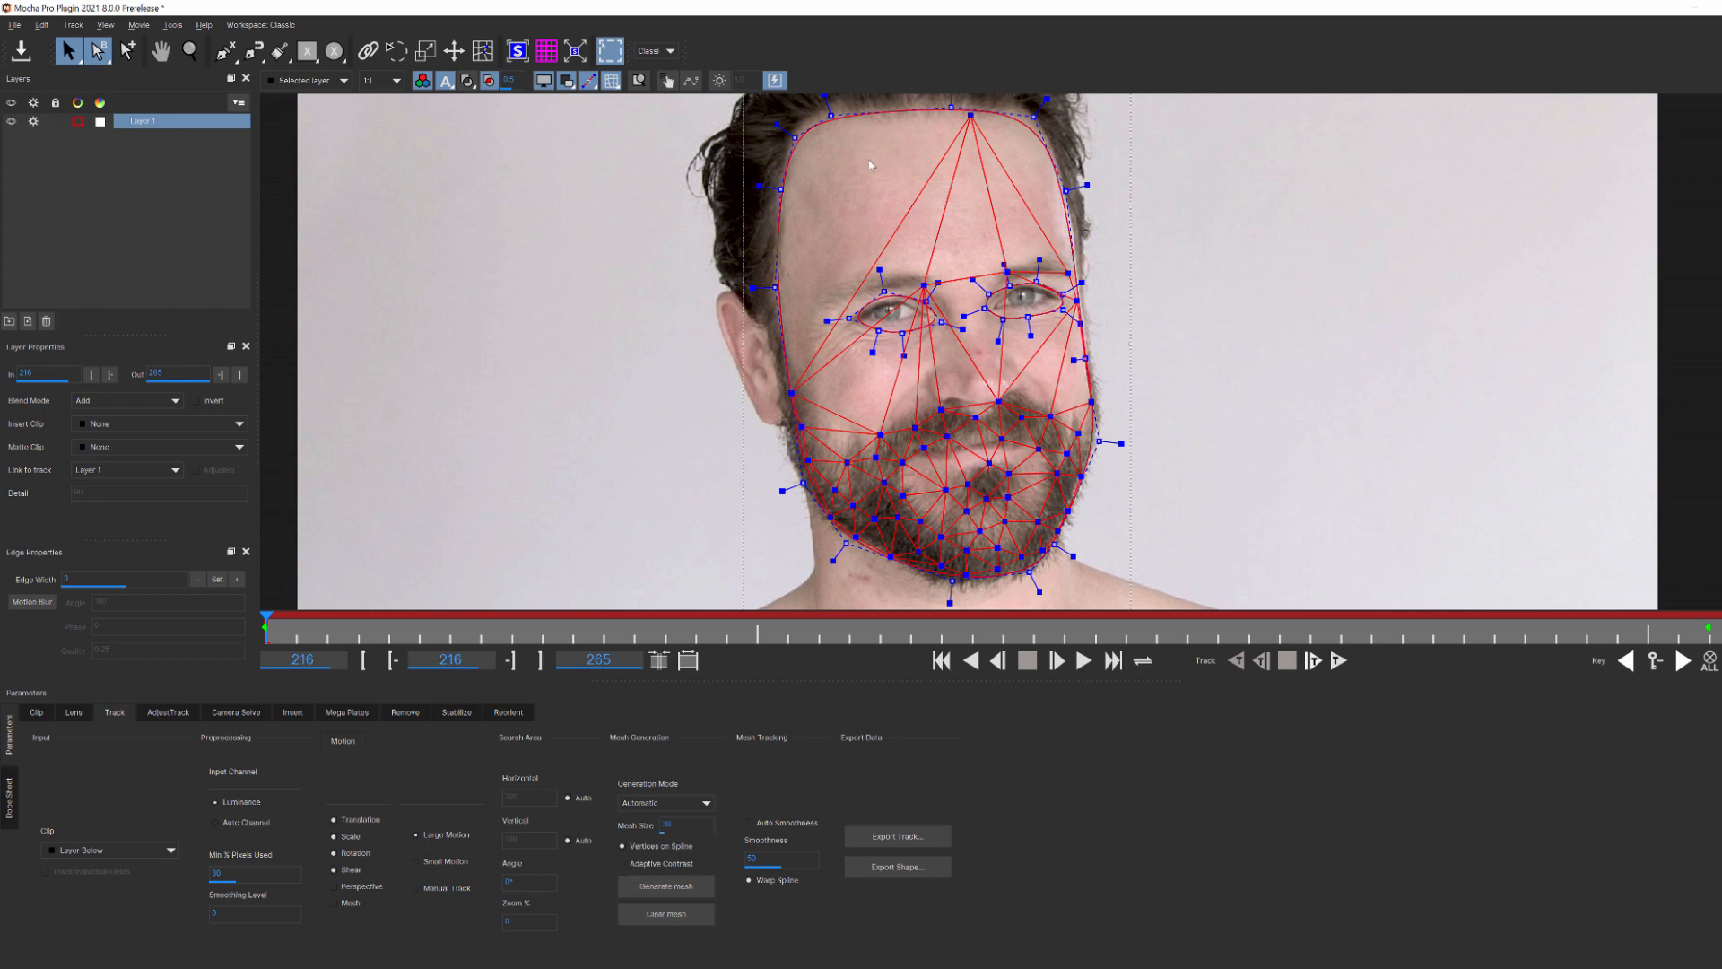
mouse_move(794, 176)
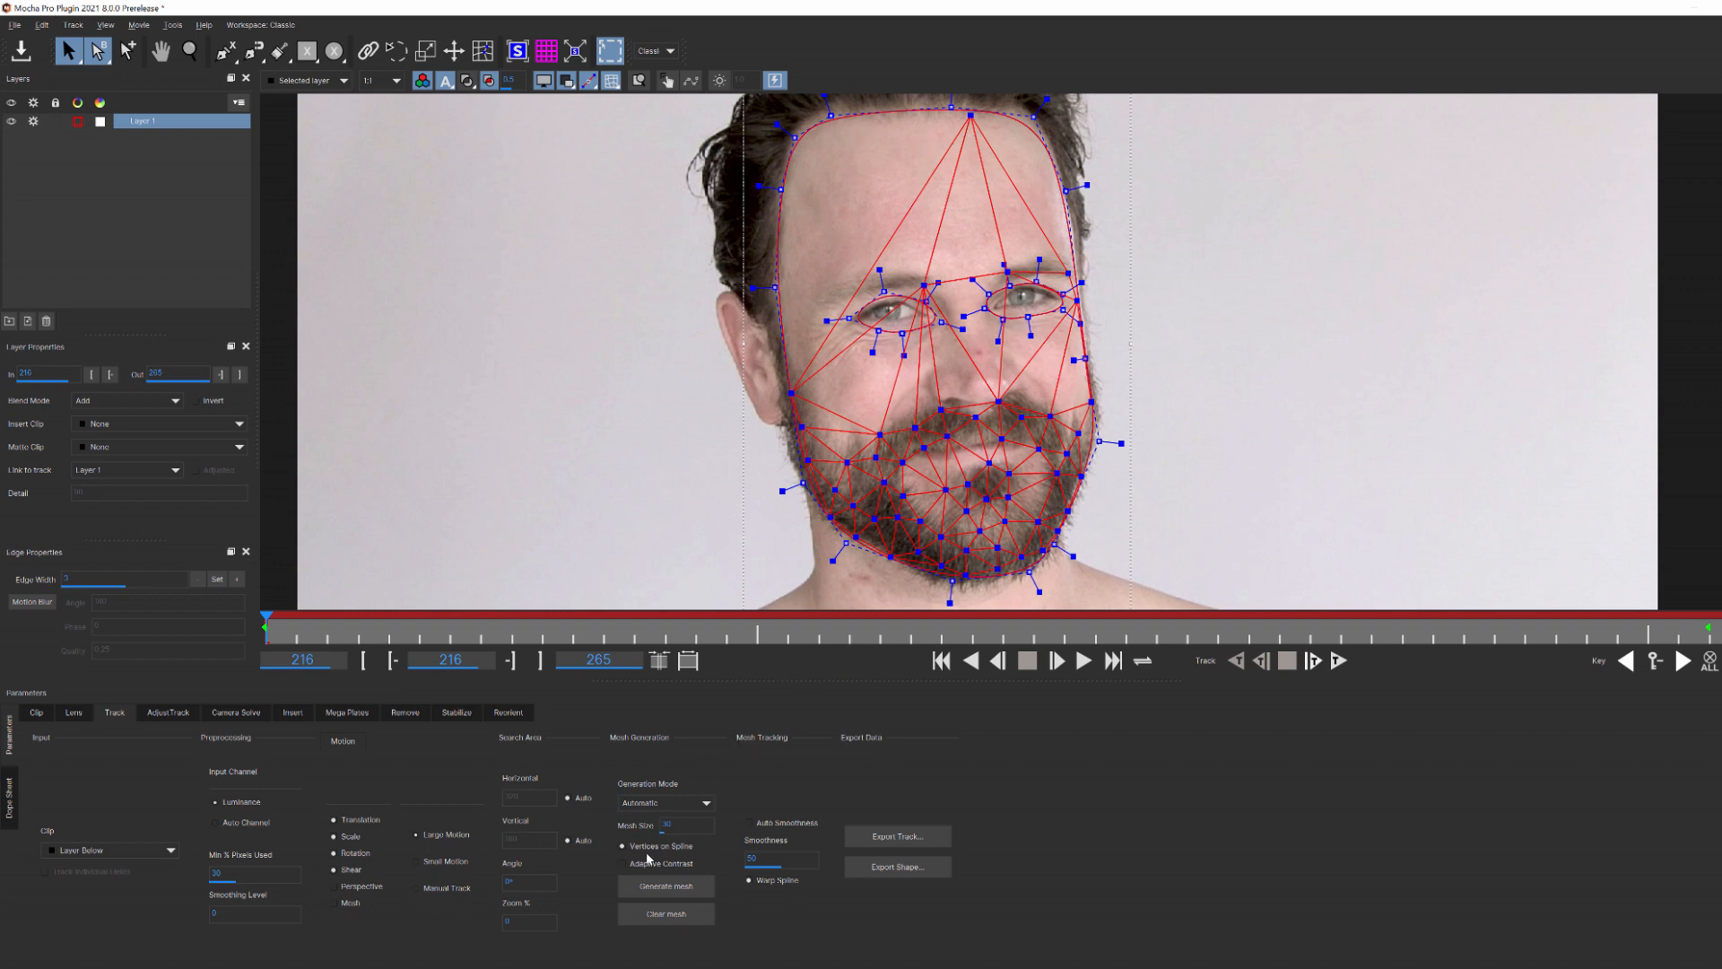
click(664, 887)
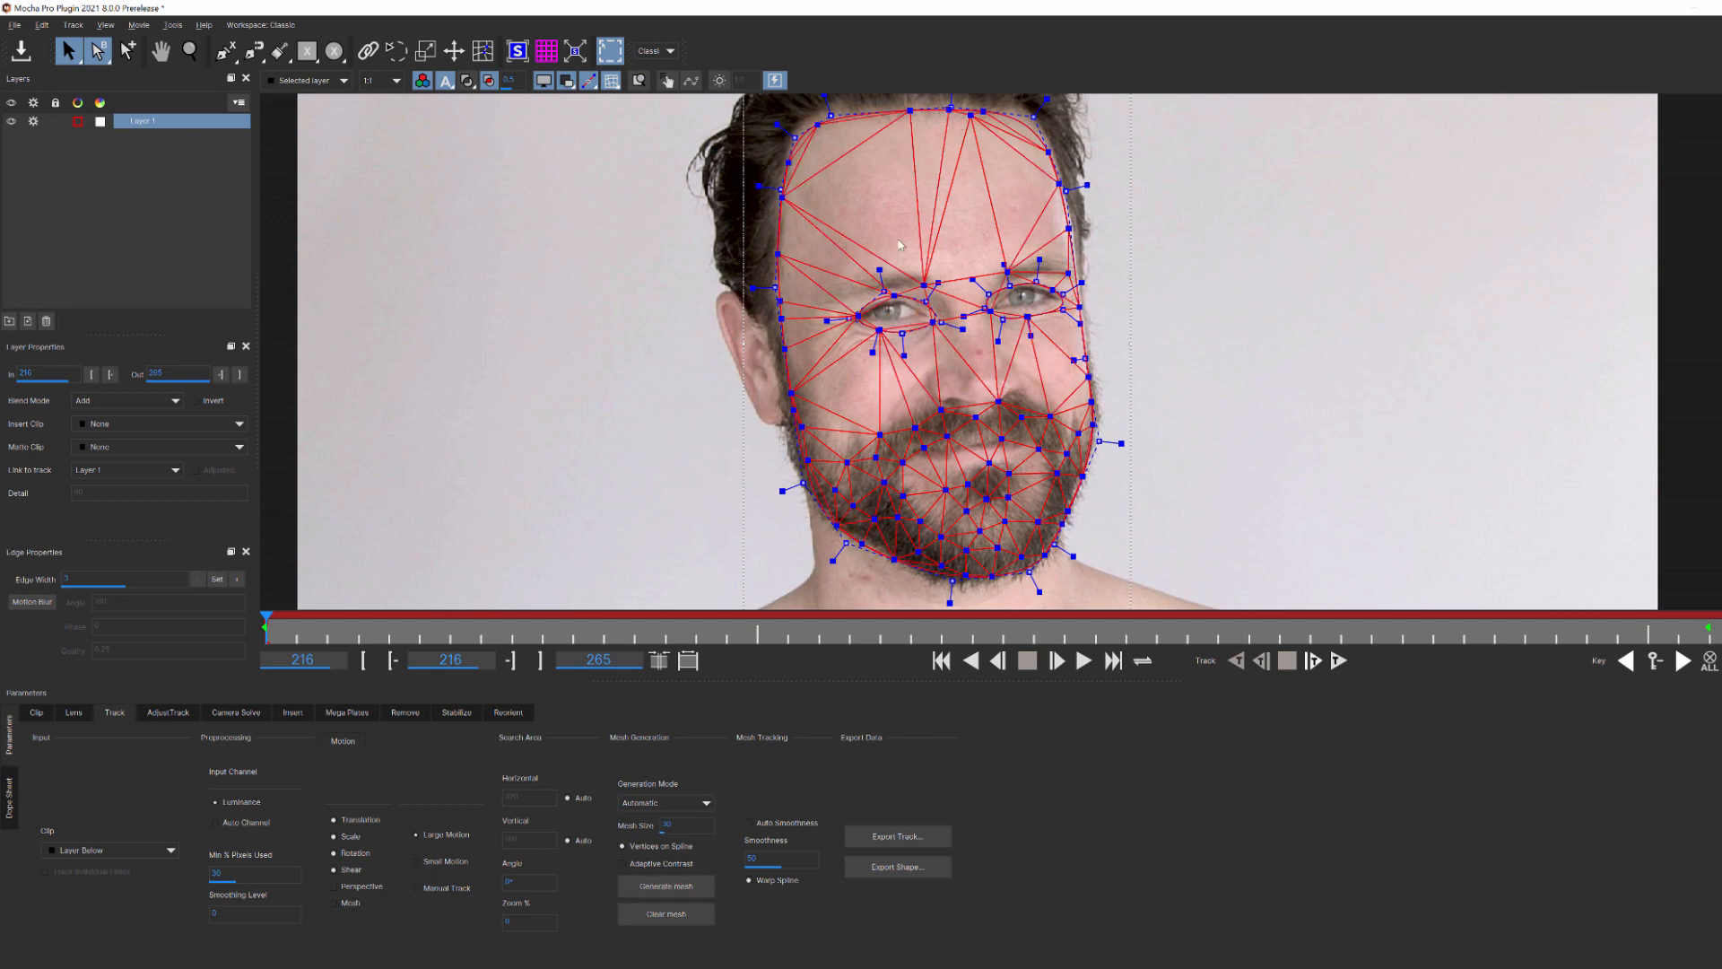
mouse_move(744, 458)
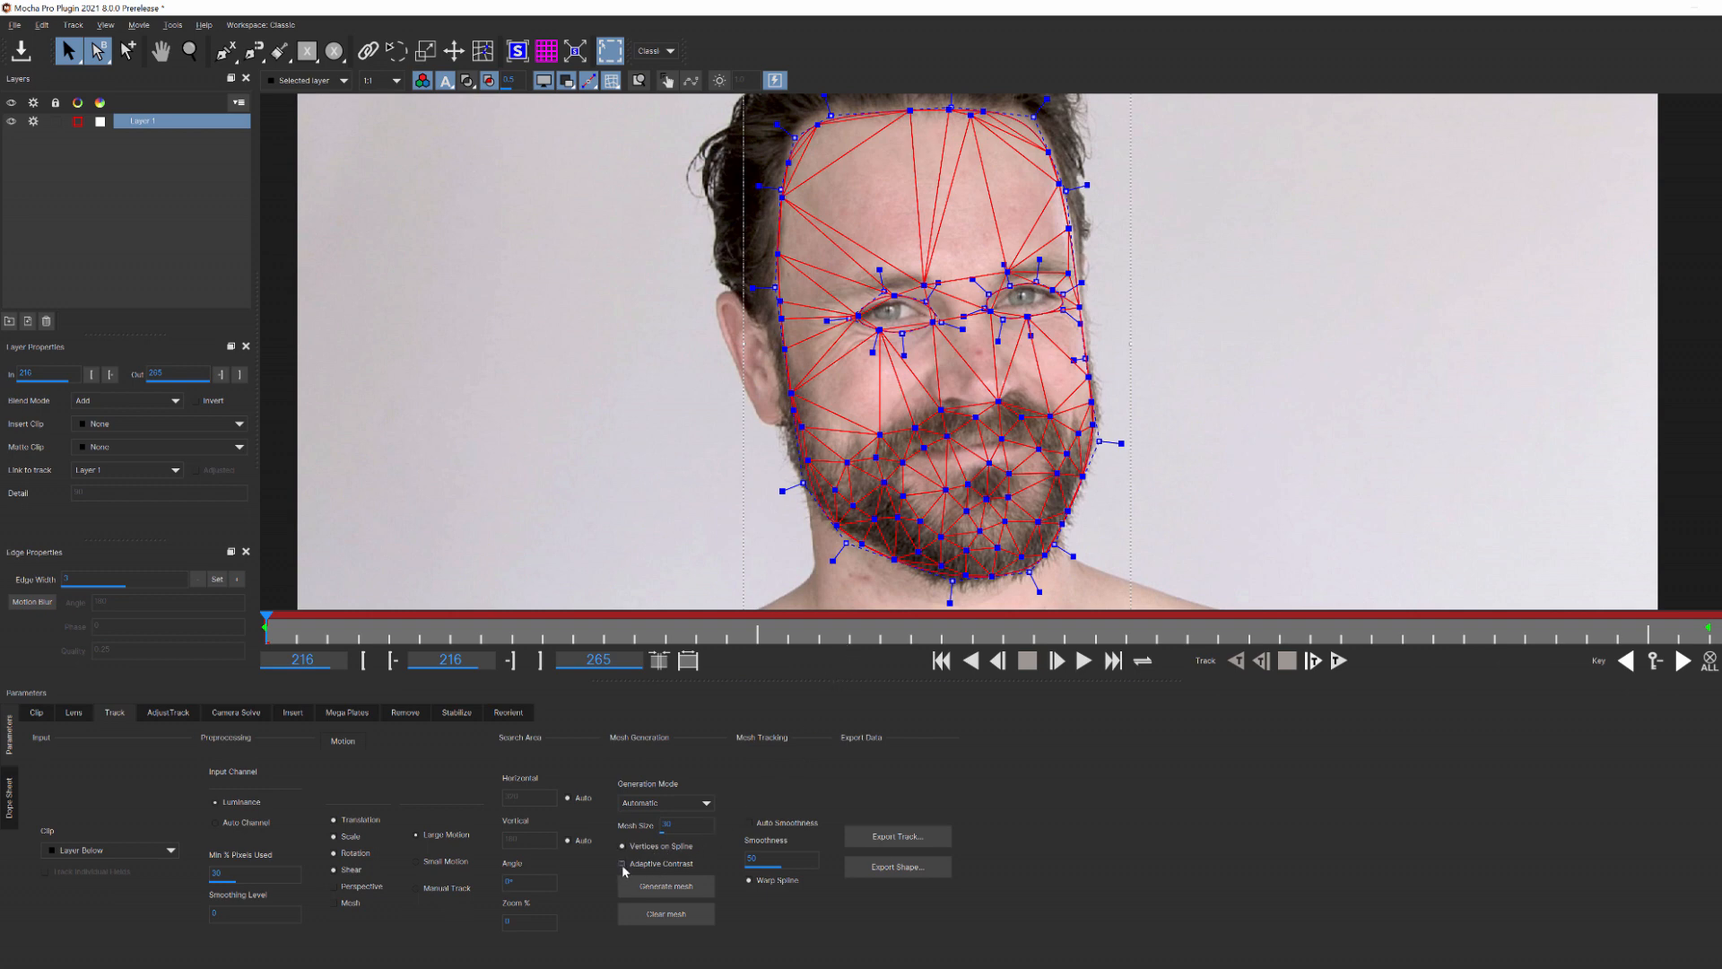
mouse_move(624, 863)
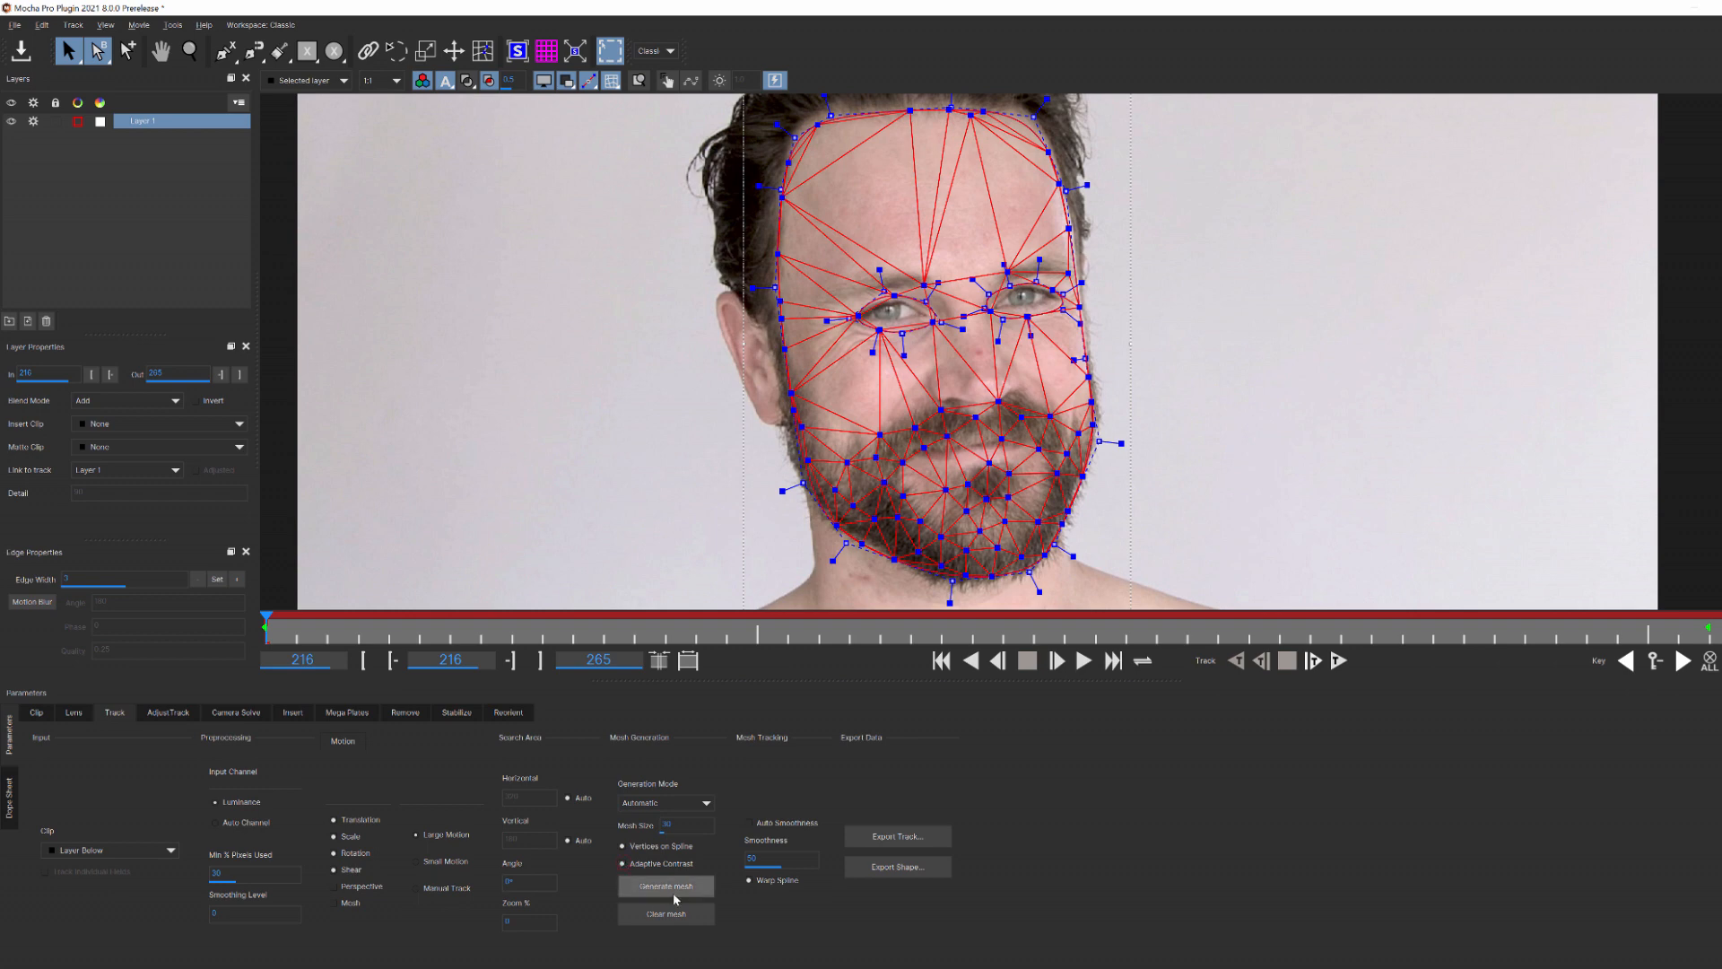
Step: Regenerate a denser, evenly spread mesh with Adaptive Contrast across forehead, cheeks and beard
click(665, 884)
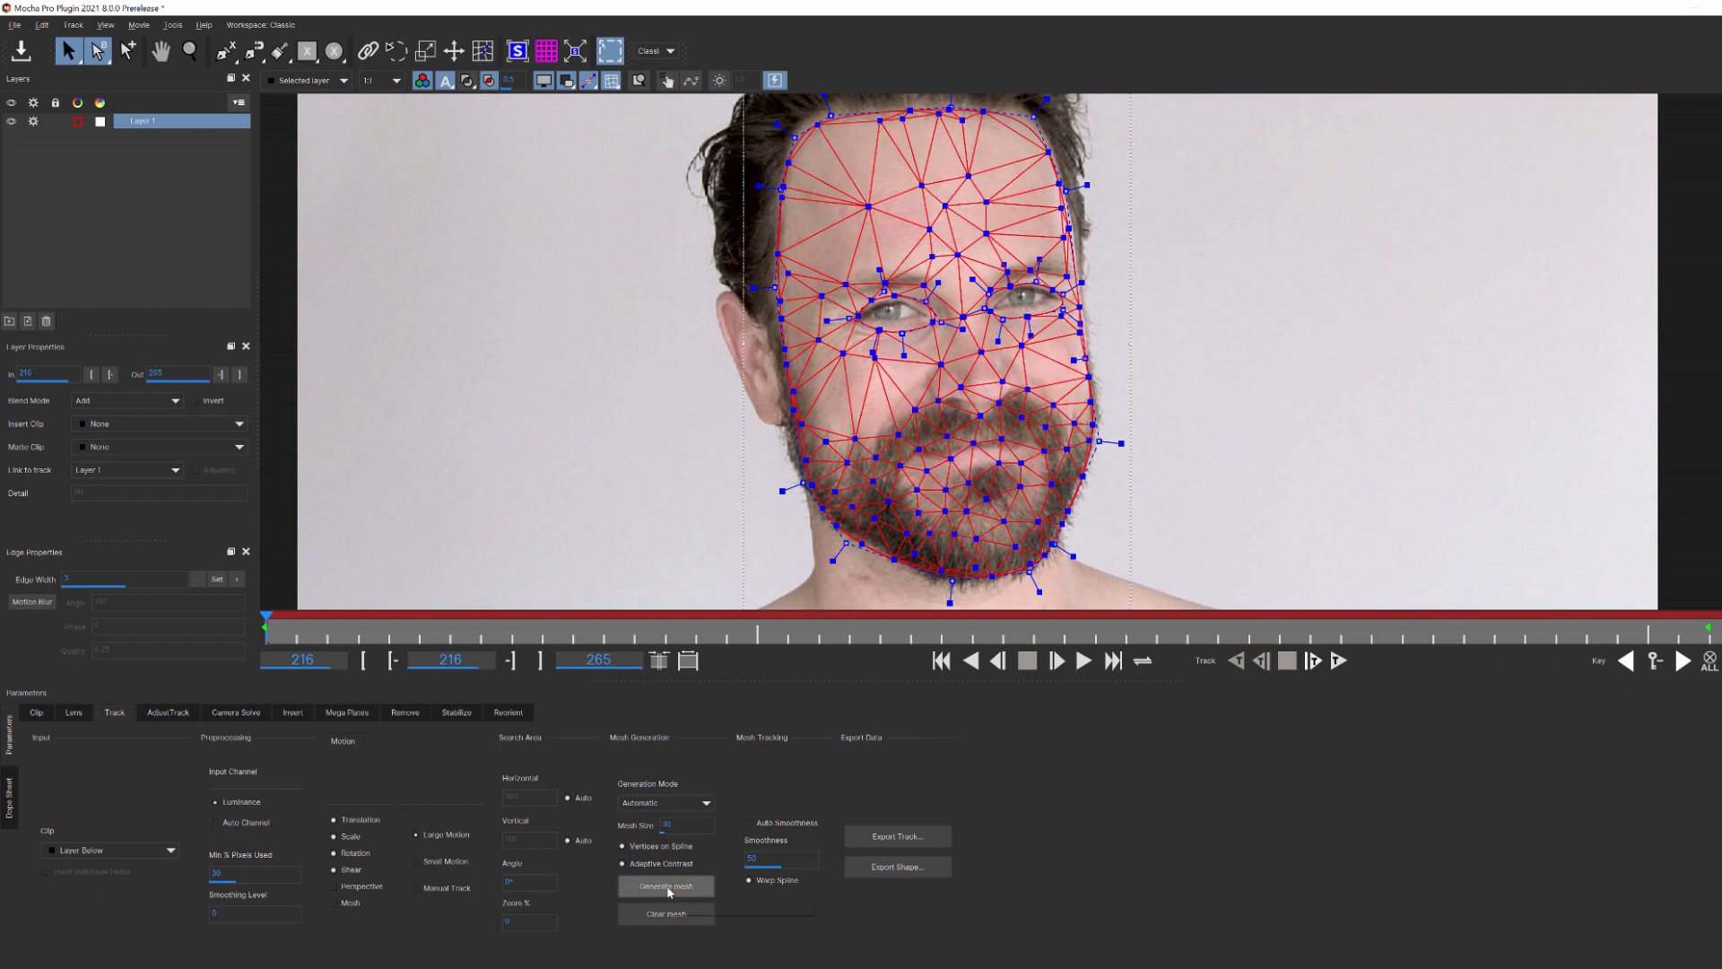
mouse_move(755, 857)
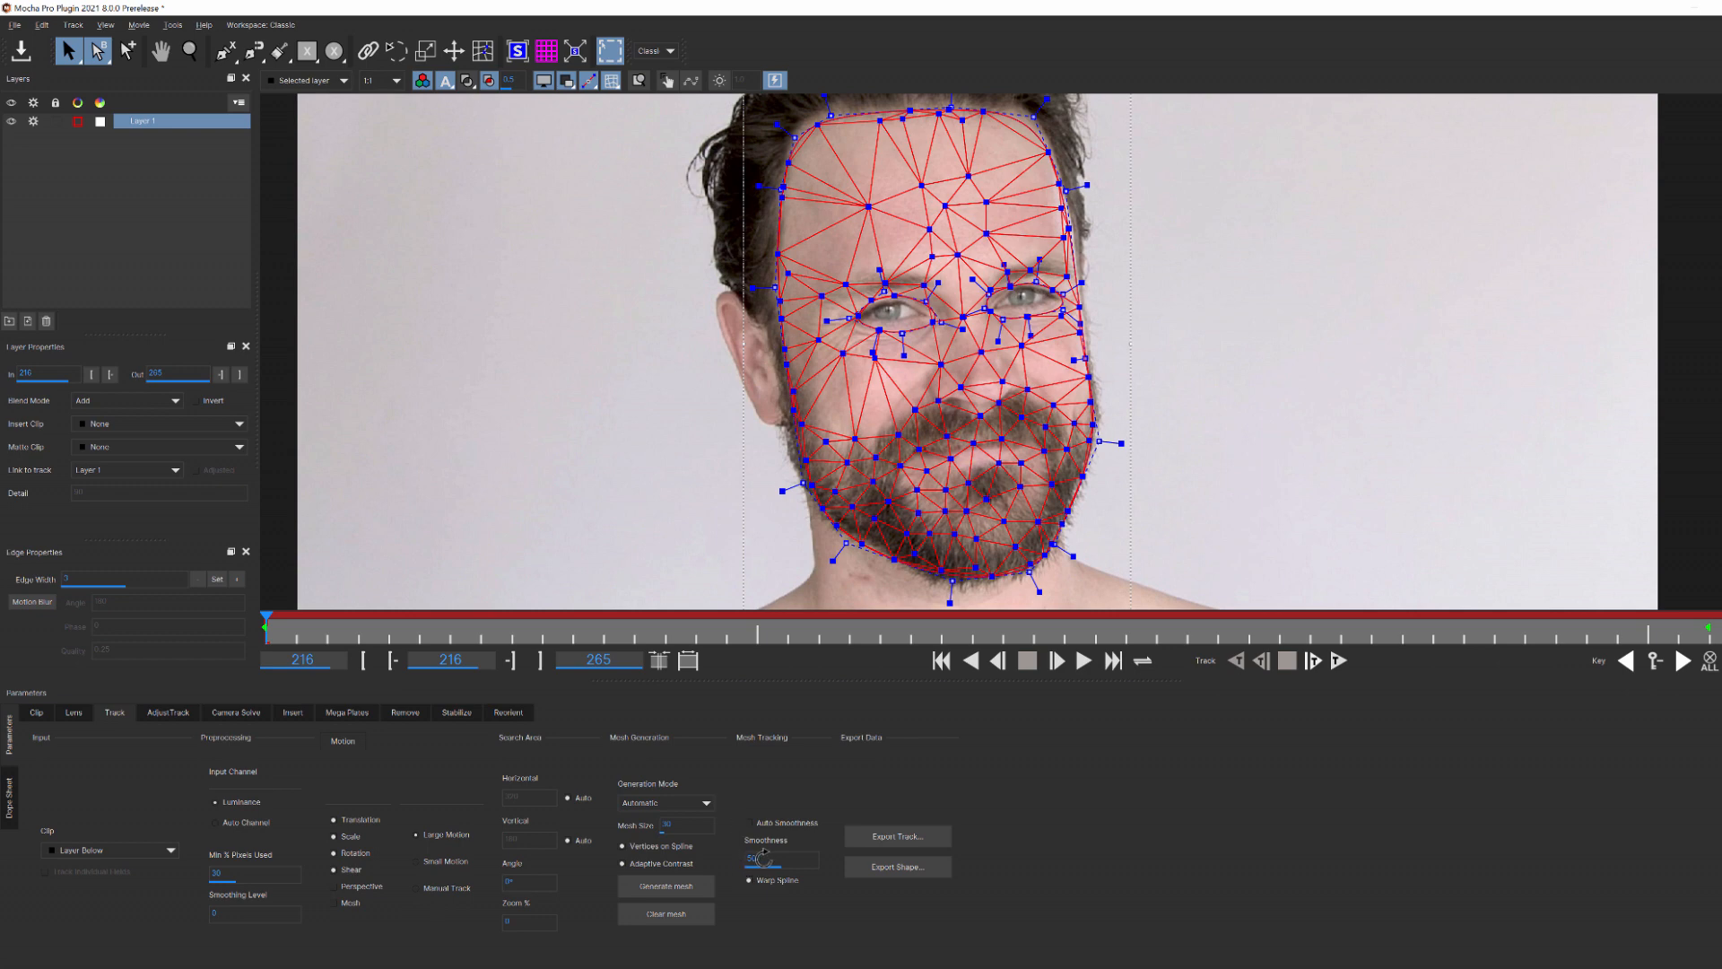
mouse_move(736, 873)
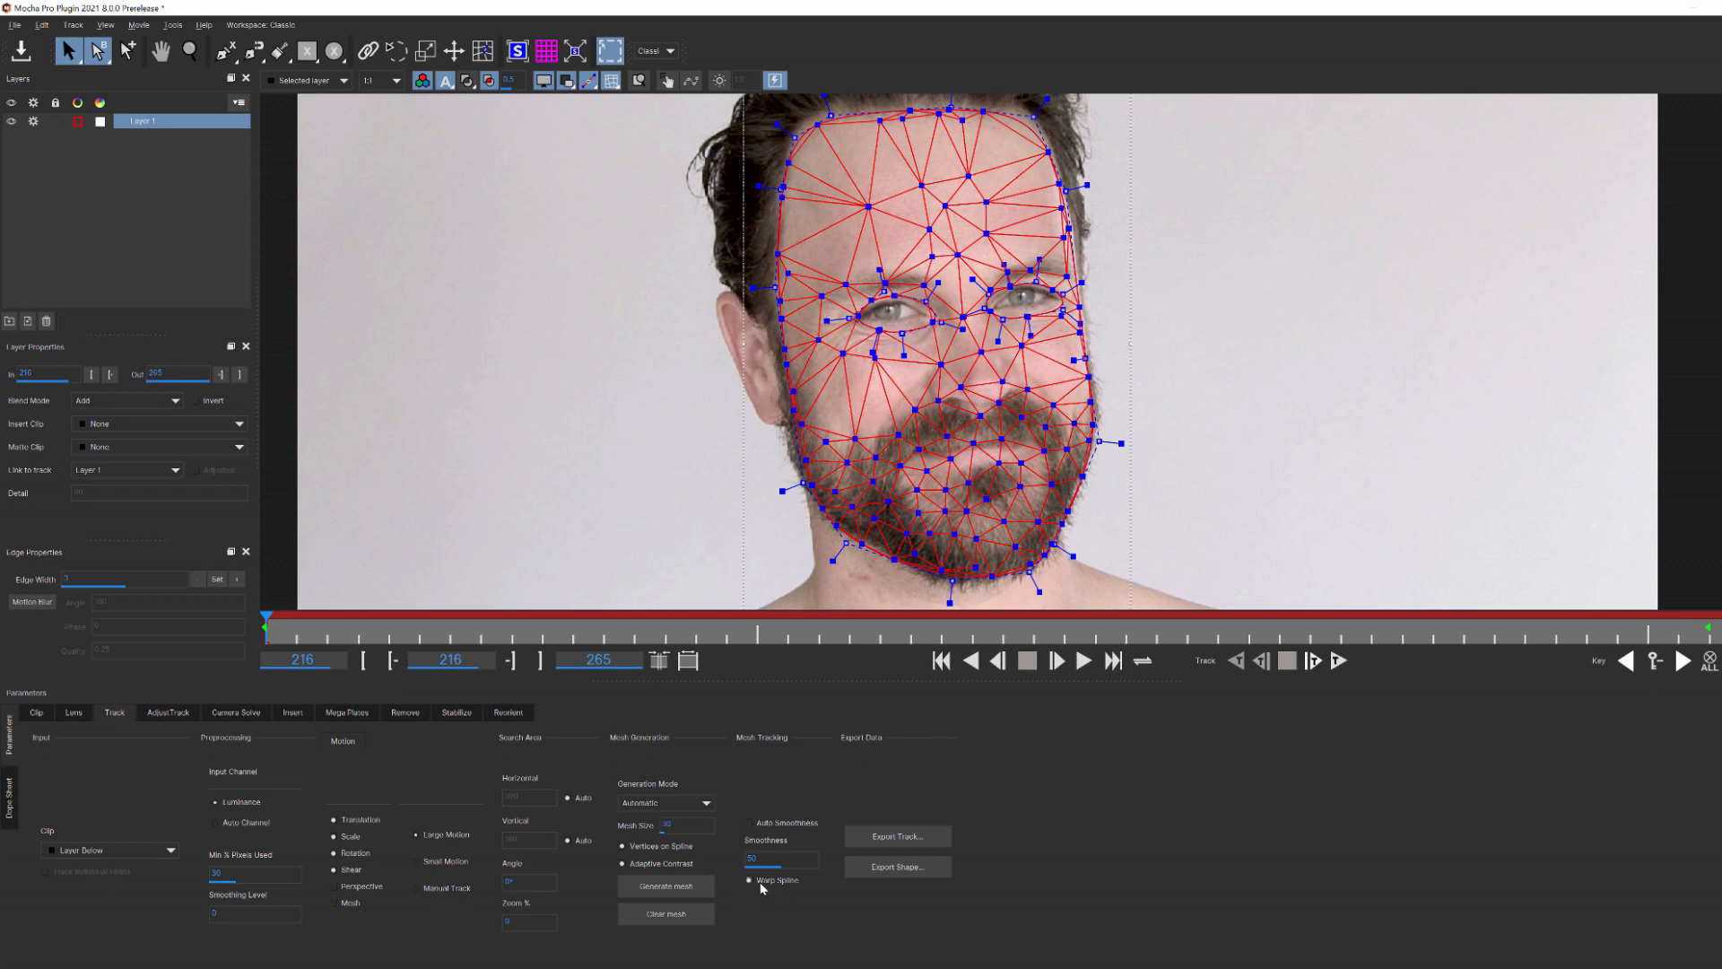
mouse_move(755, 881)
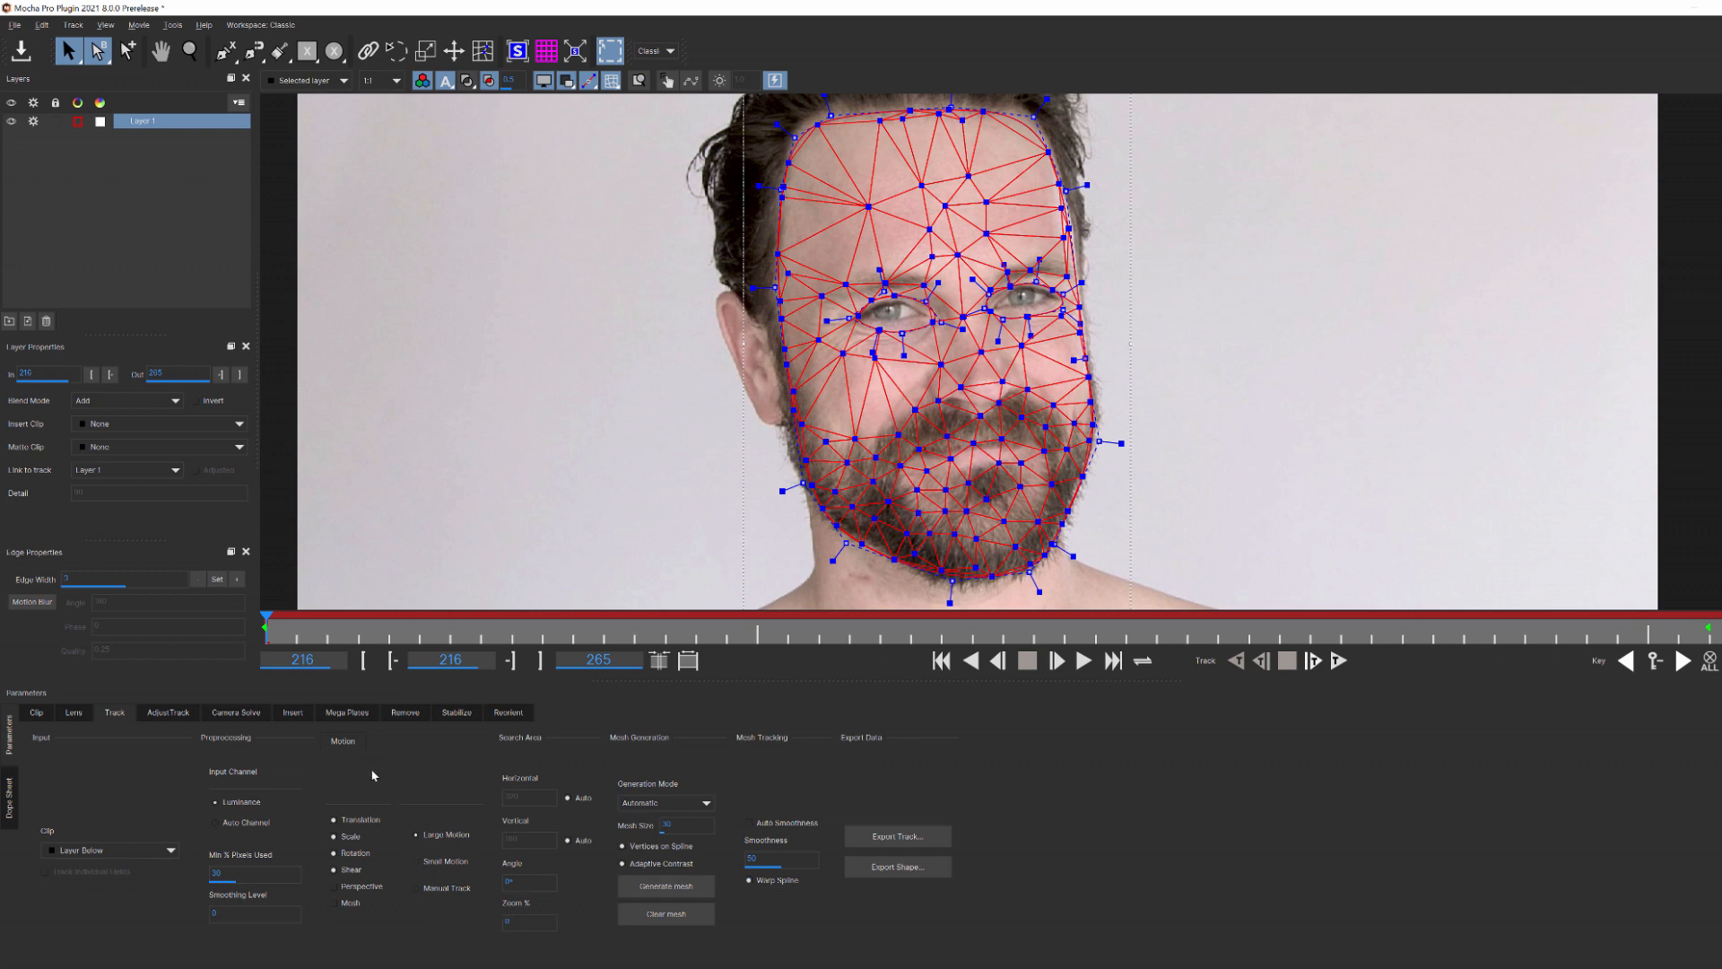
Step: Enable Perspective and Mesh motion types alongside translation, scale, rotation and shear
click(339, 886)
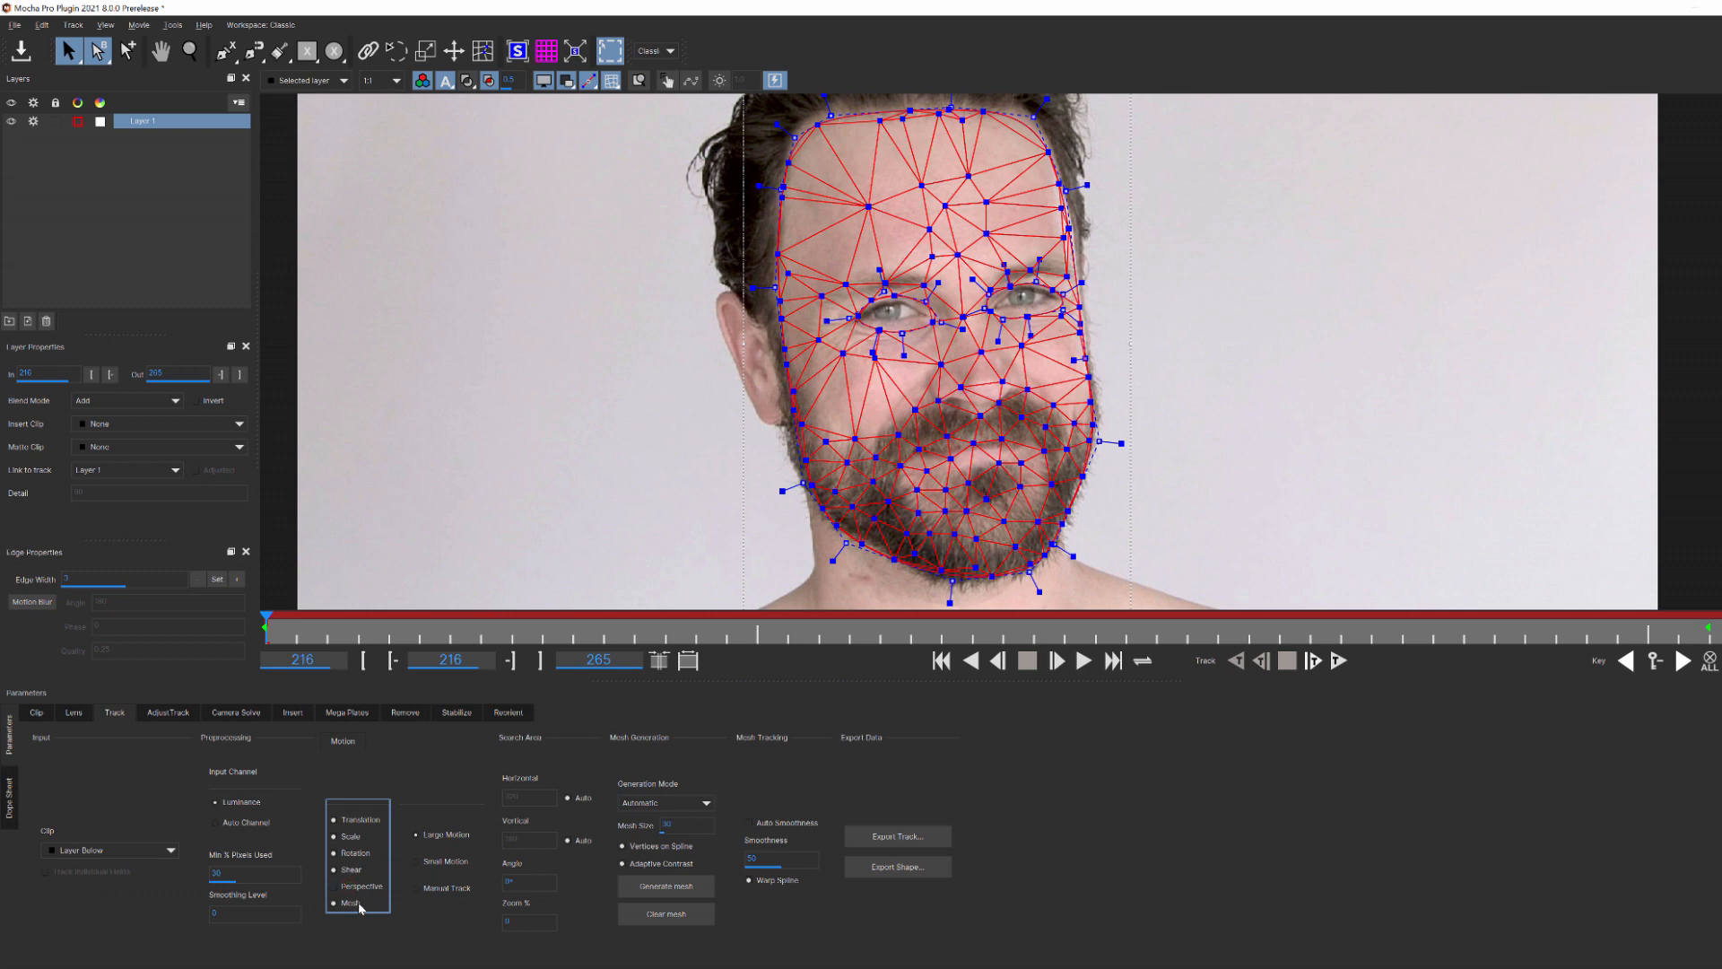
click(337, 886)
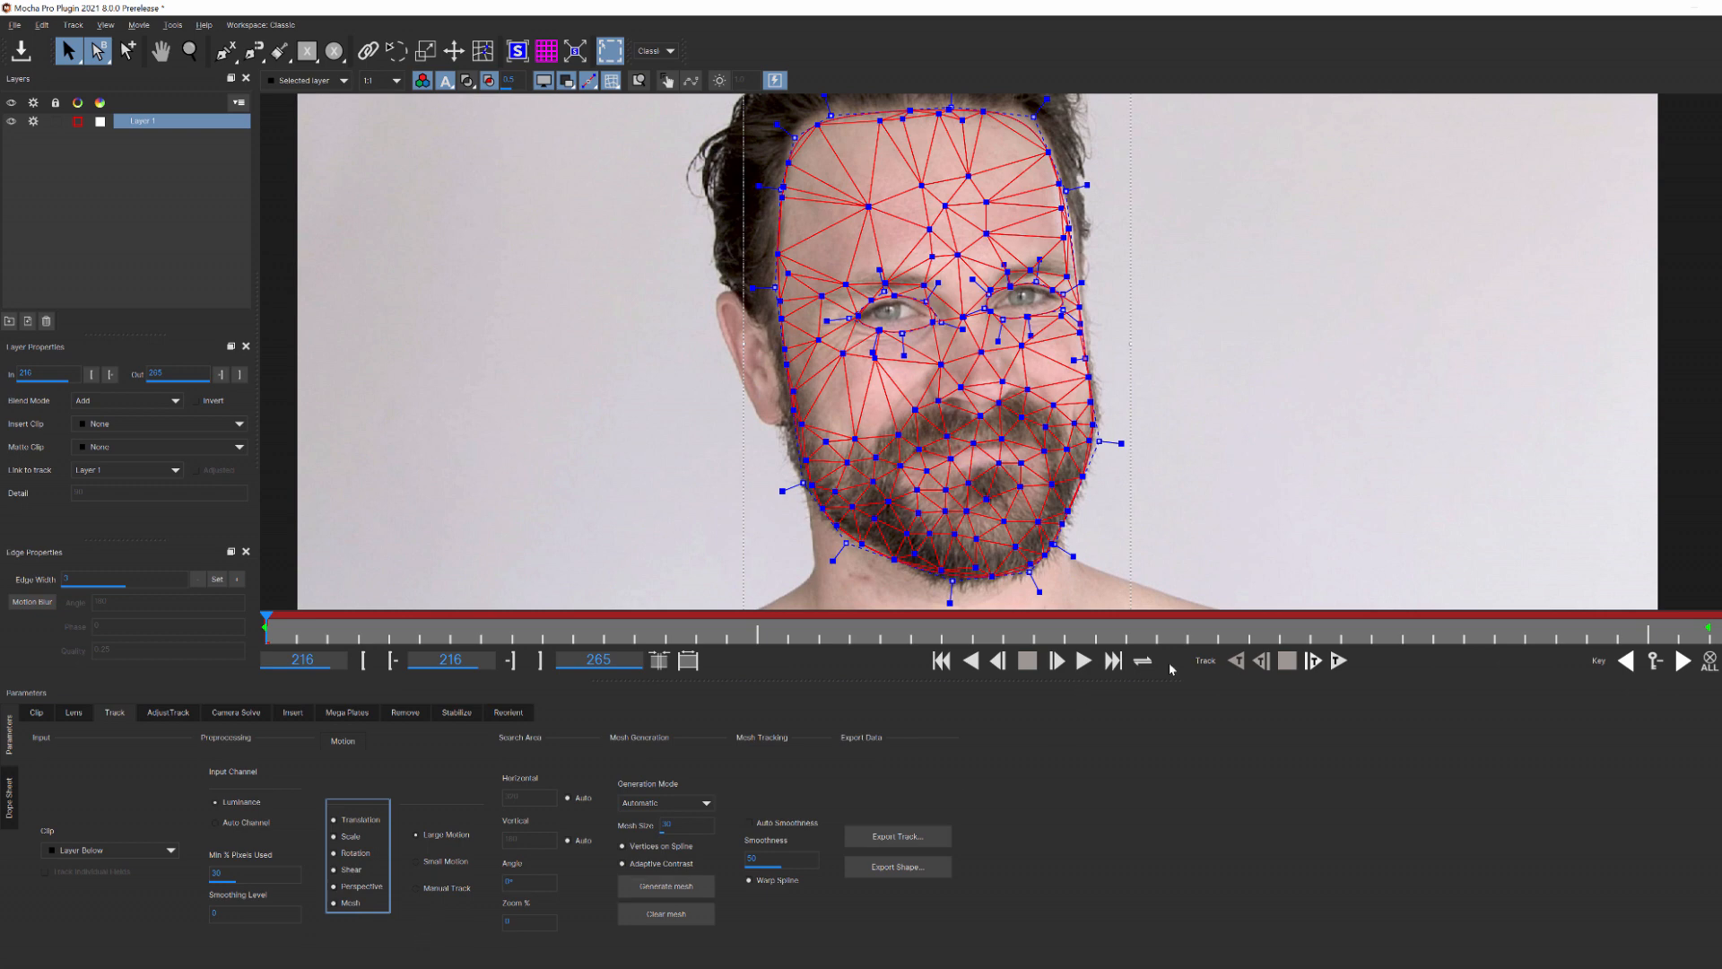
Step: Track the face mesh forward through the whole clip and play back to verify it follows the face
click(1338, 660)
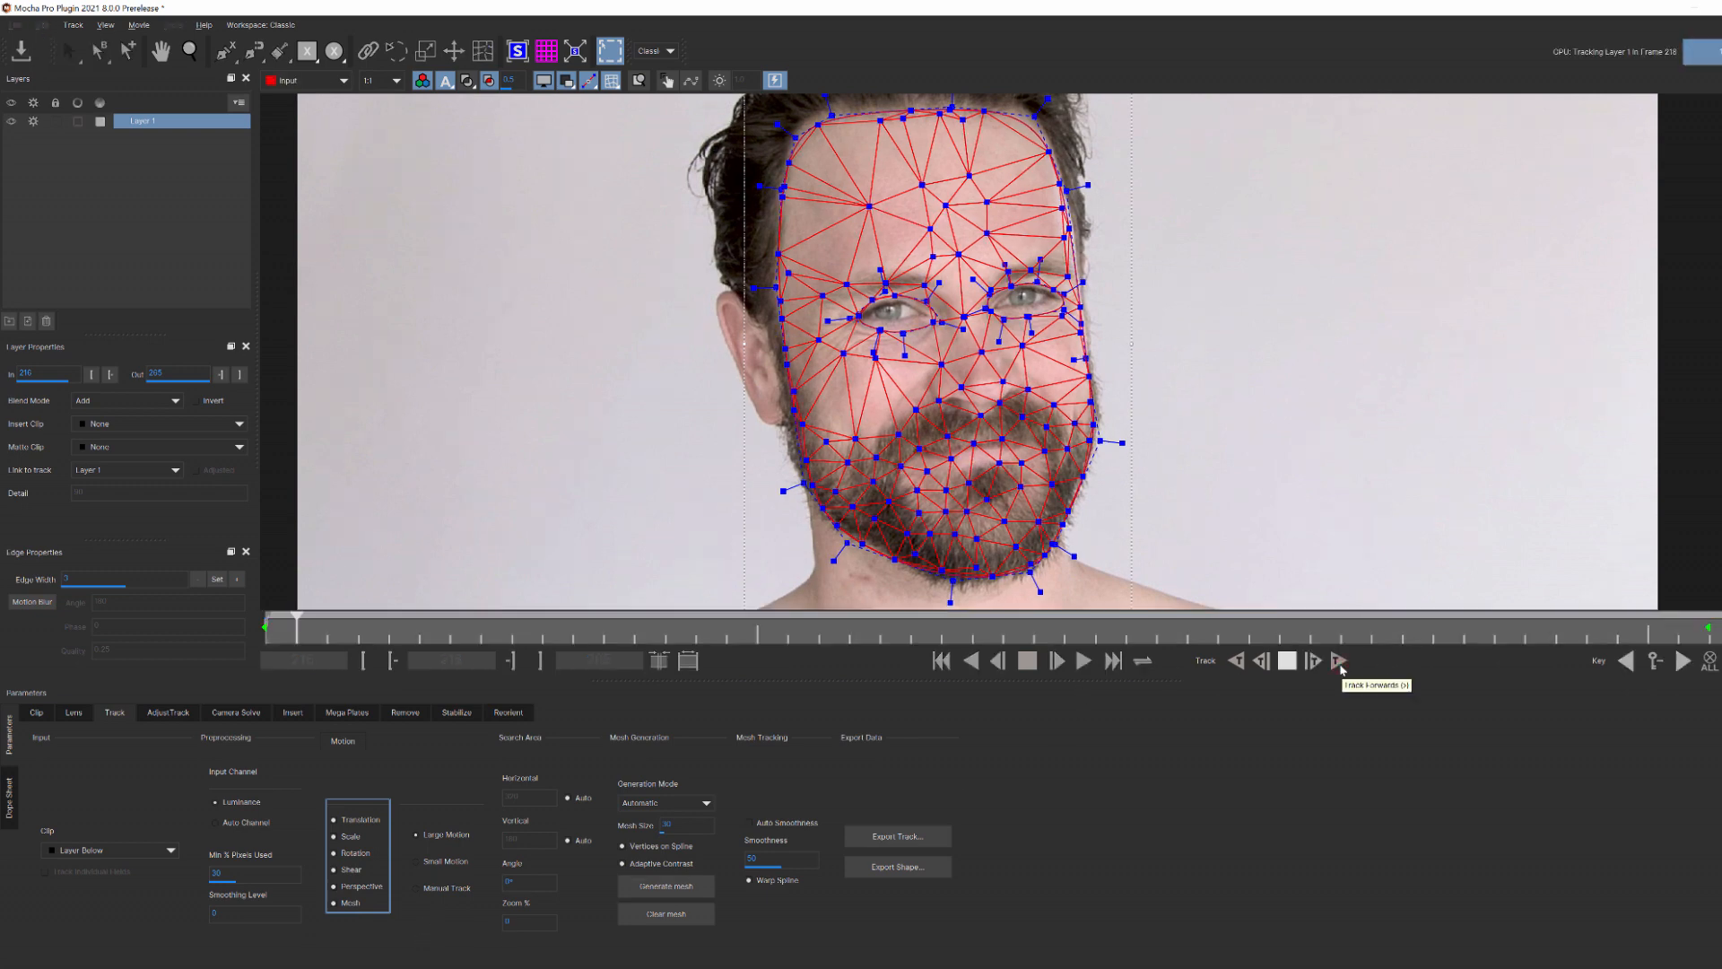
click(1338, 662)
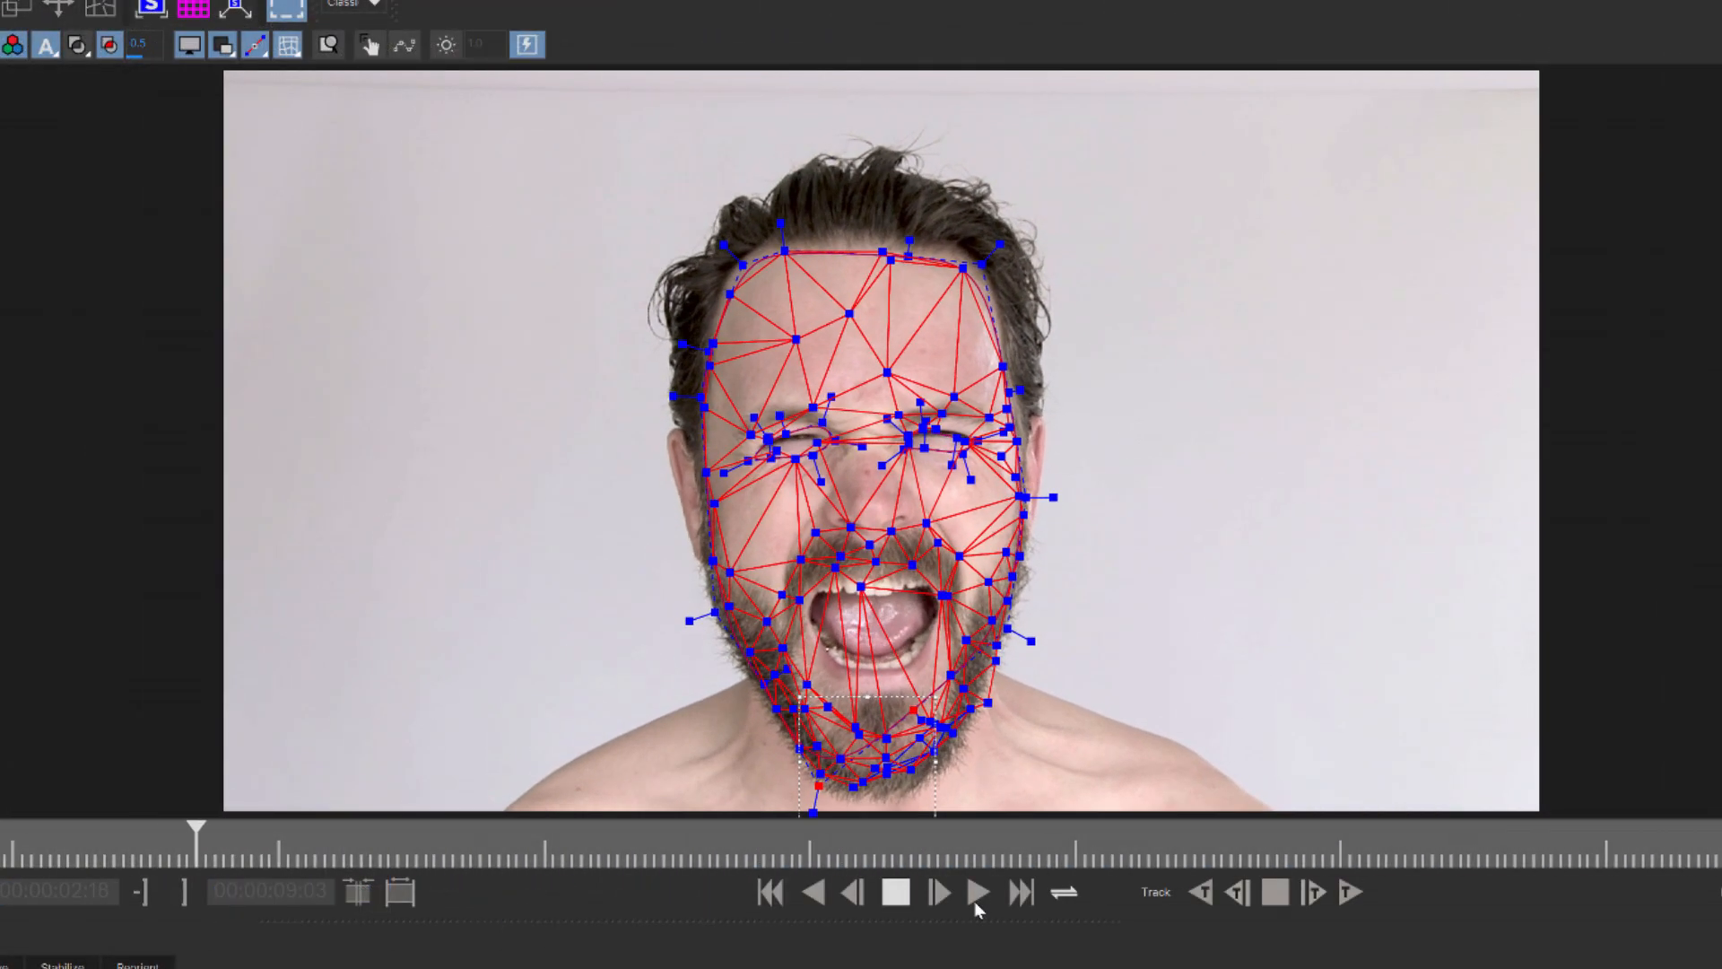
click(976, 891)
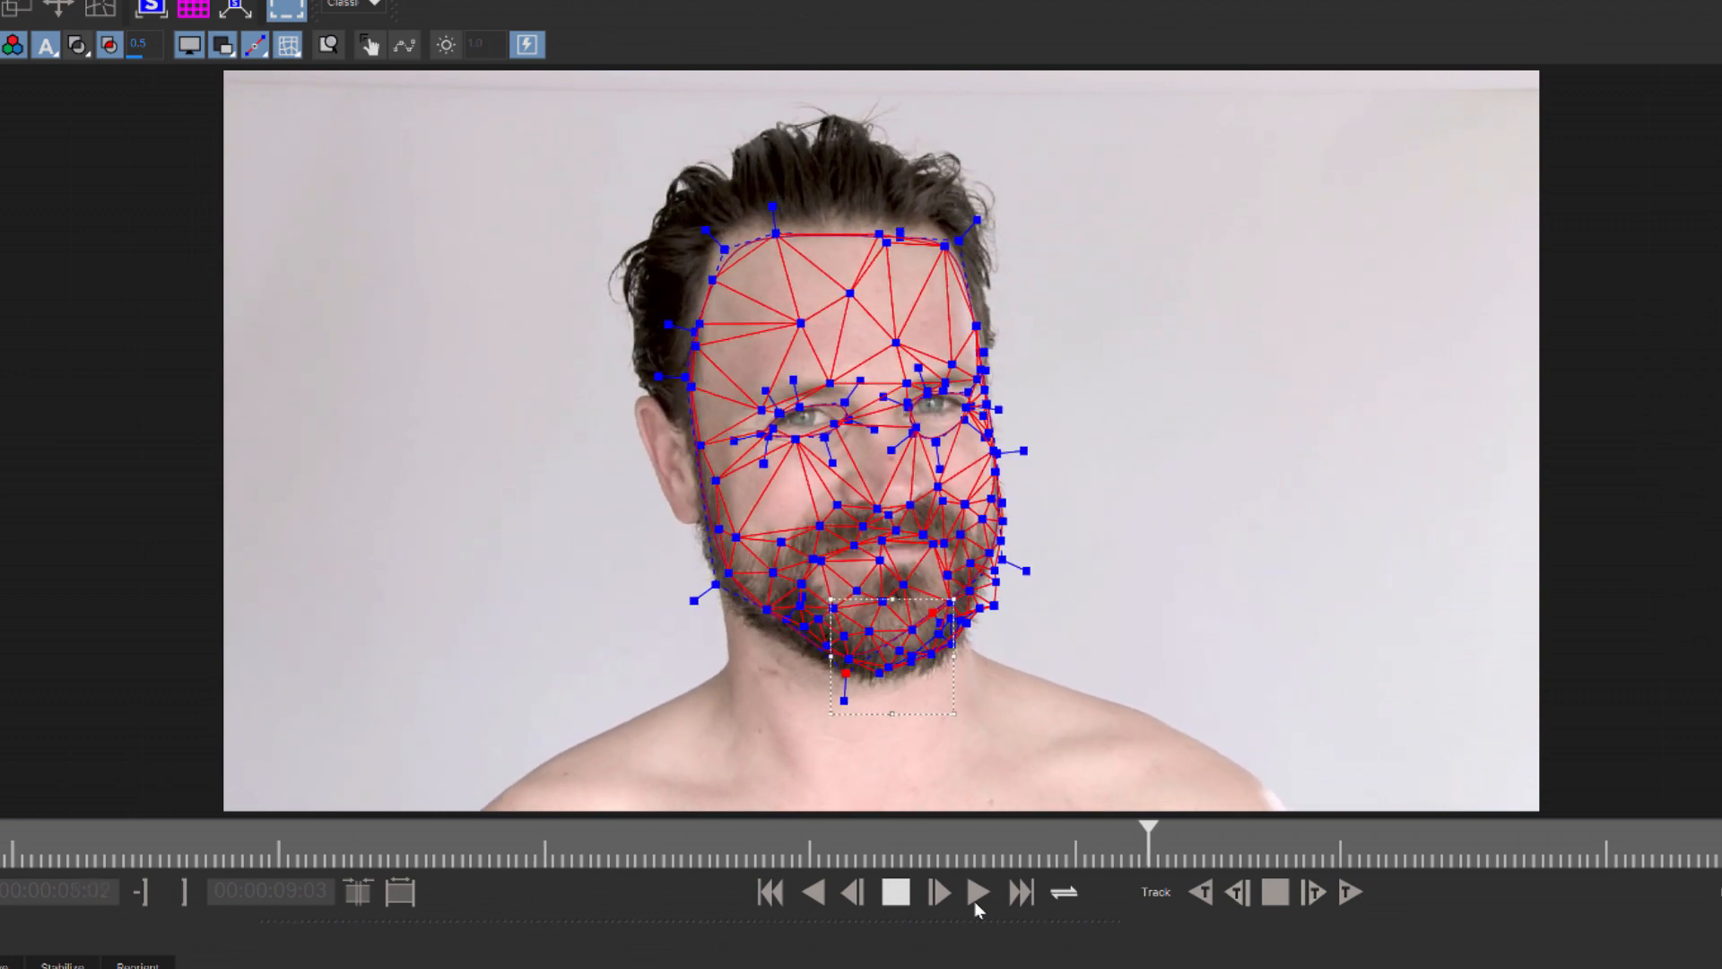
click(976, 892)
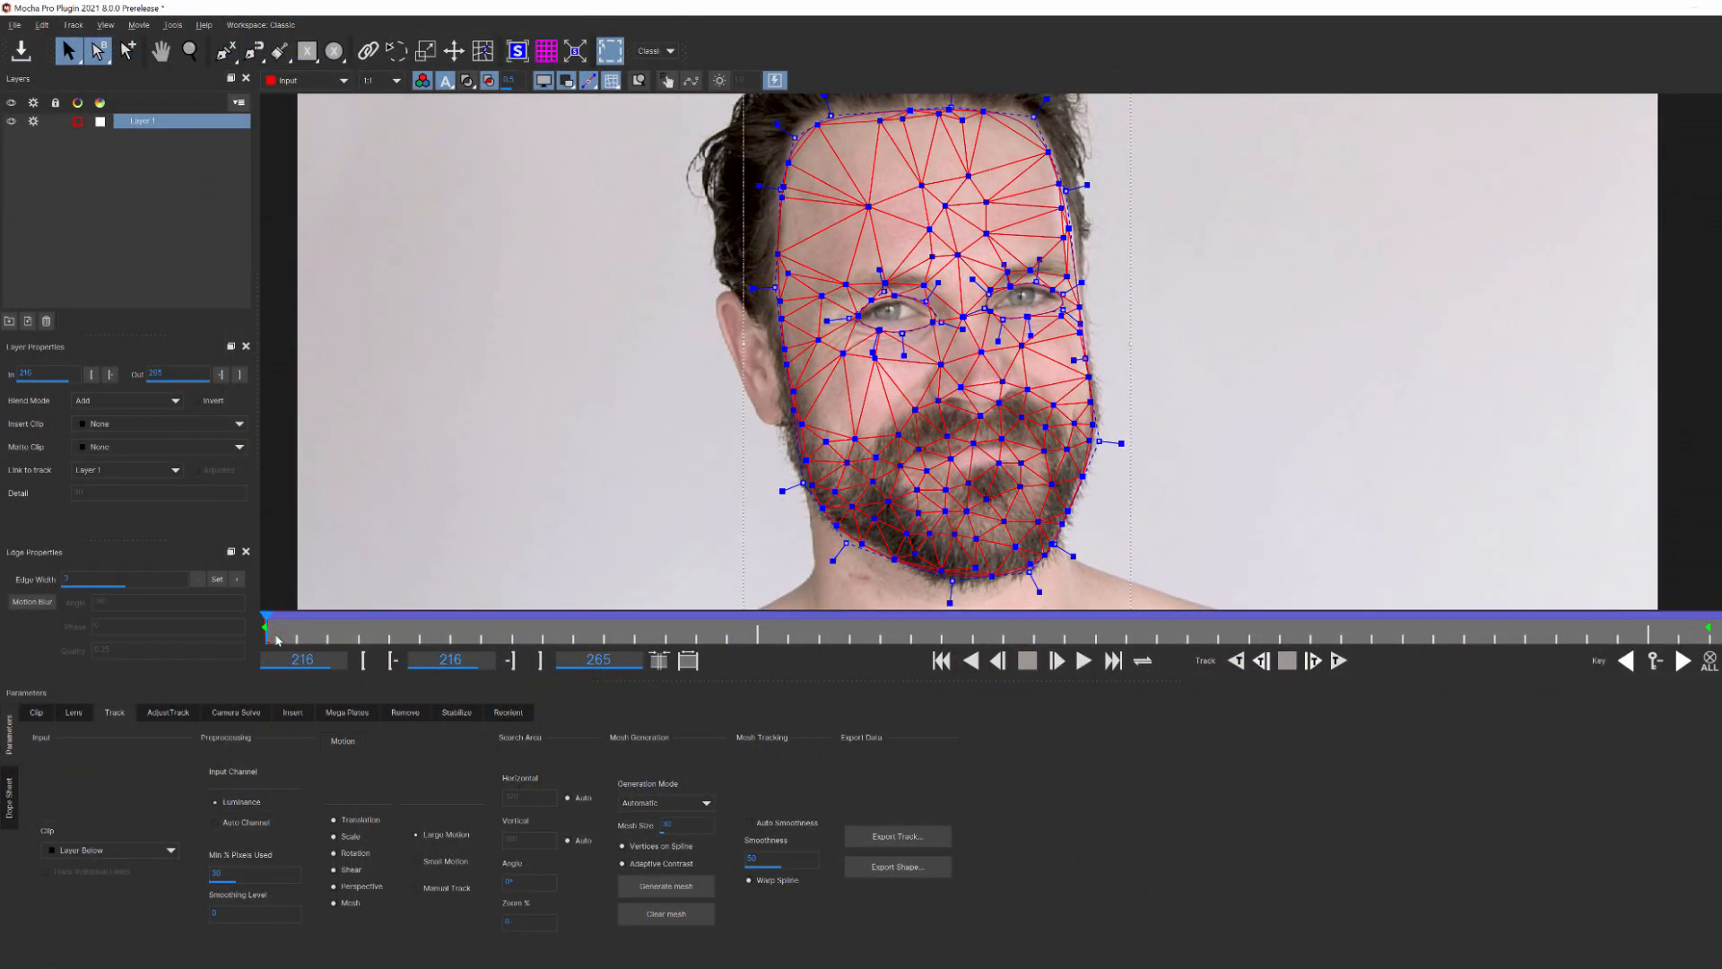
Step: In the Stabilize settings, enable Mesh Warp in Warp mode with matte use for the face layer
click(454, 712)
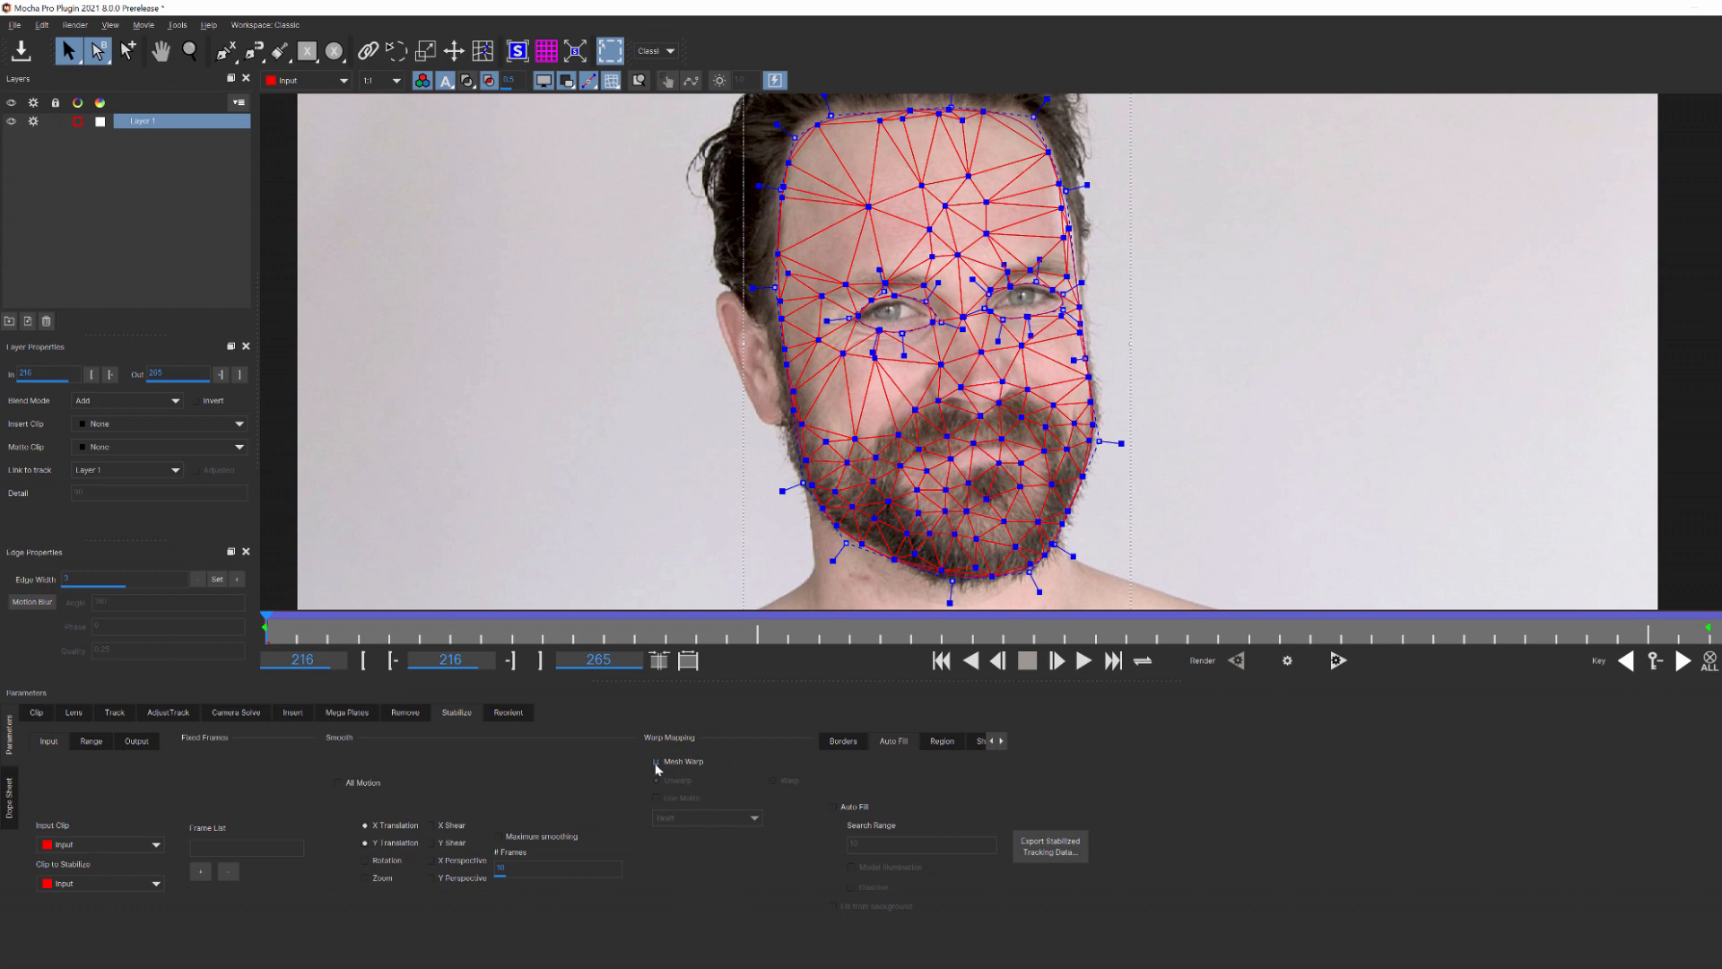
mouse_move(656, 766)
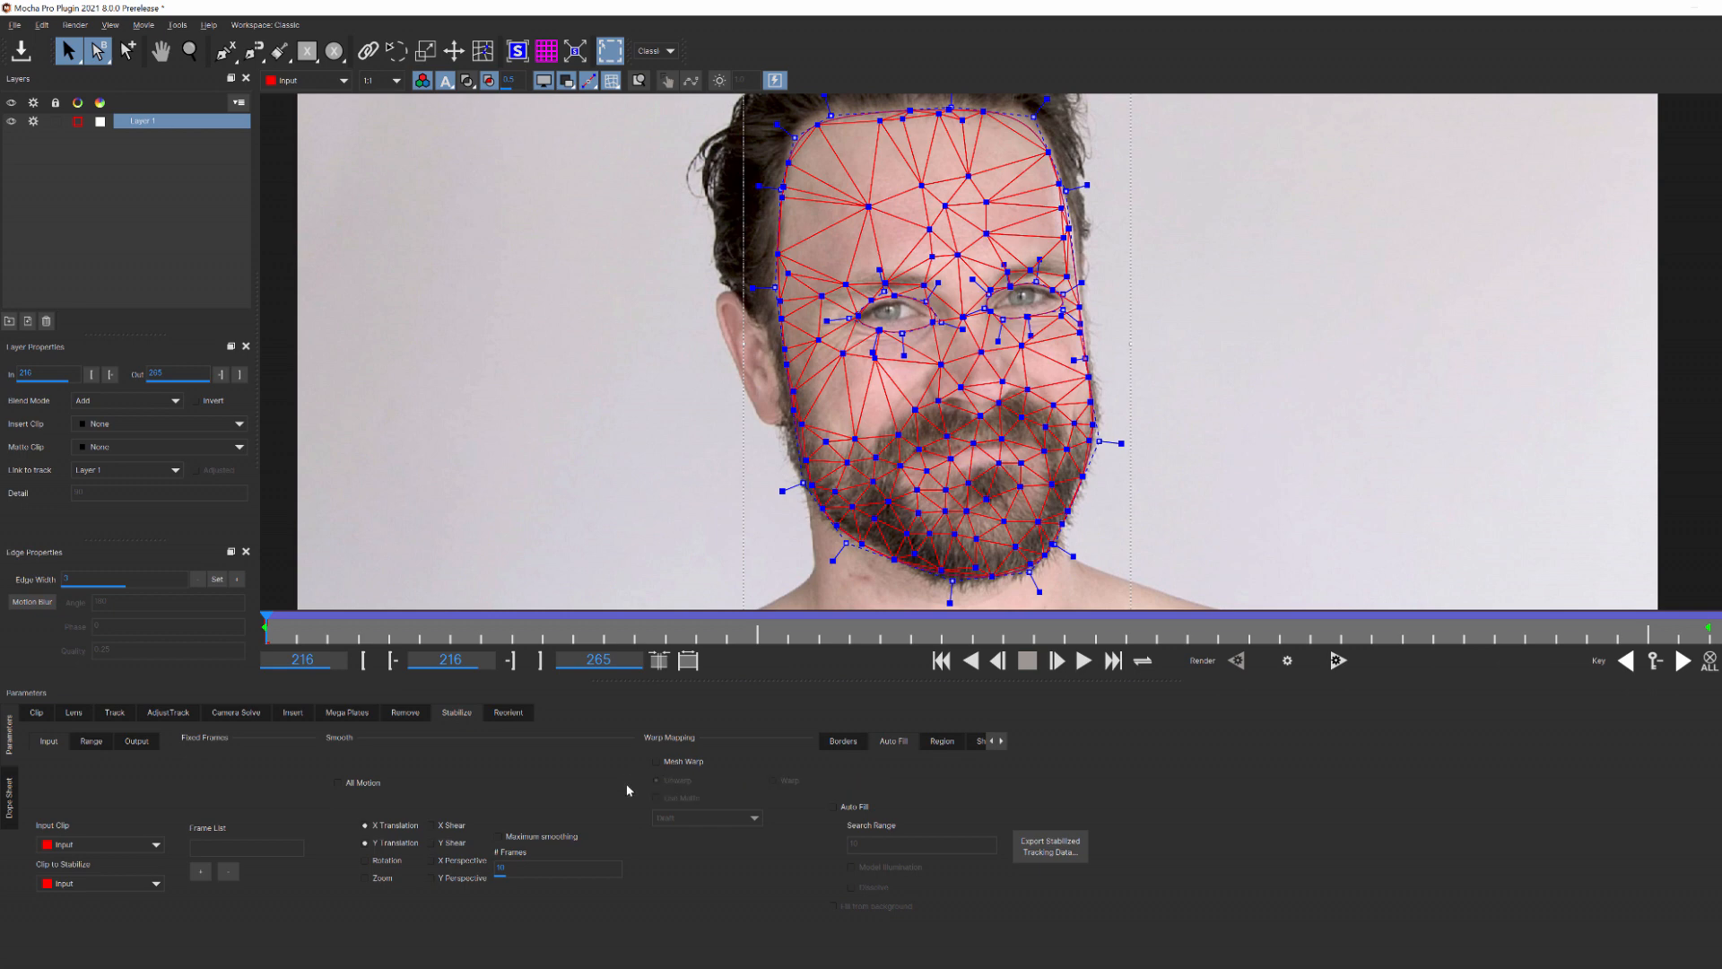
mouse_move(633, 786)
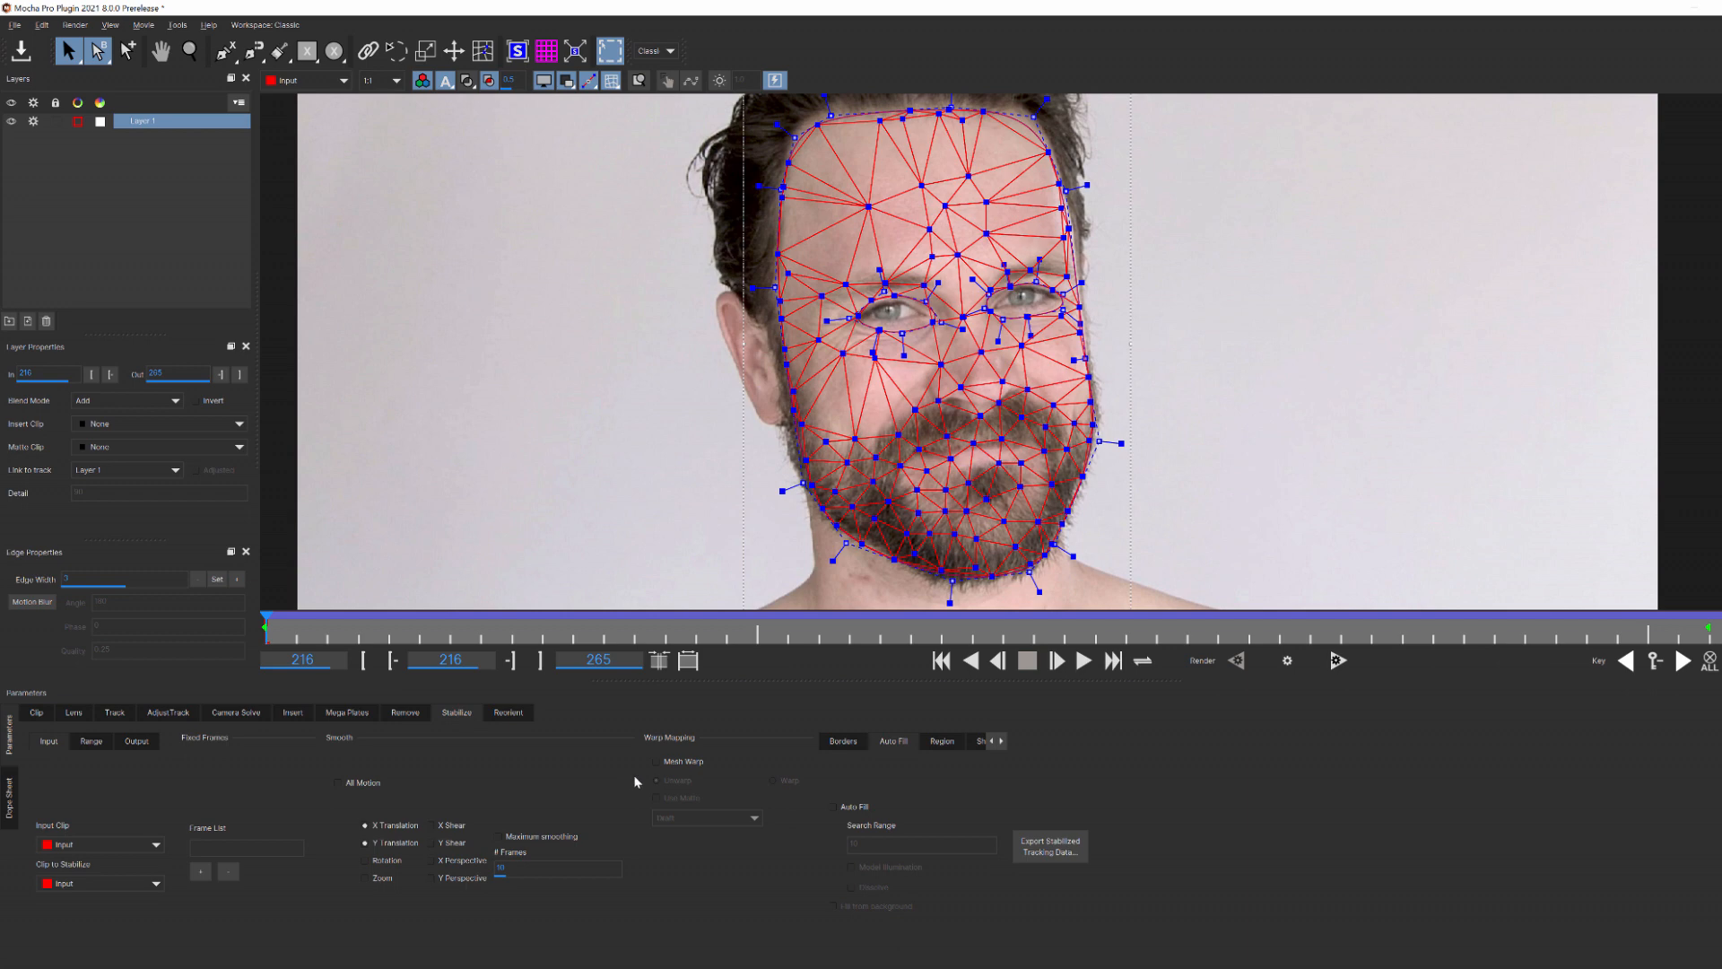
click(657, 761)
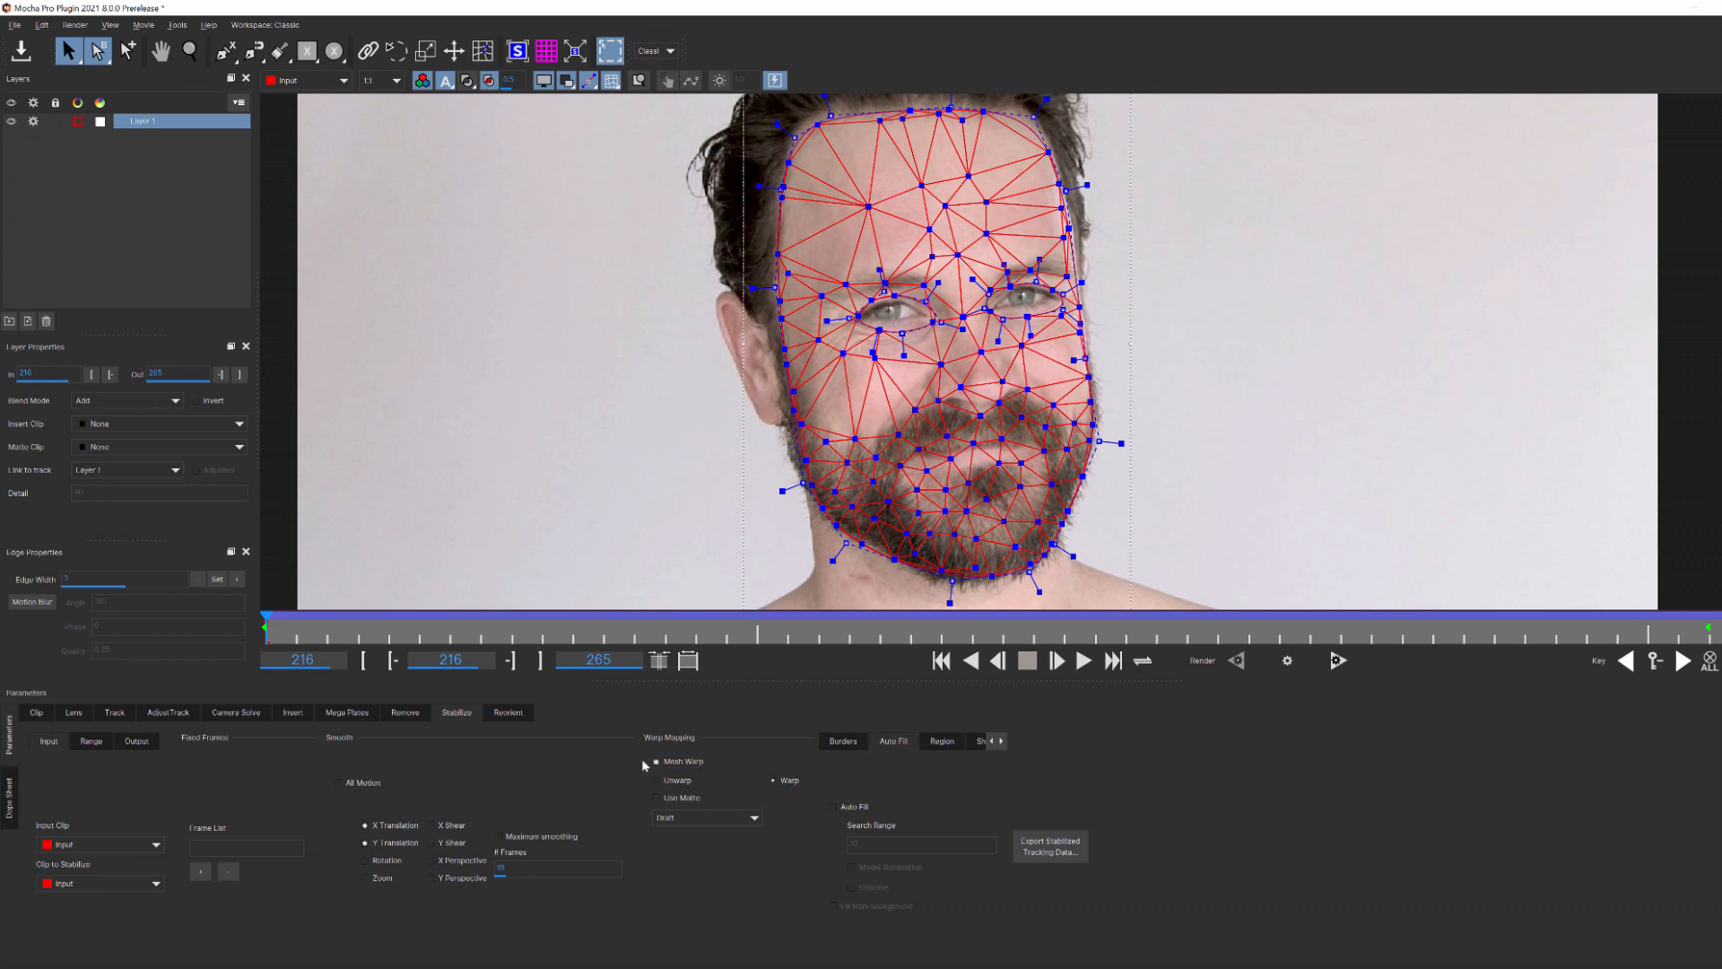
click(657, 760)
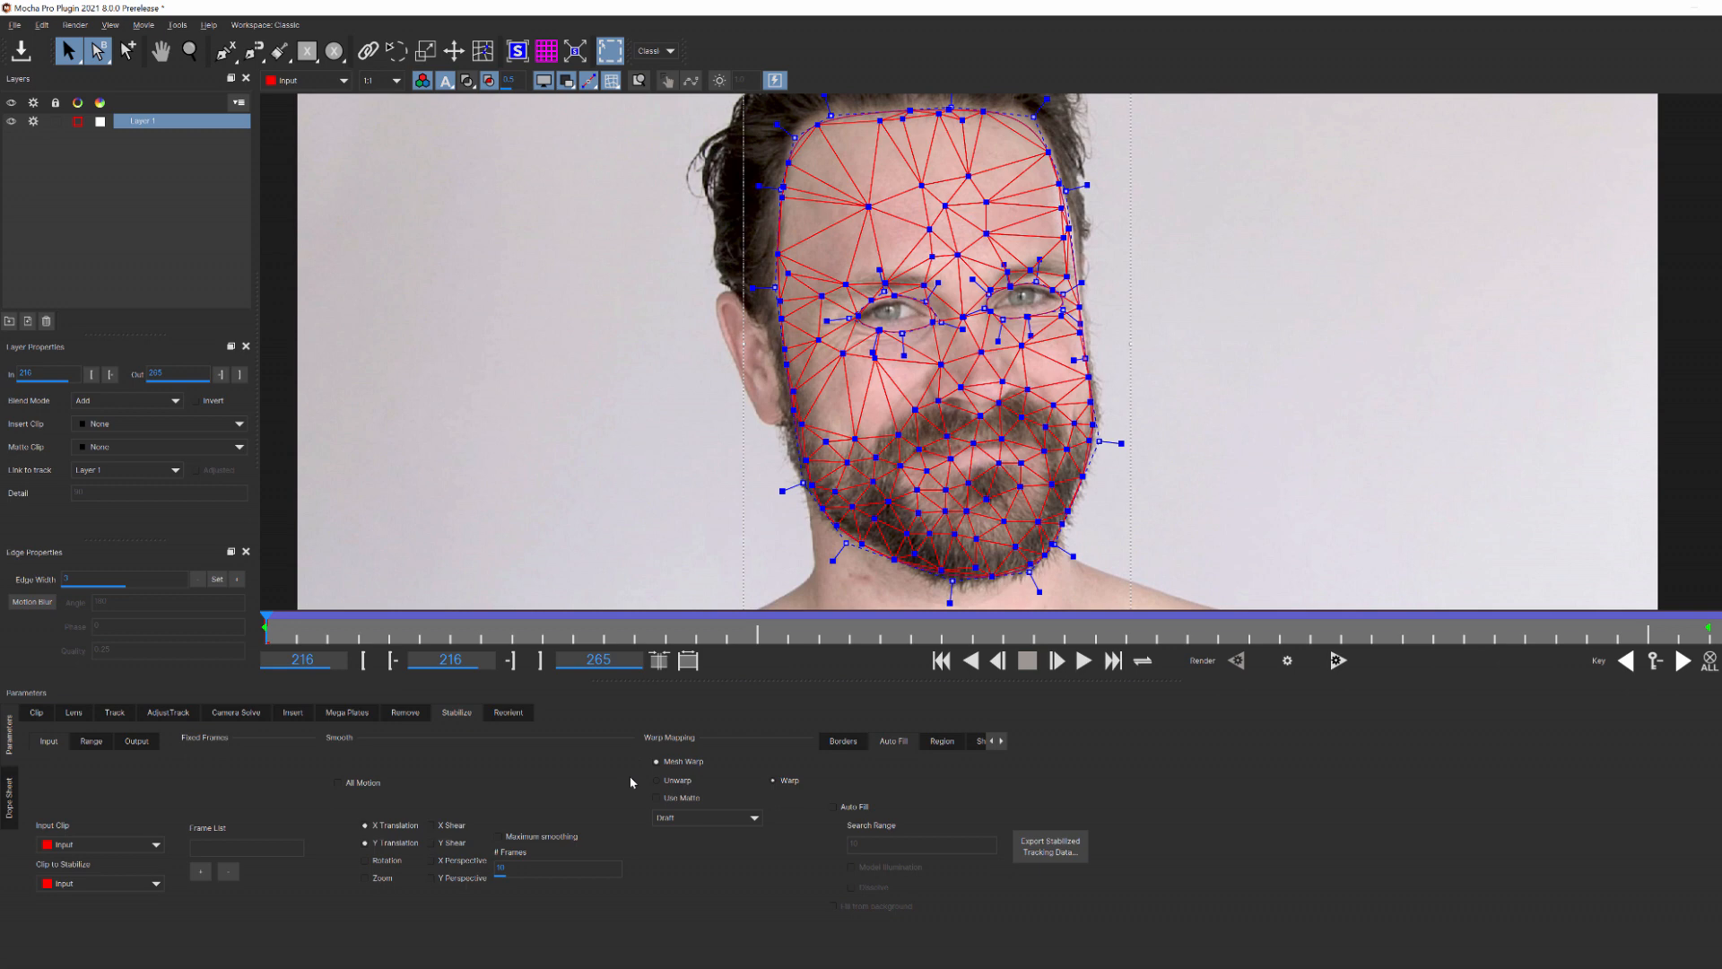
click(542, 81)
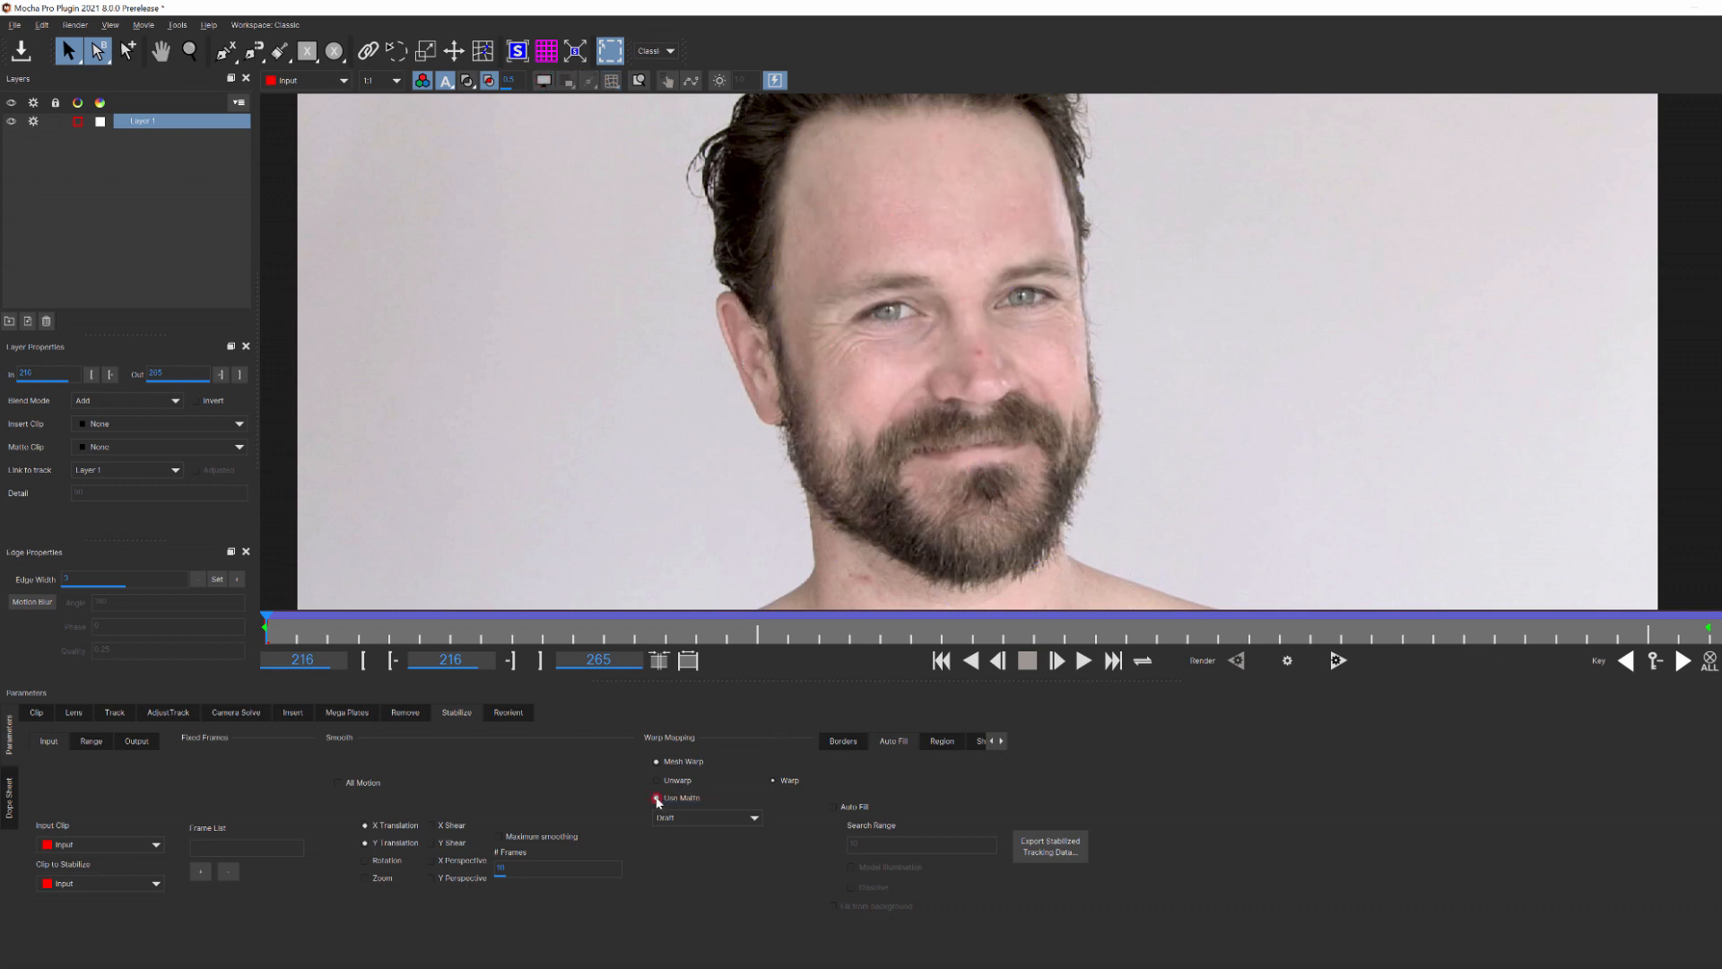
Step: Set Warp Mapping quality to High, render the stabilized warp forwards and scrub to review the warped face
click(755, 818)
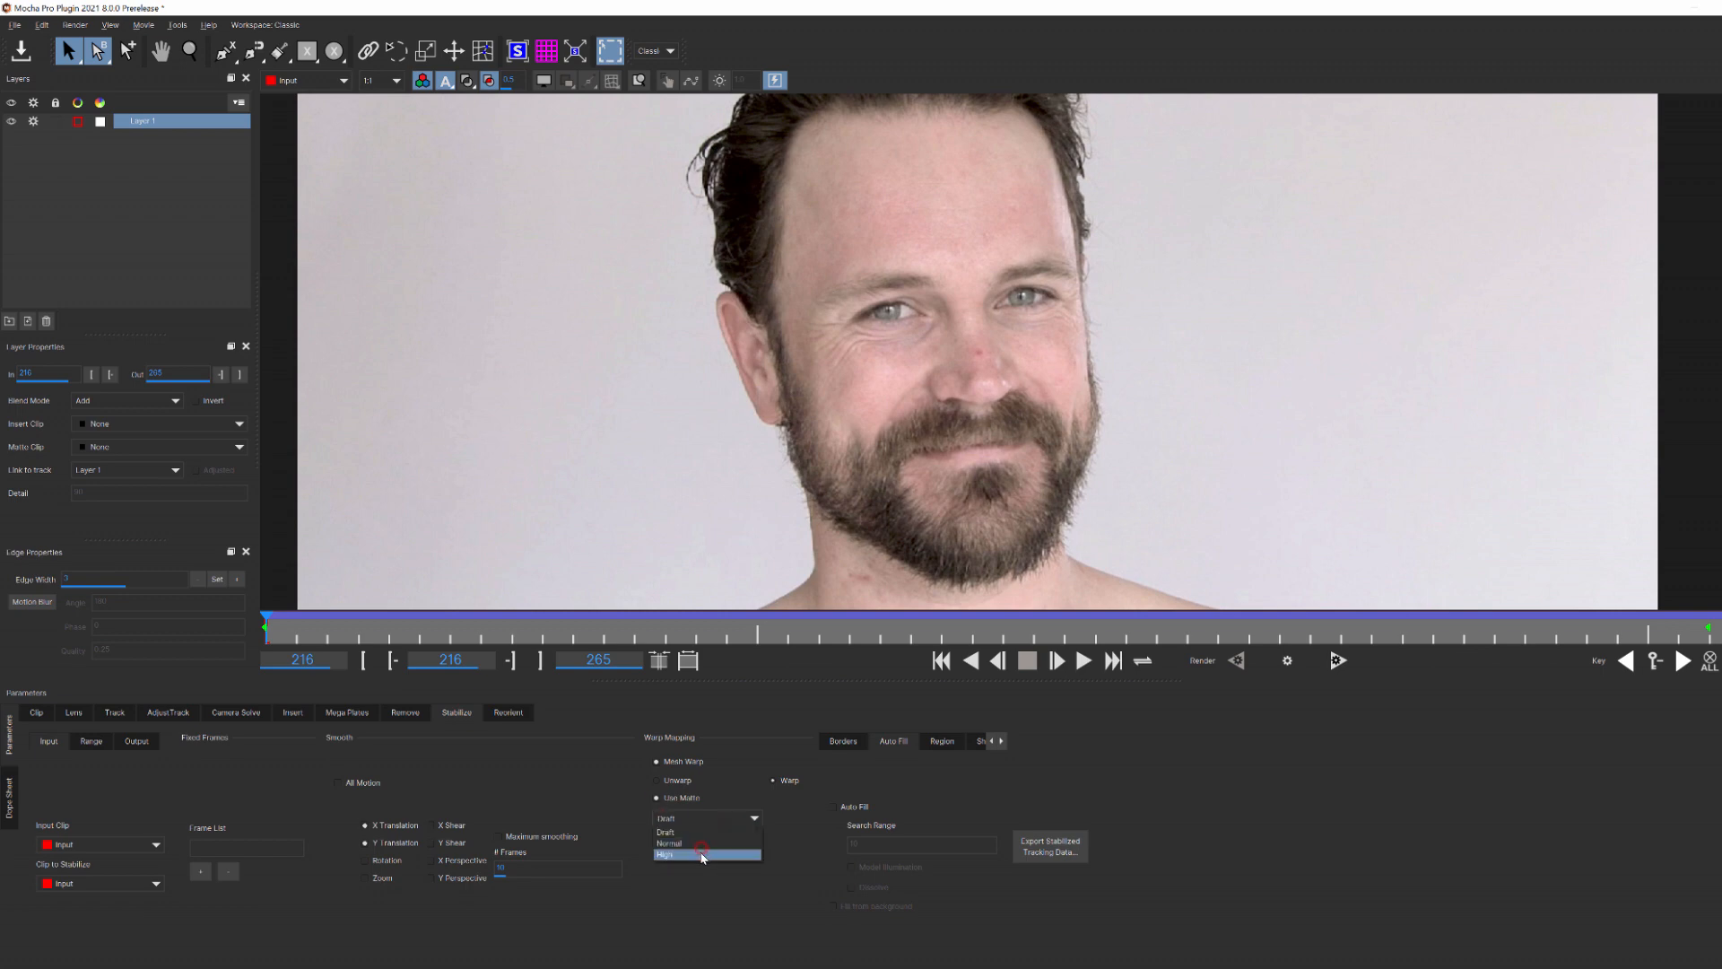
click(701, 854)
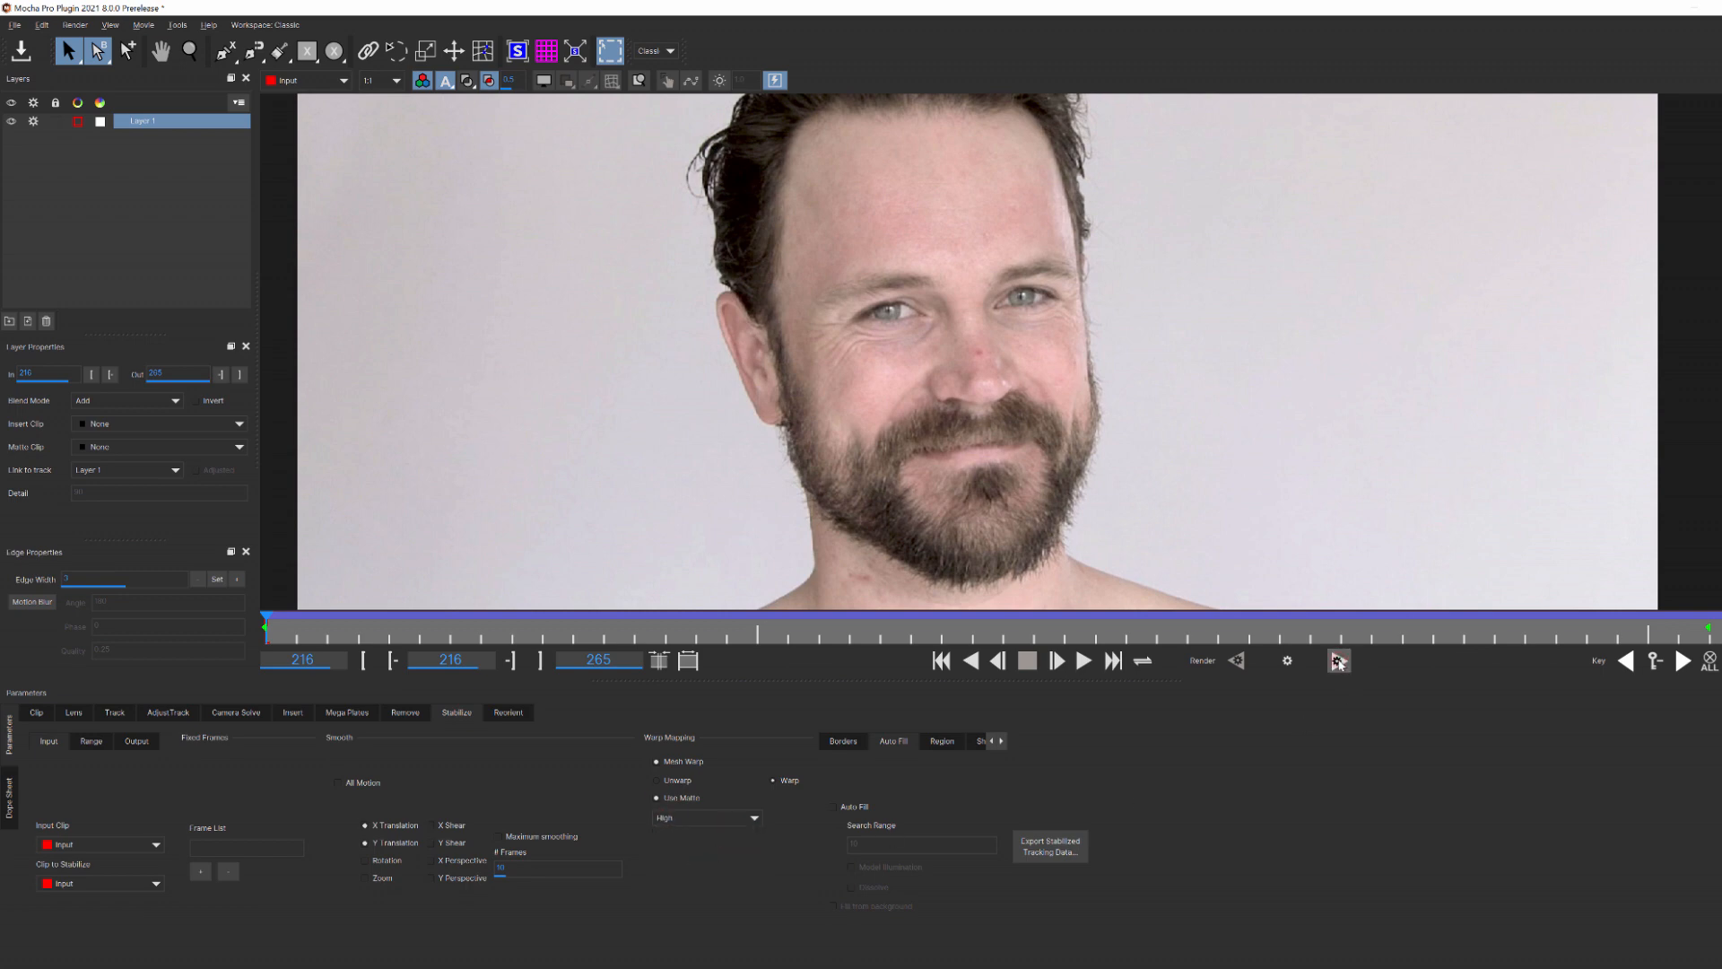
click(1338, 660)
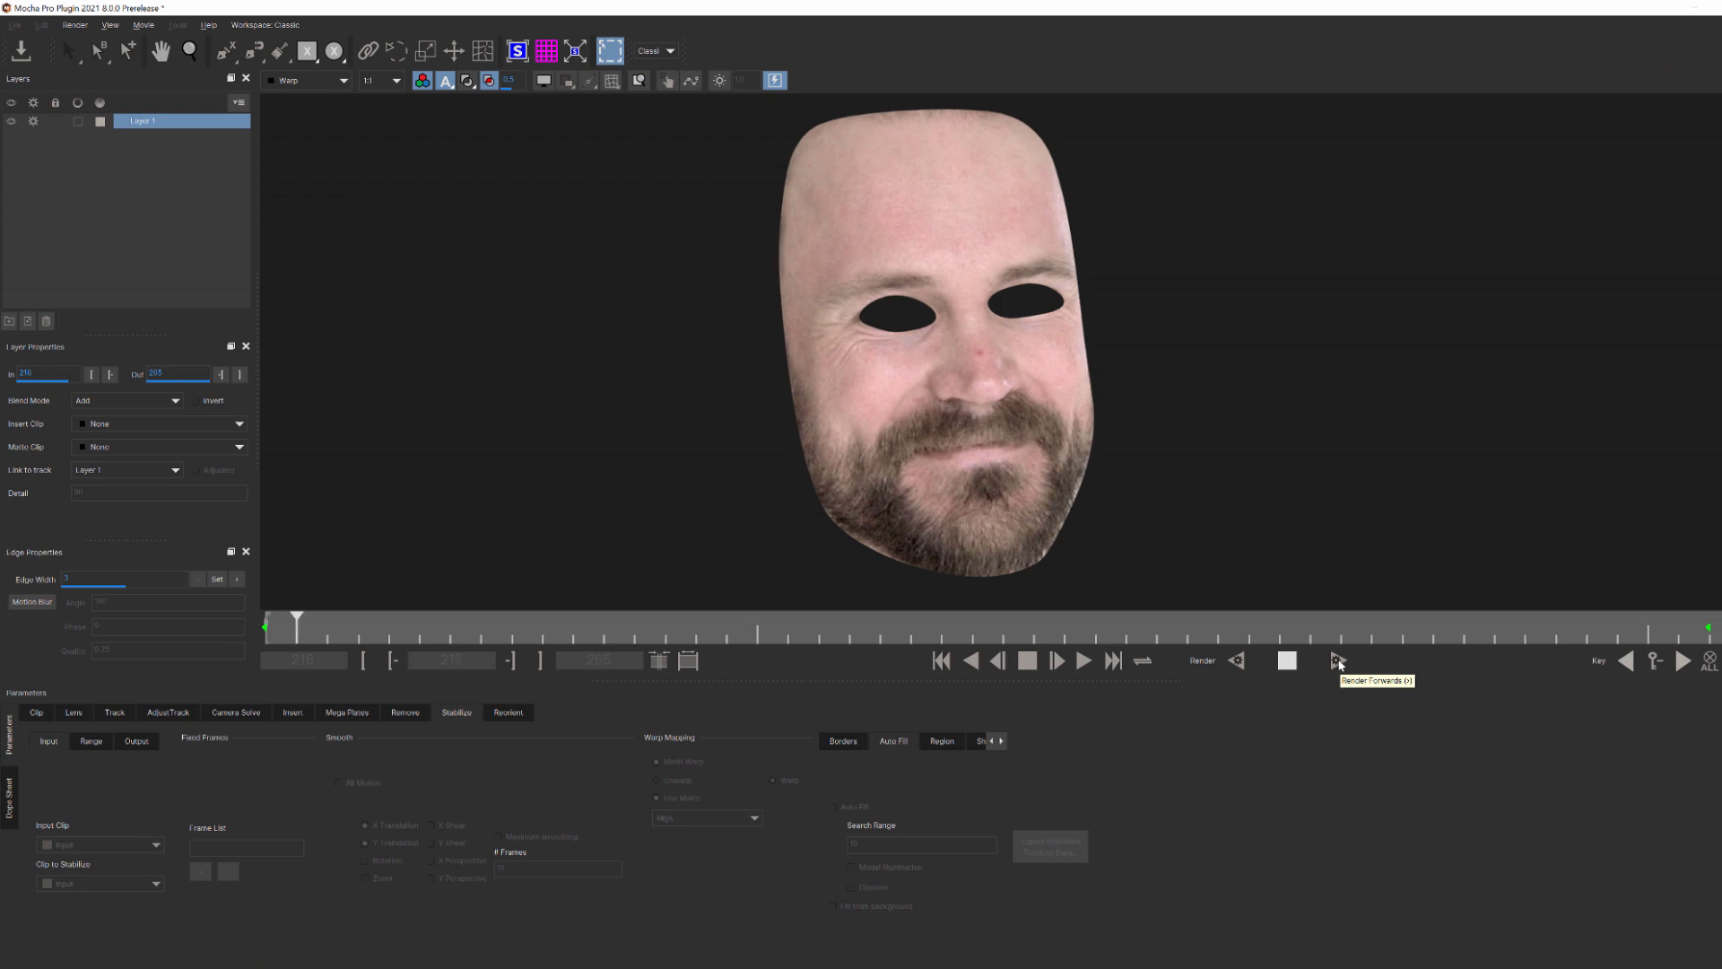
click(1338, 660)
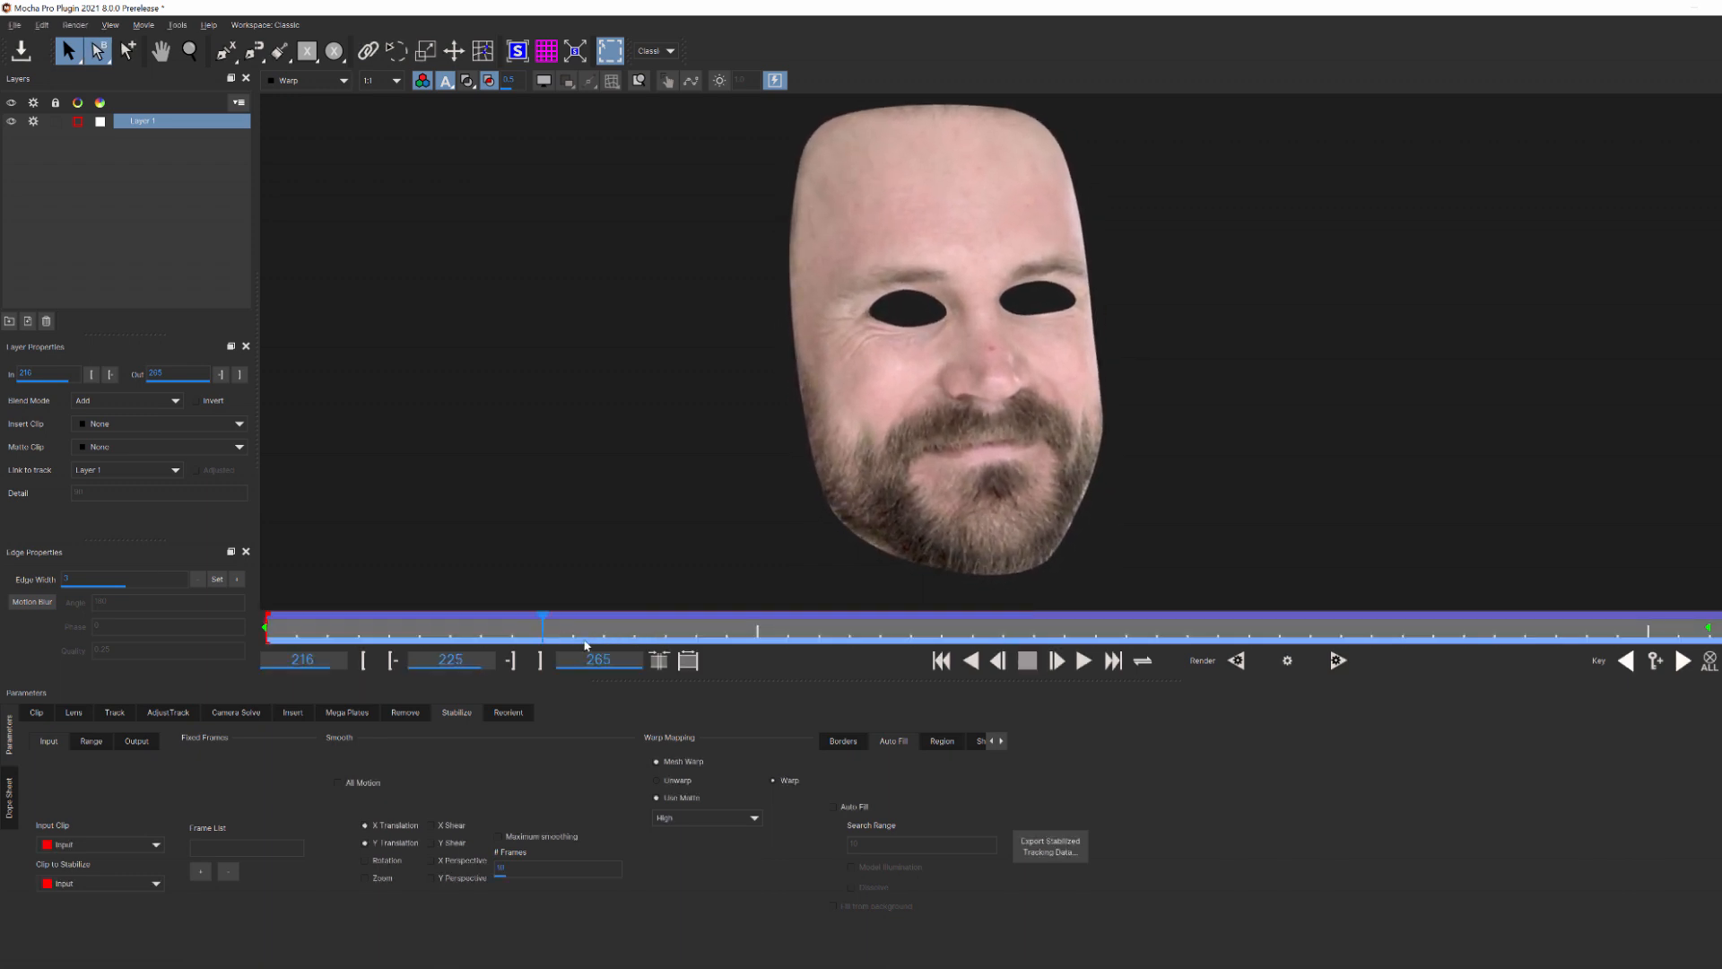
drag(543, 624, 854, 624)
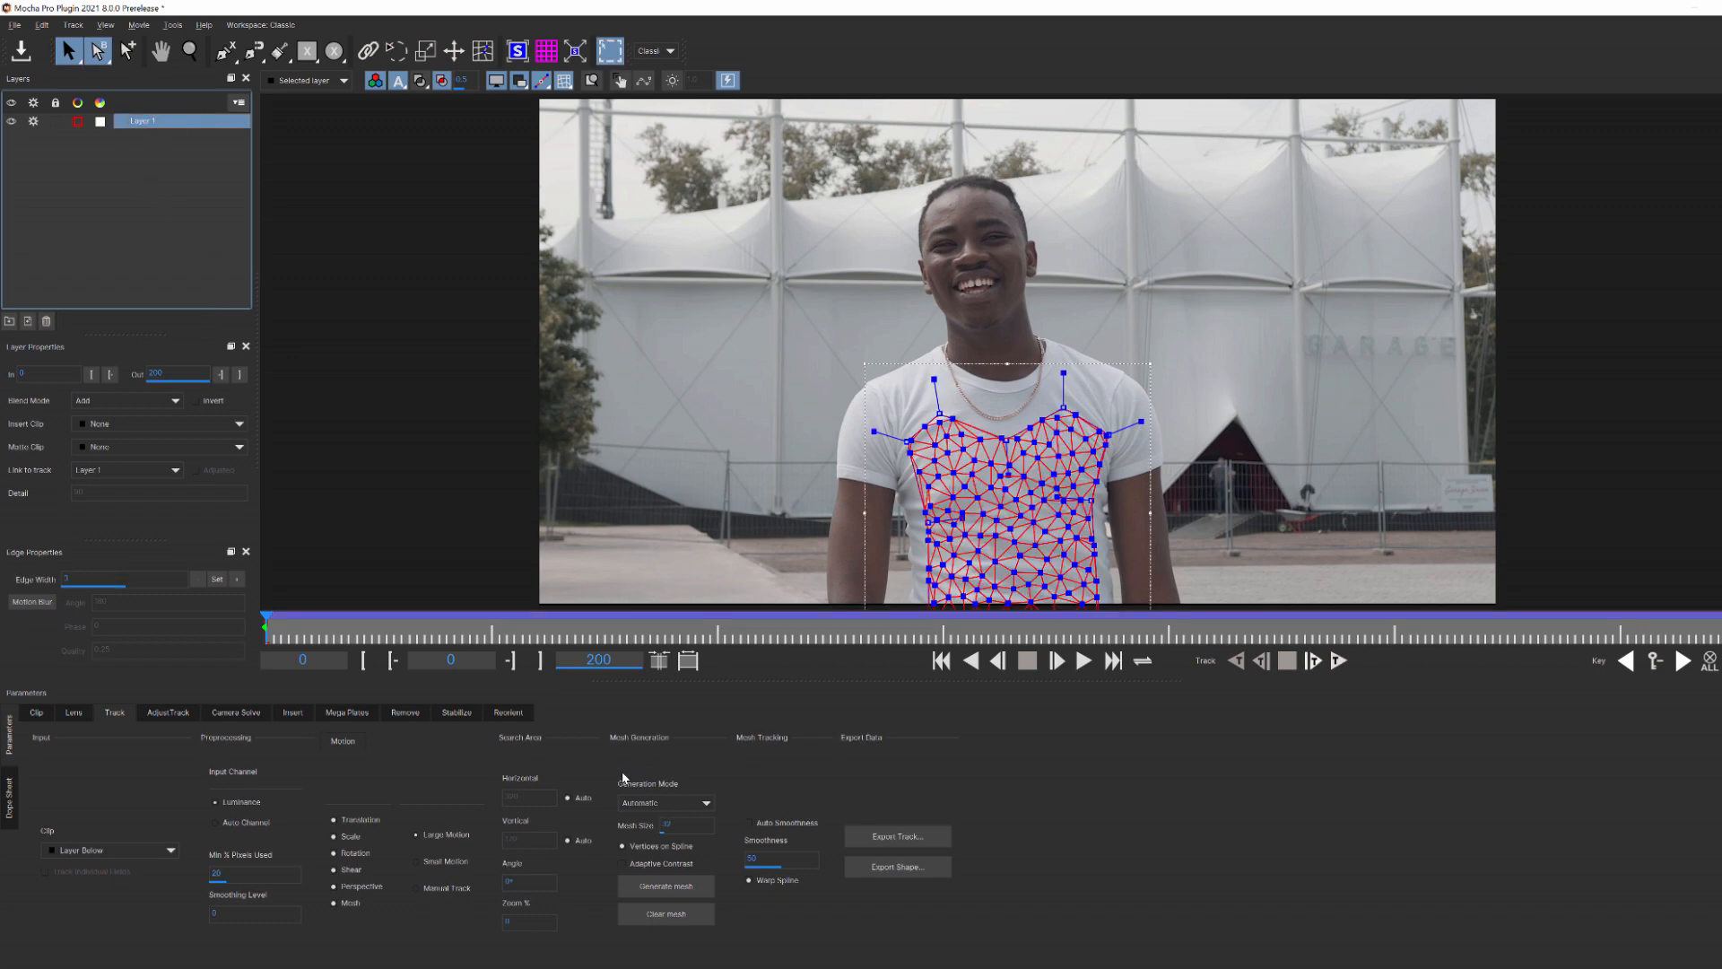
mouse_move(624, 871)
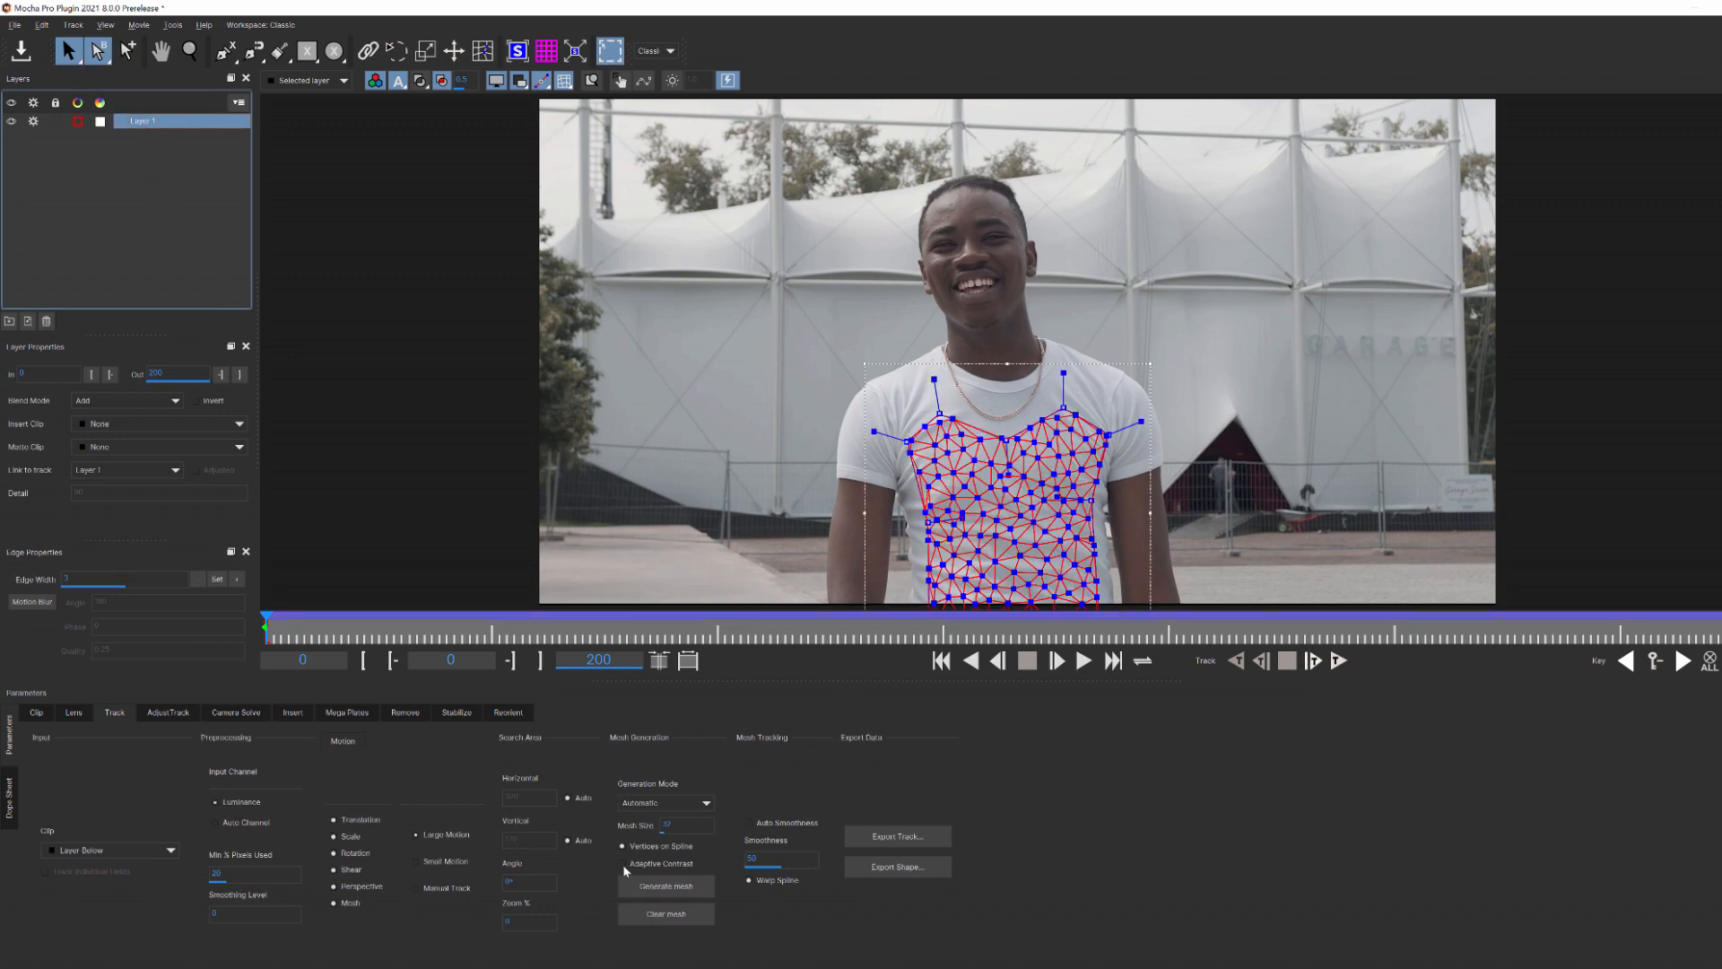
mouse_move(630, 869)
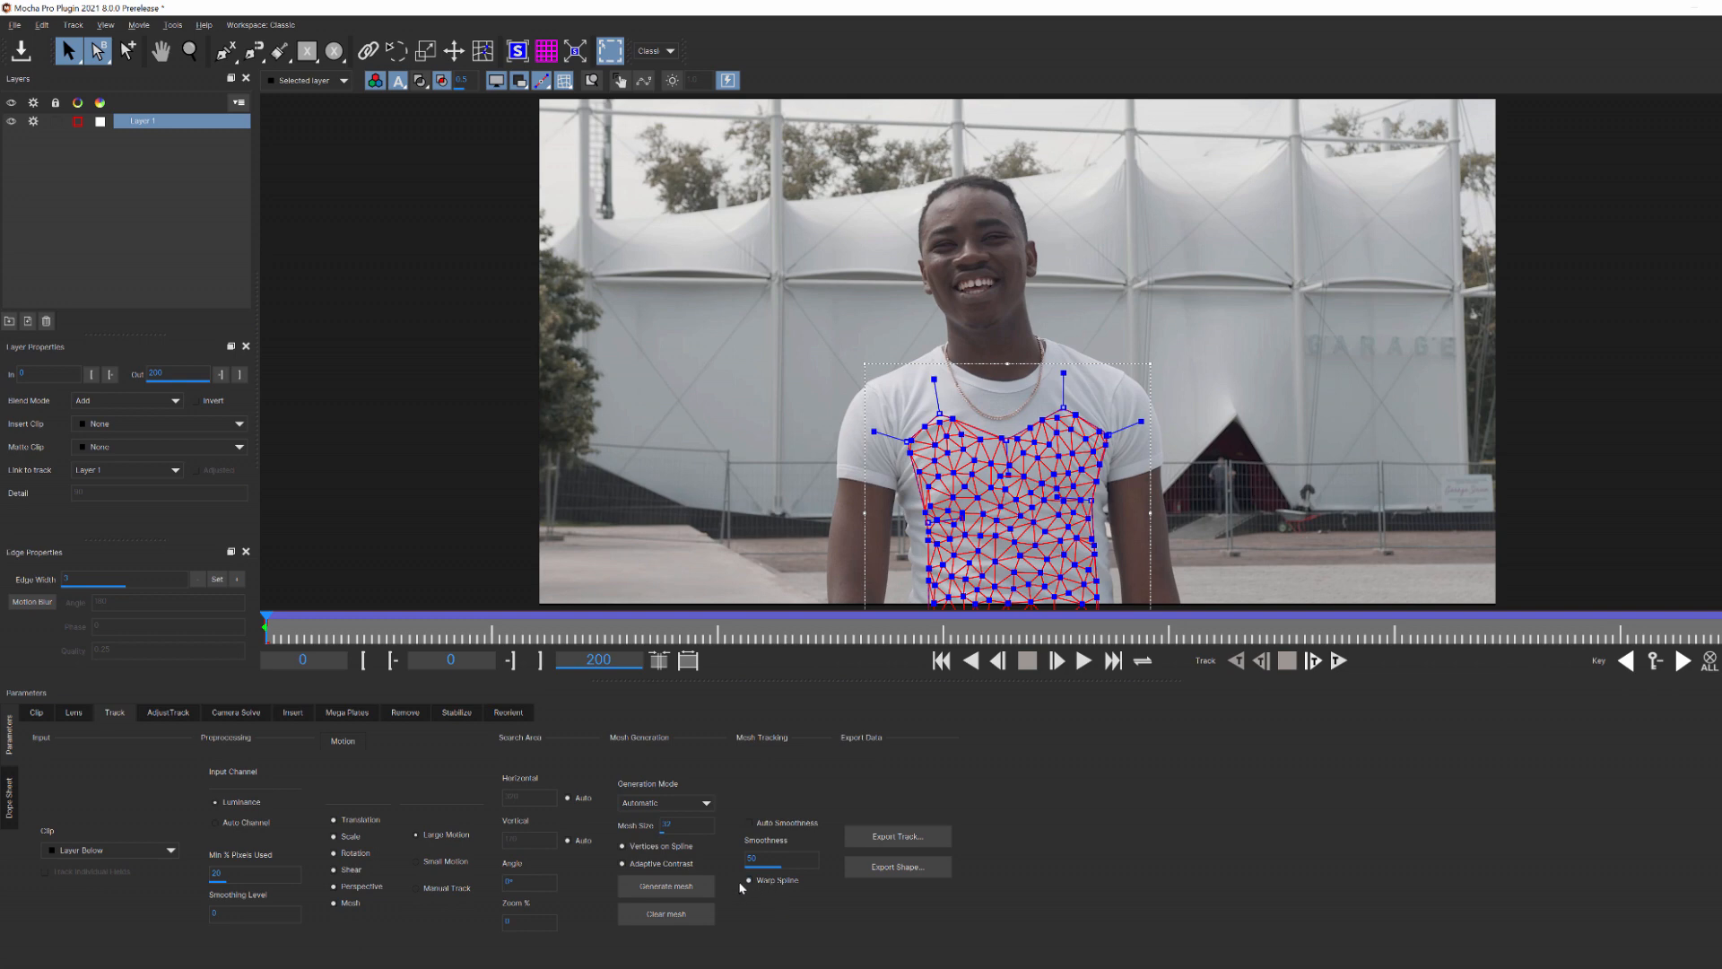
mouse_move(350, 951)
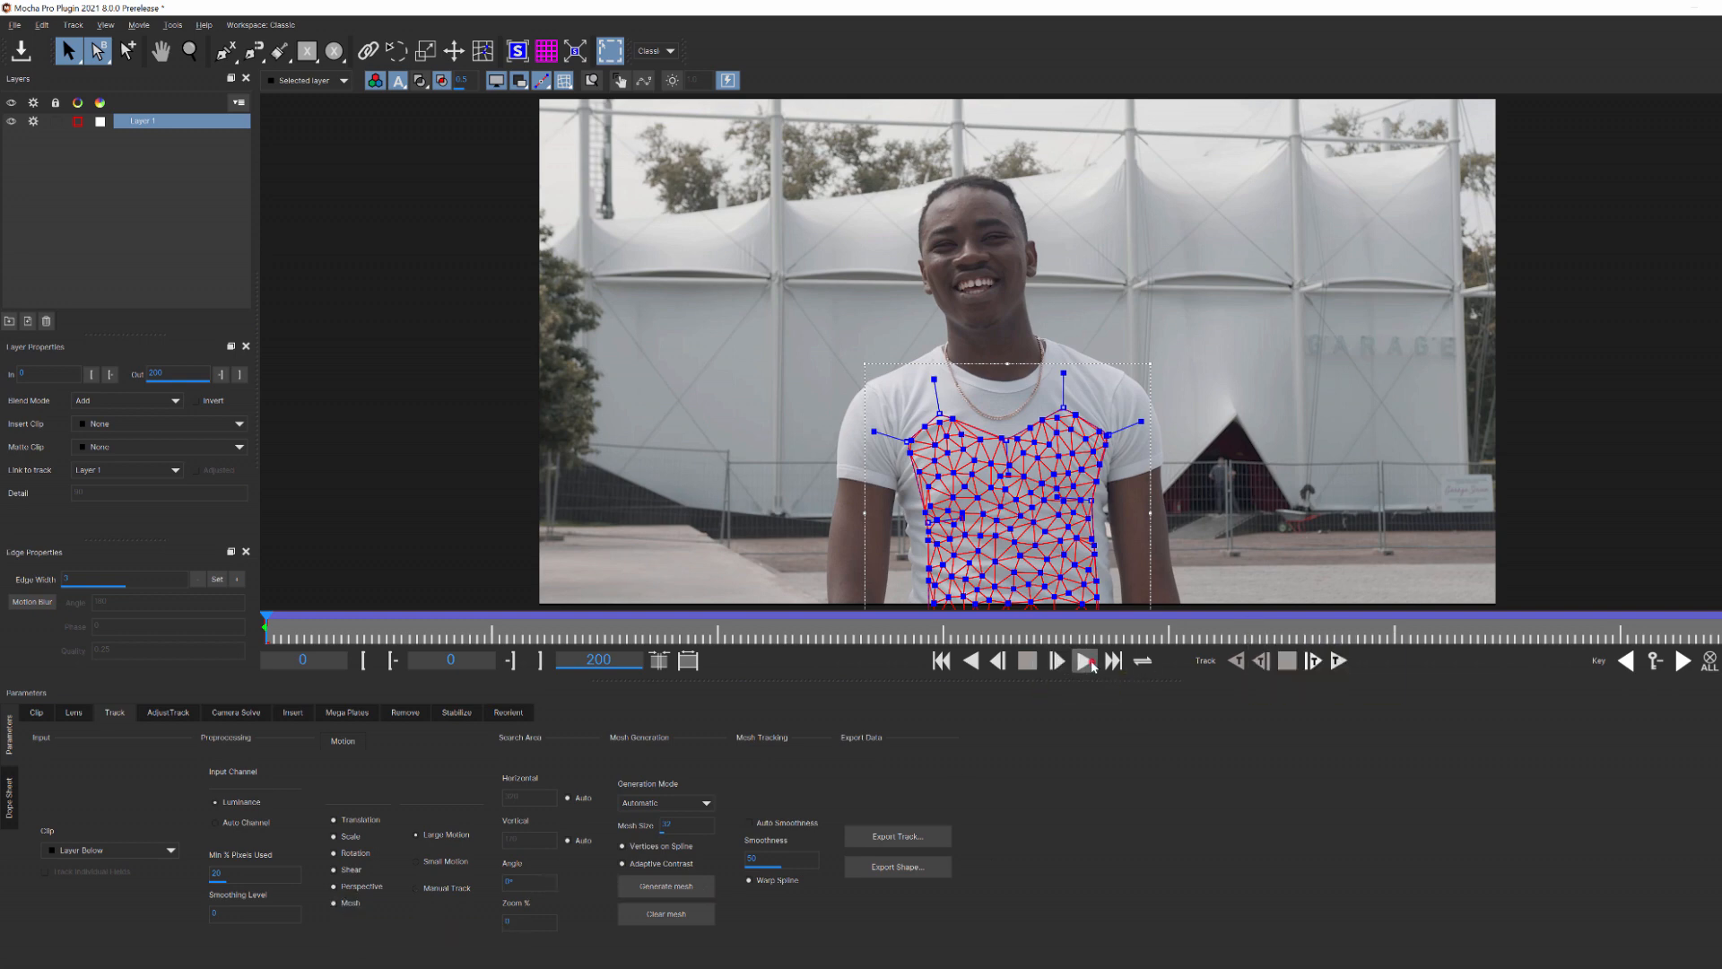
Step: Track the shirt mesh forwards through the clip, then return to the first frame
click(1055, 660)
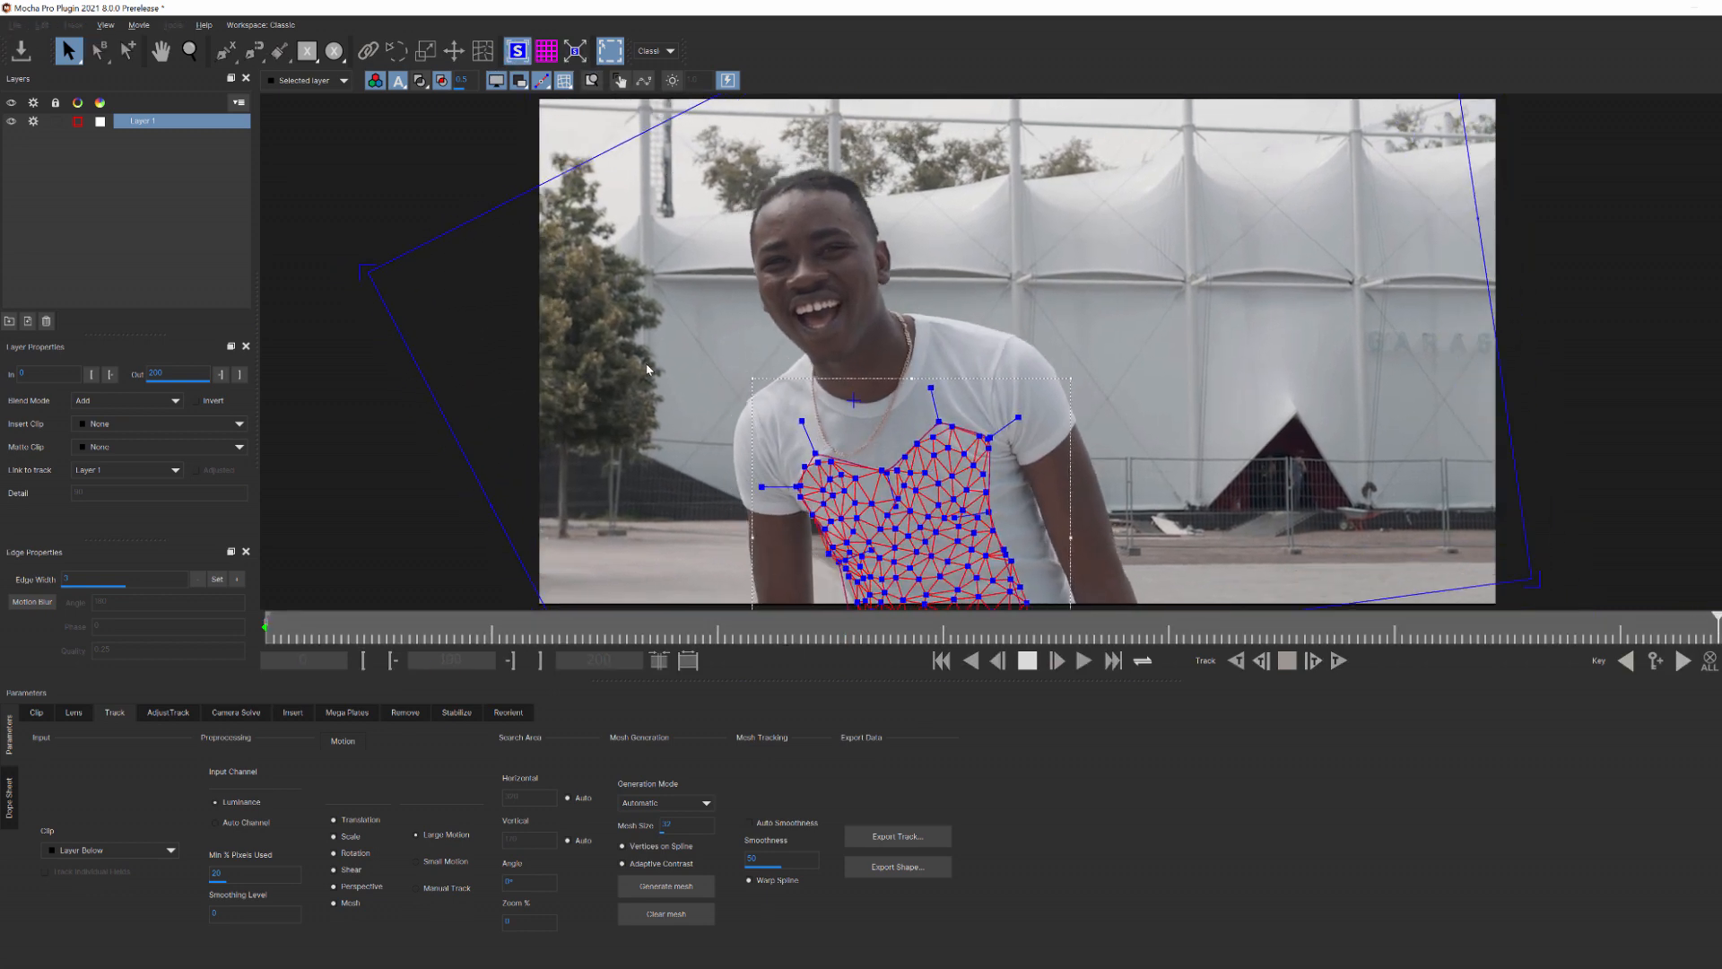
click(1058, 660)
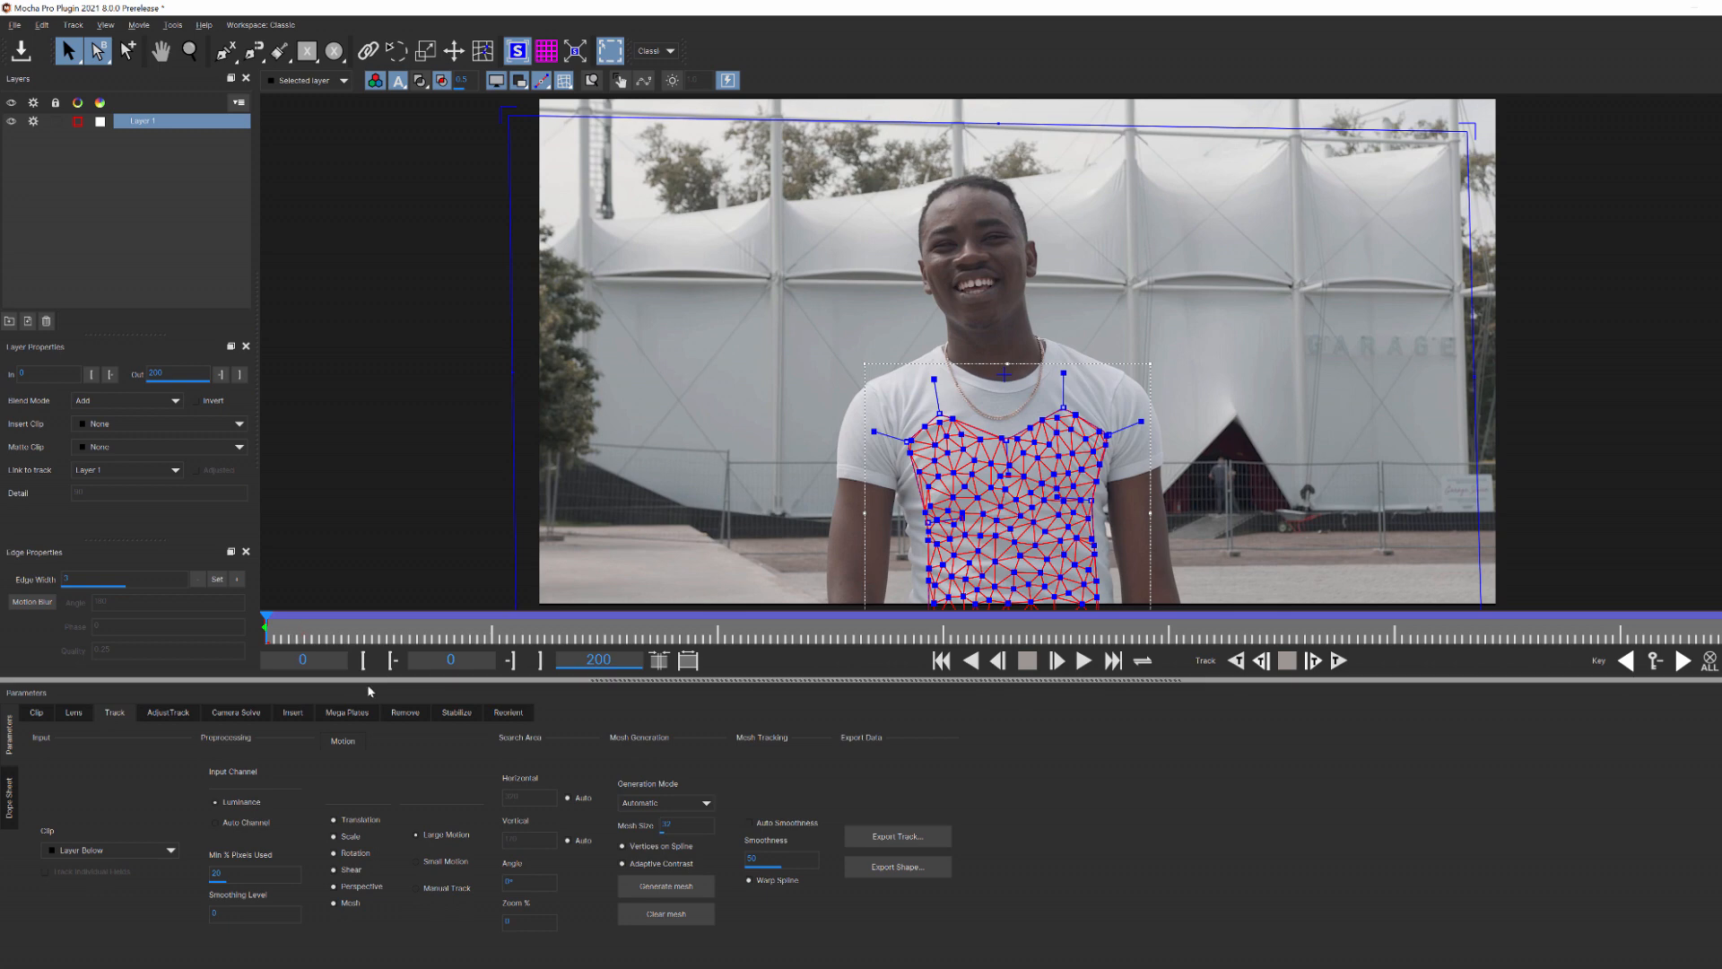
Step: Switch the shirt layer to the Stabilize module to set up the mesh unwarp
click(455, 712)
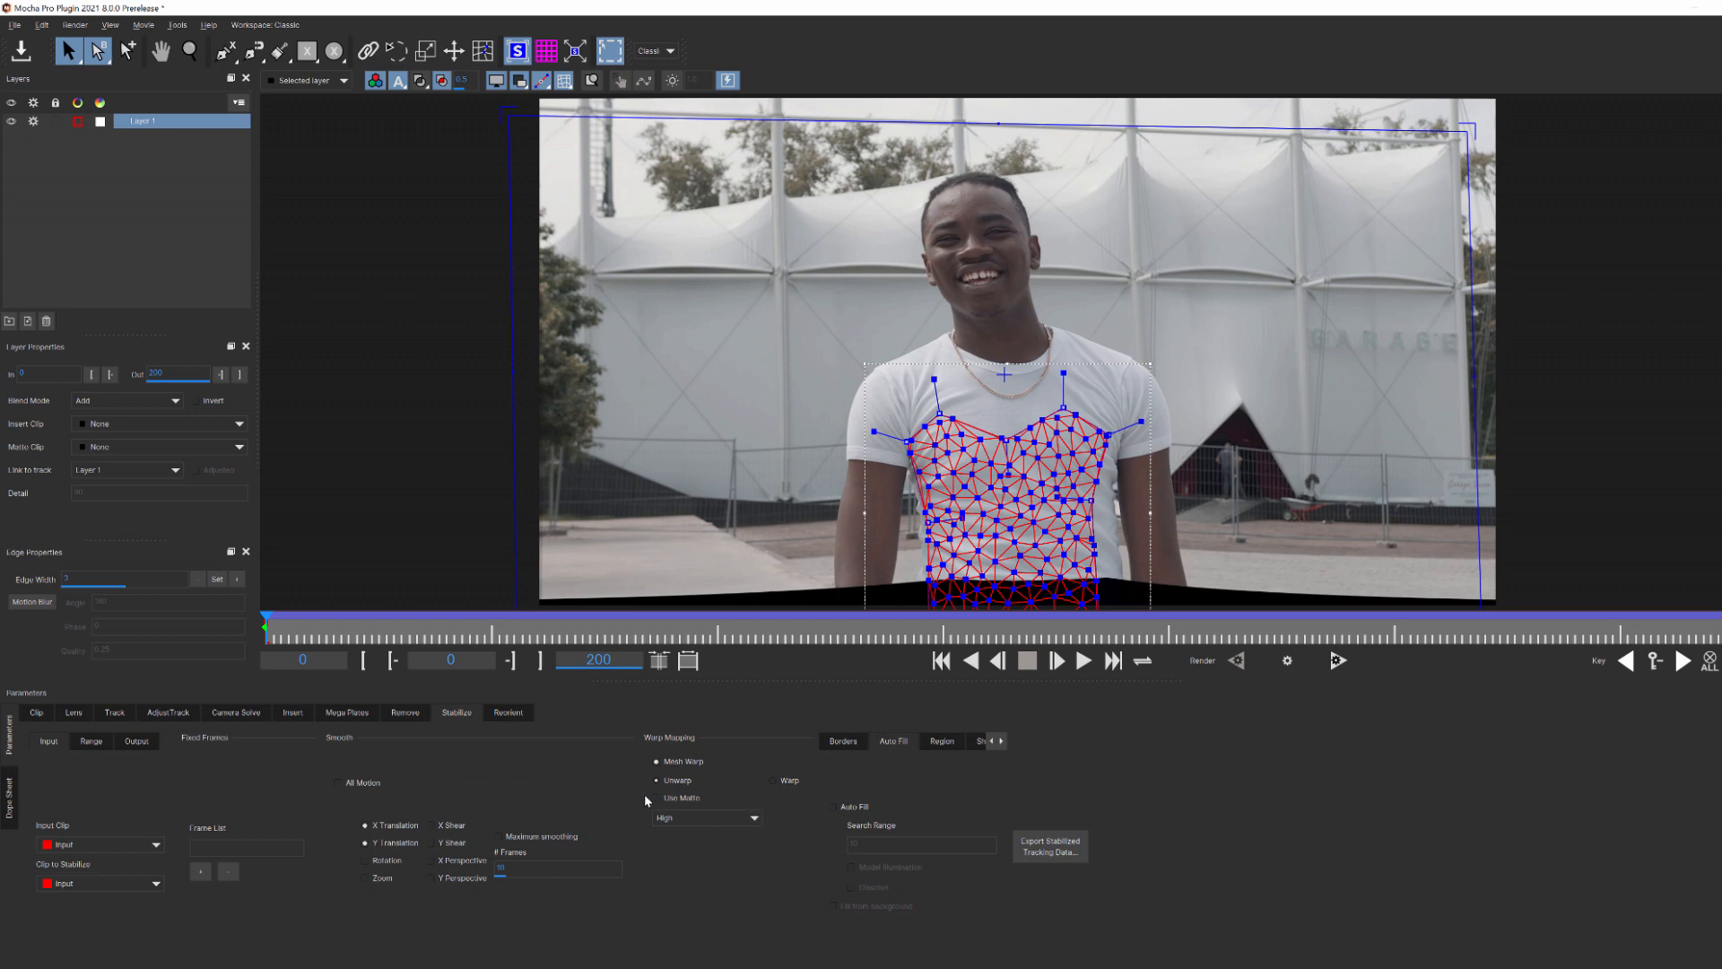
mouse_move(769, 802)
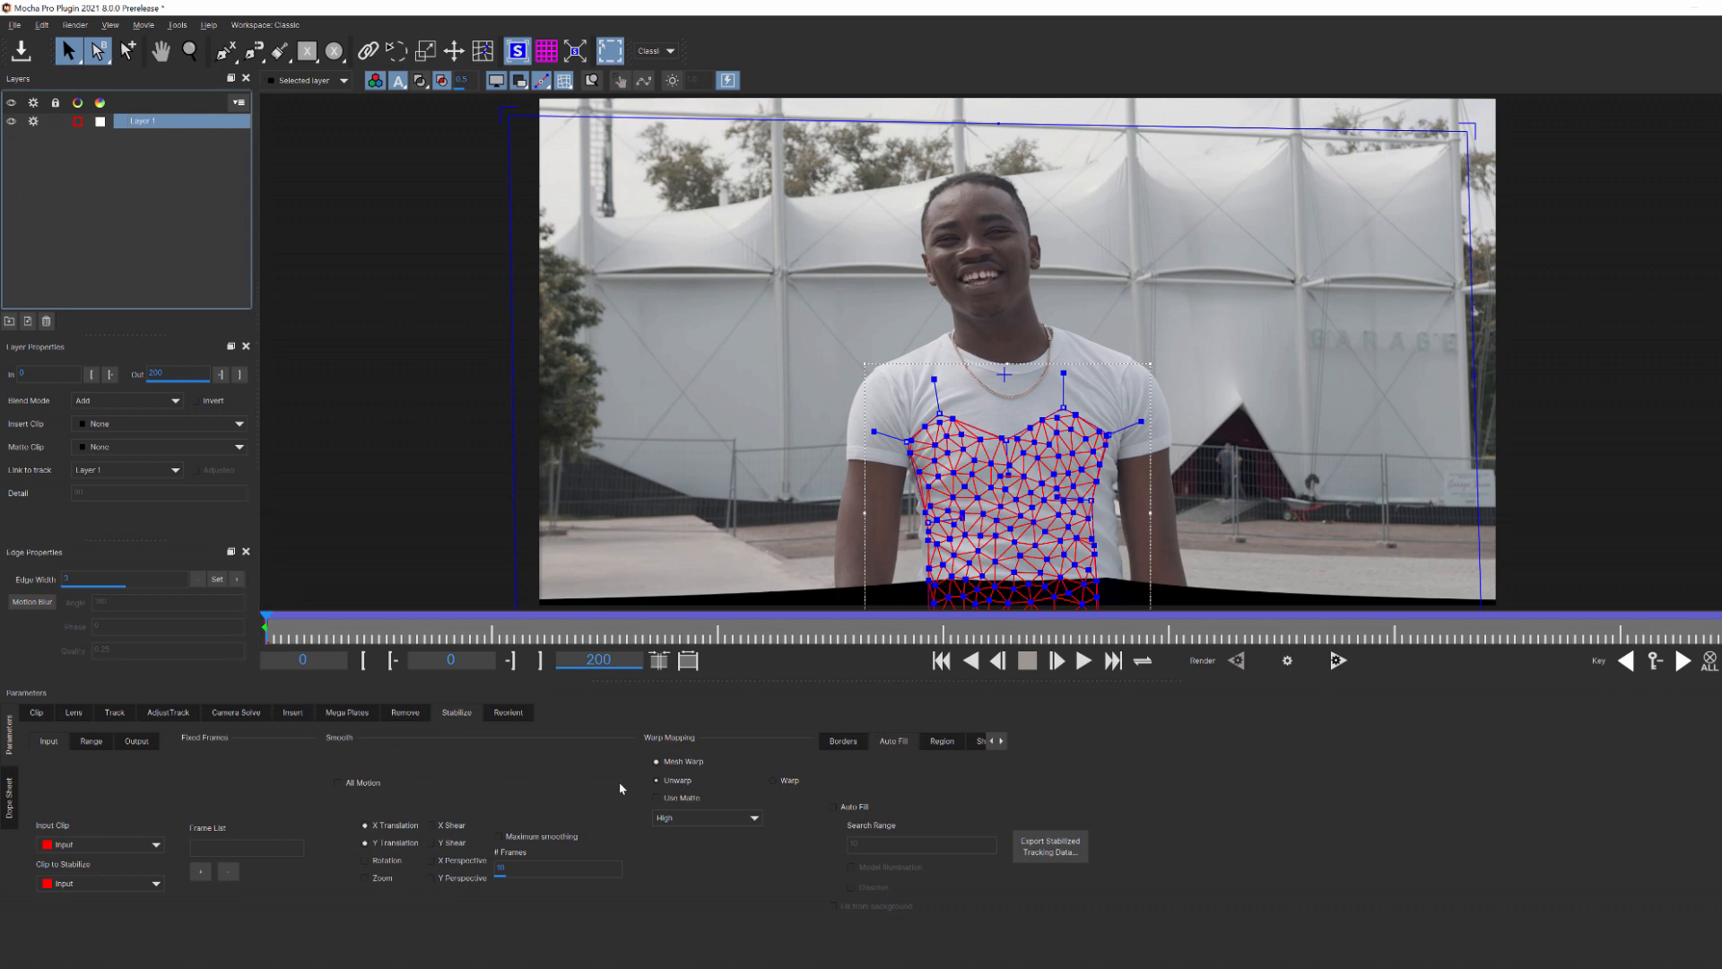
mouse_move(951, 409)
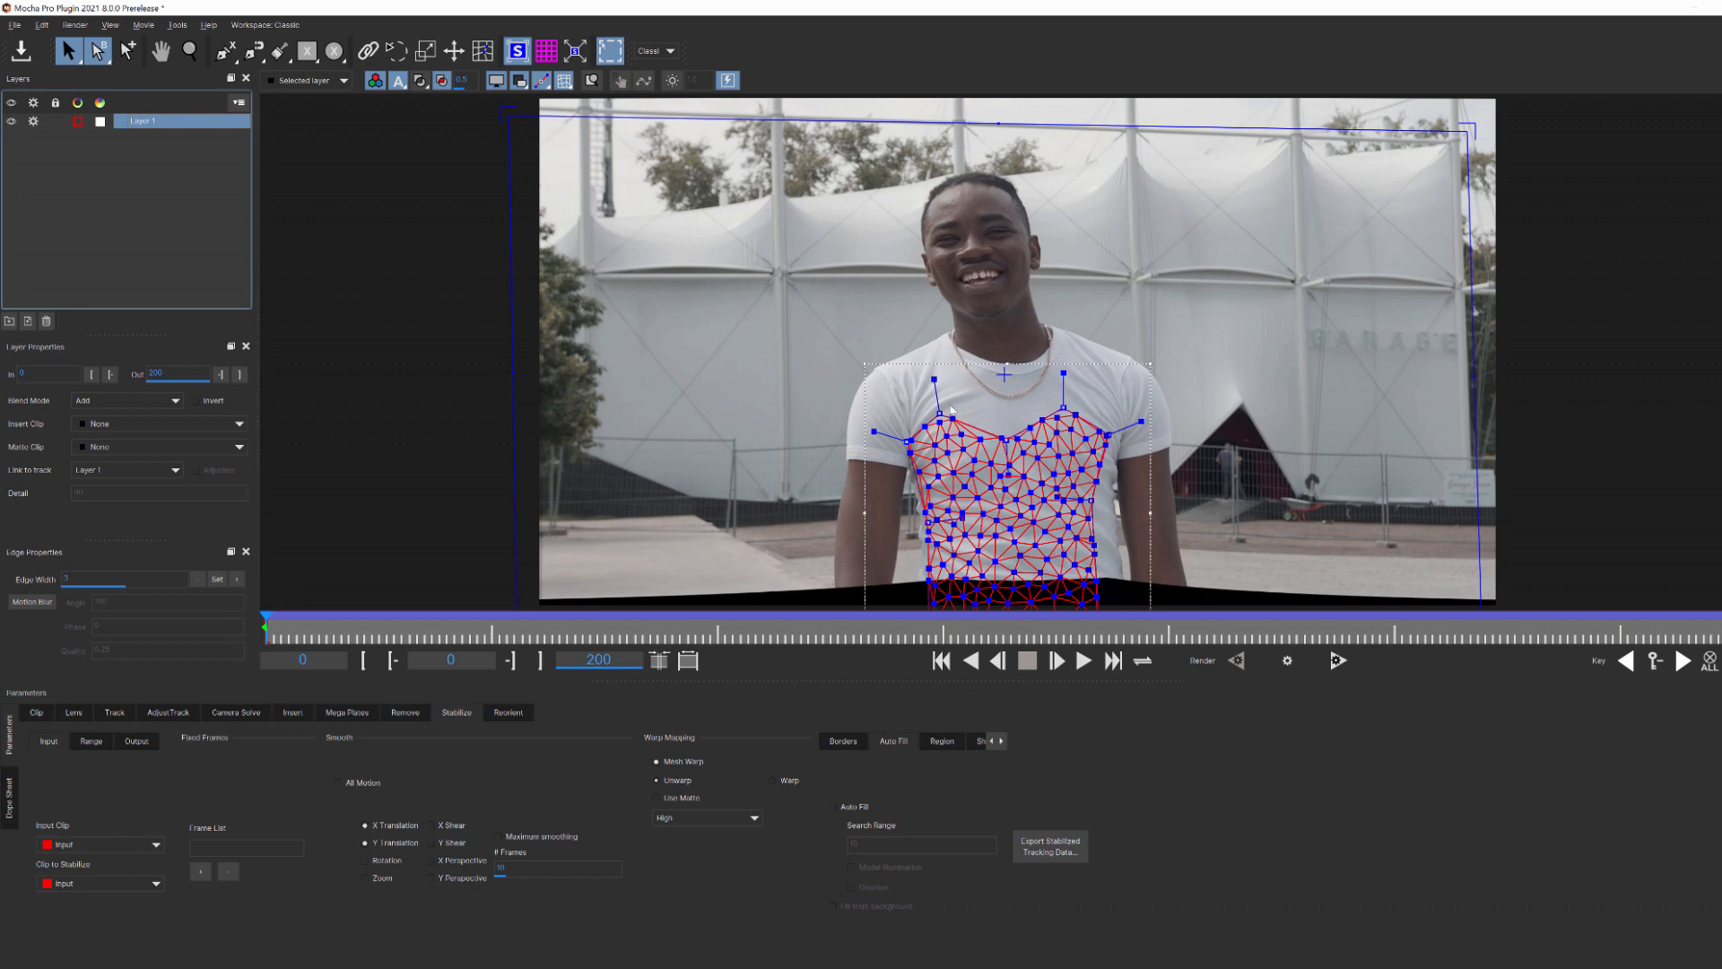
mouse_move(321, 882)
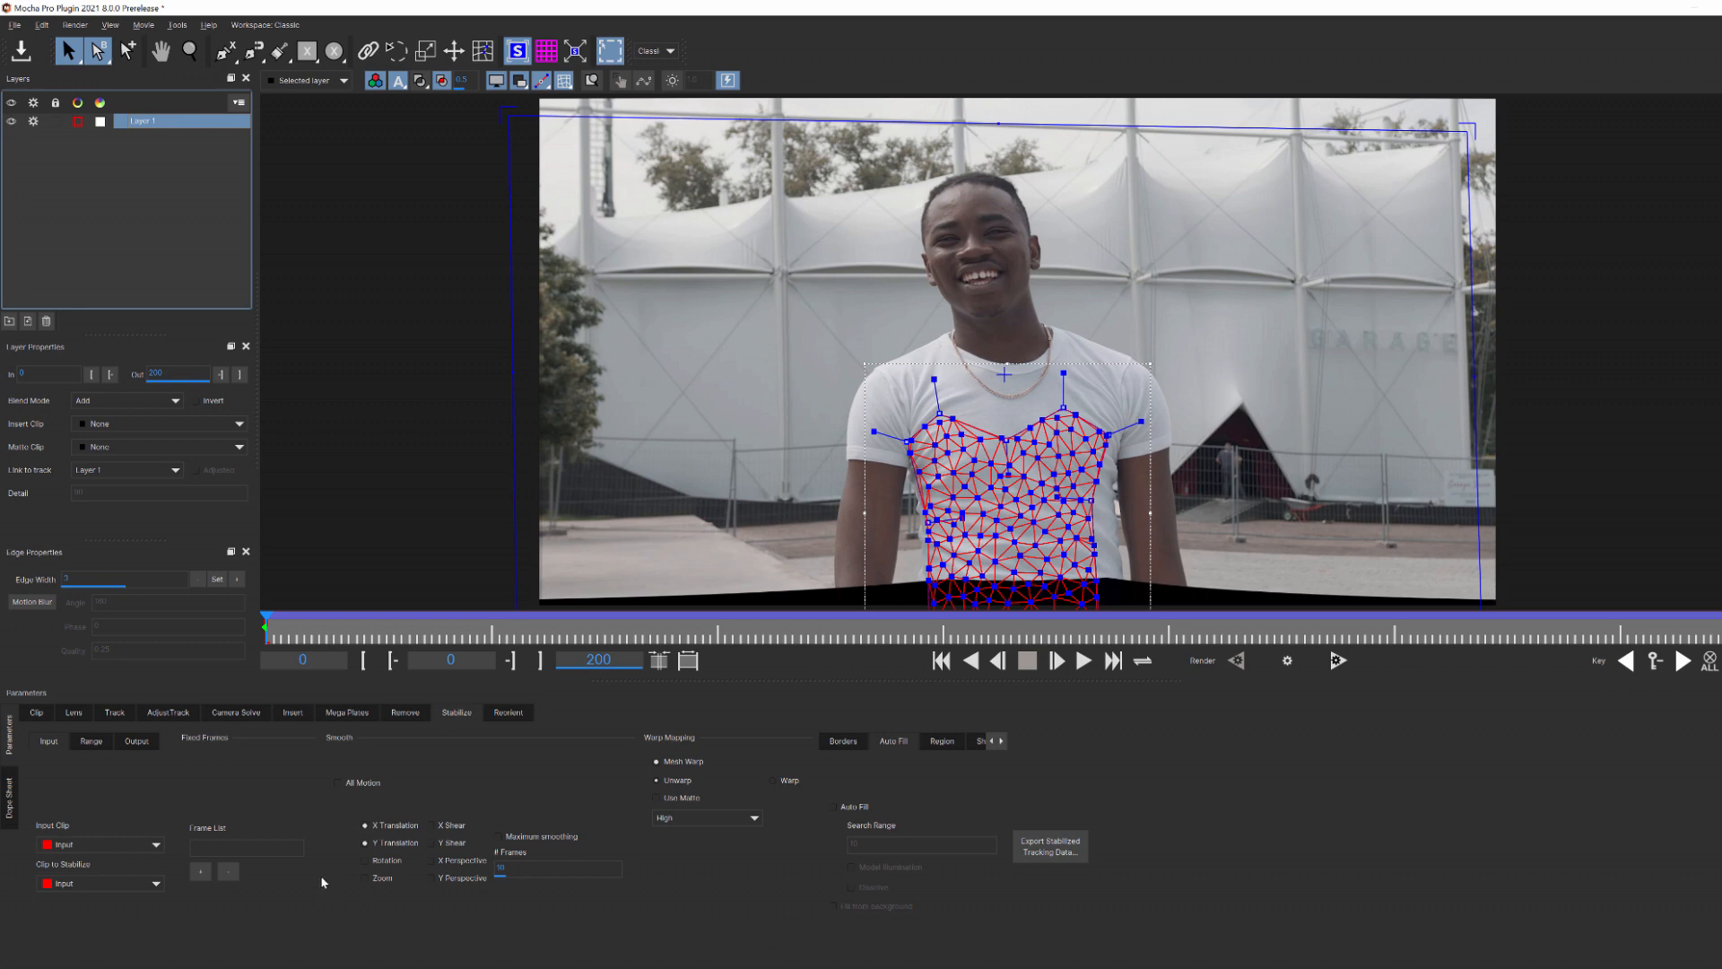
mouse_move(305, 896)
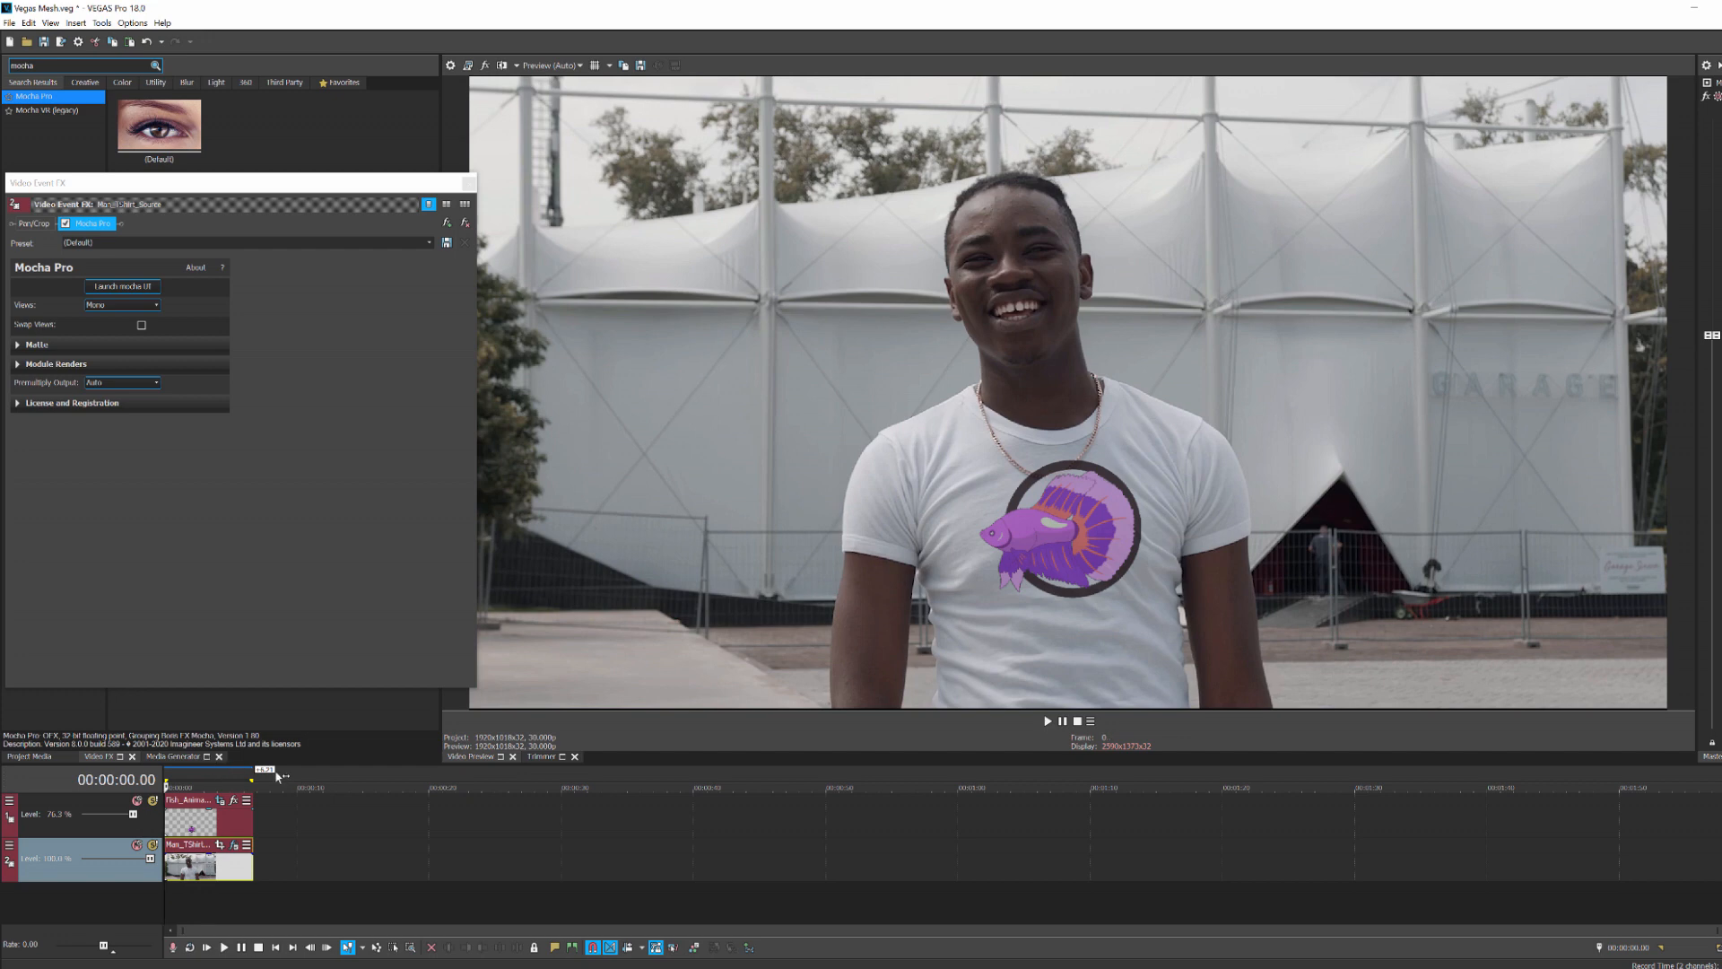
Step: Selectively paste event attributes onto the fish logo event, including only the video event effects
right_click(237, 870)
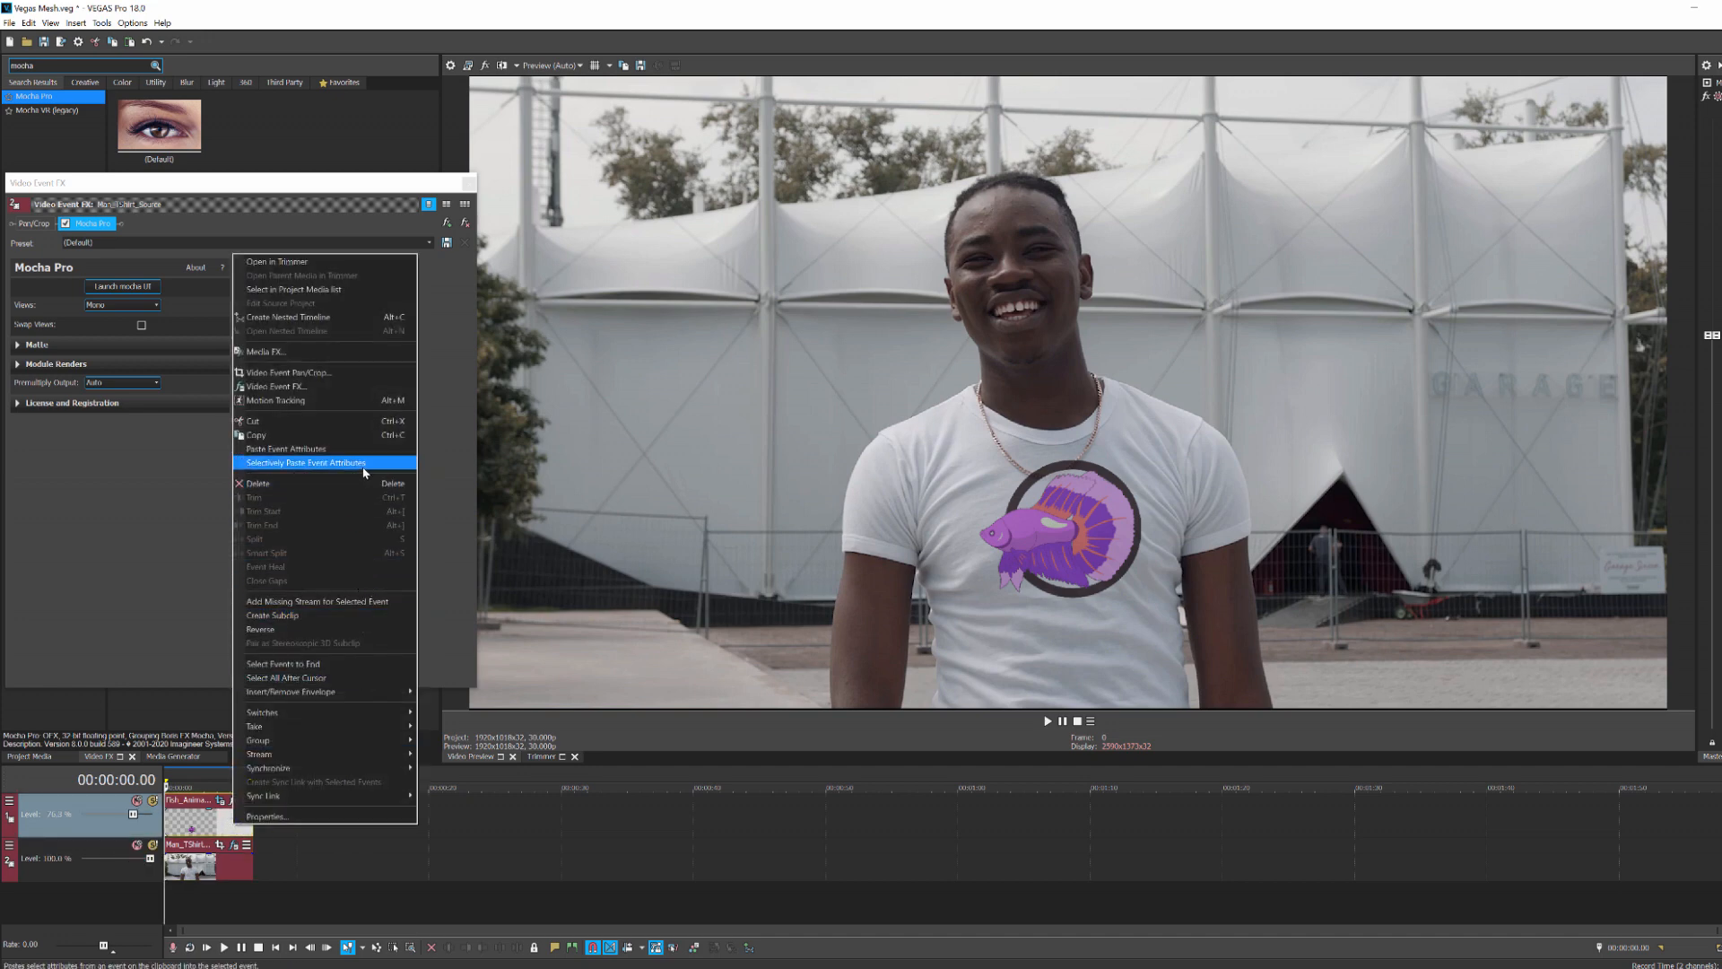
click(307, 463)
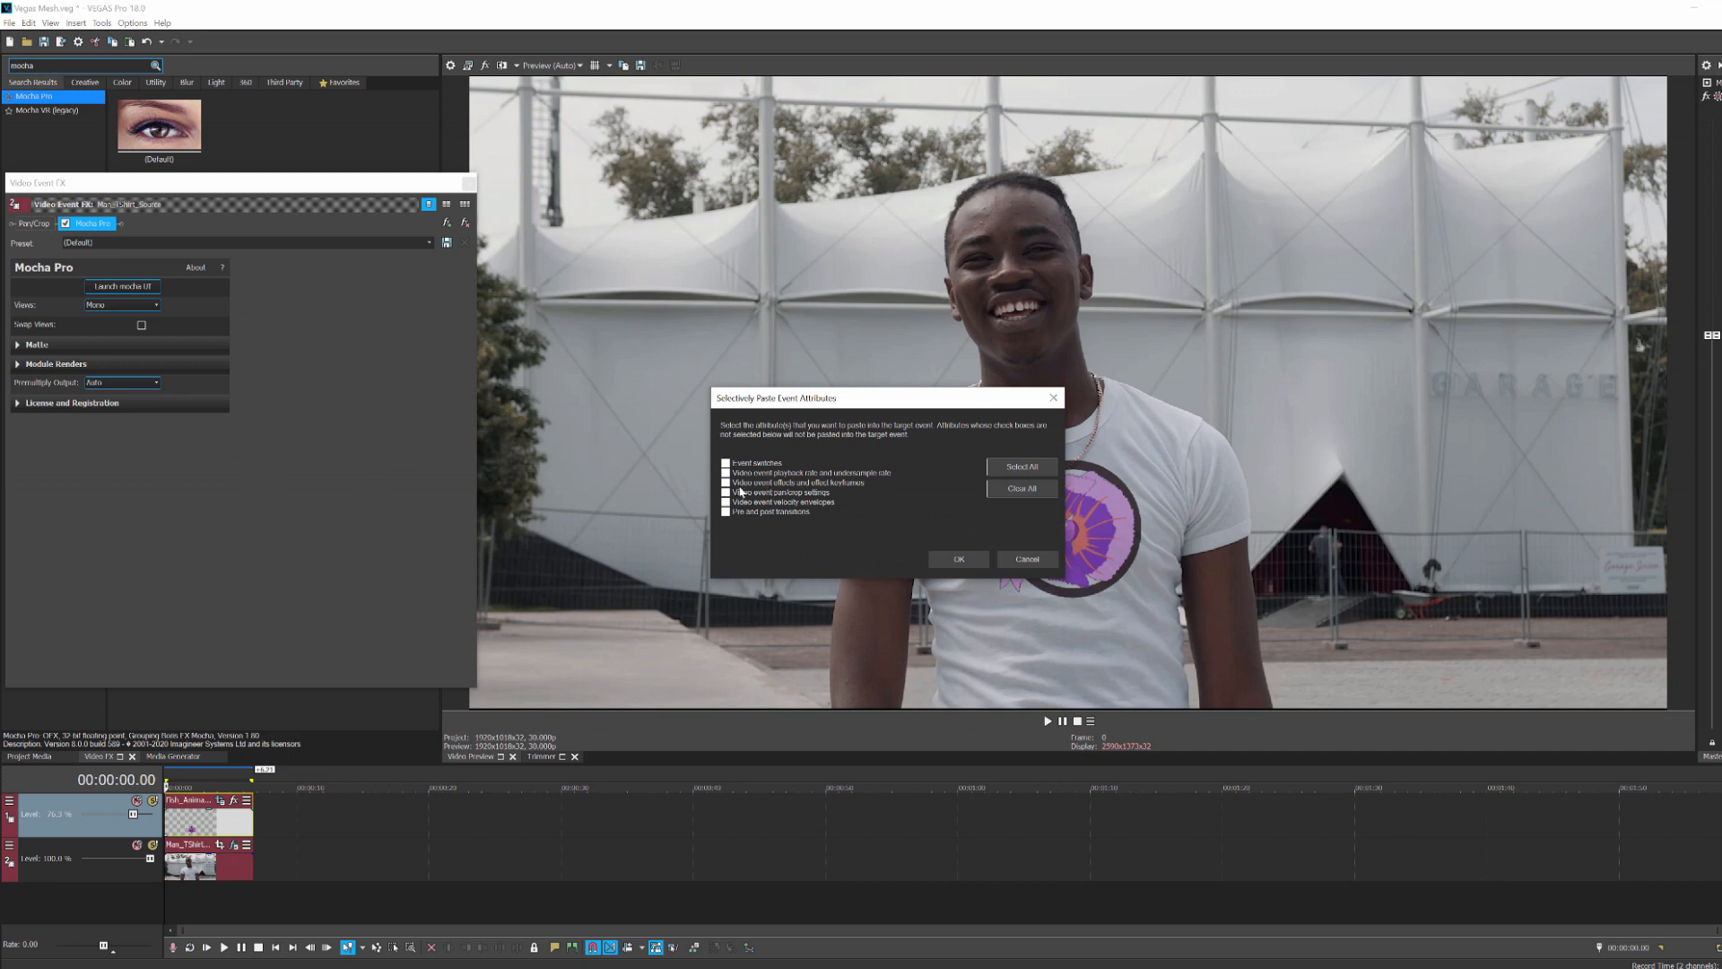
click(726, 483)
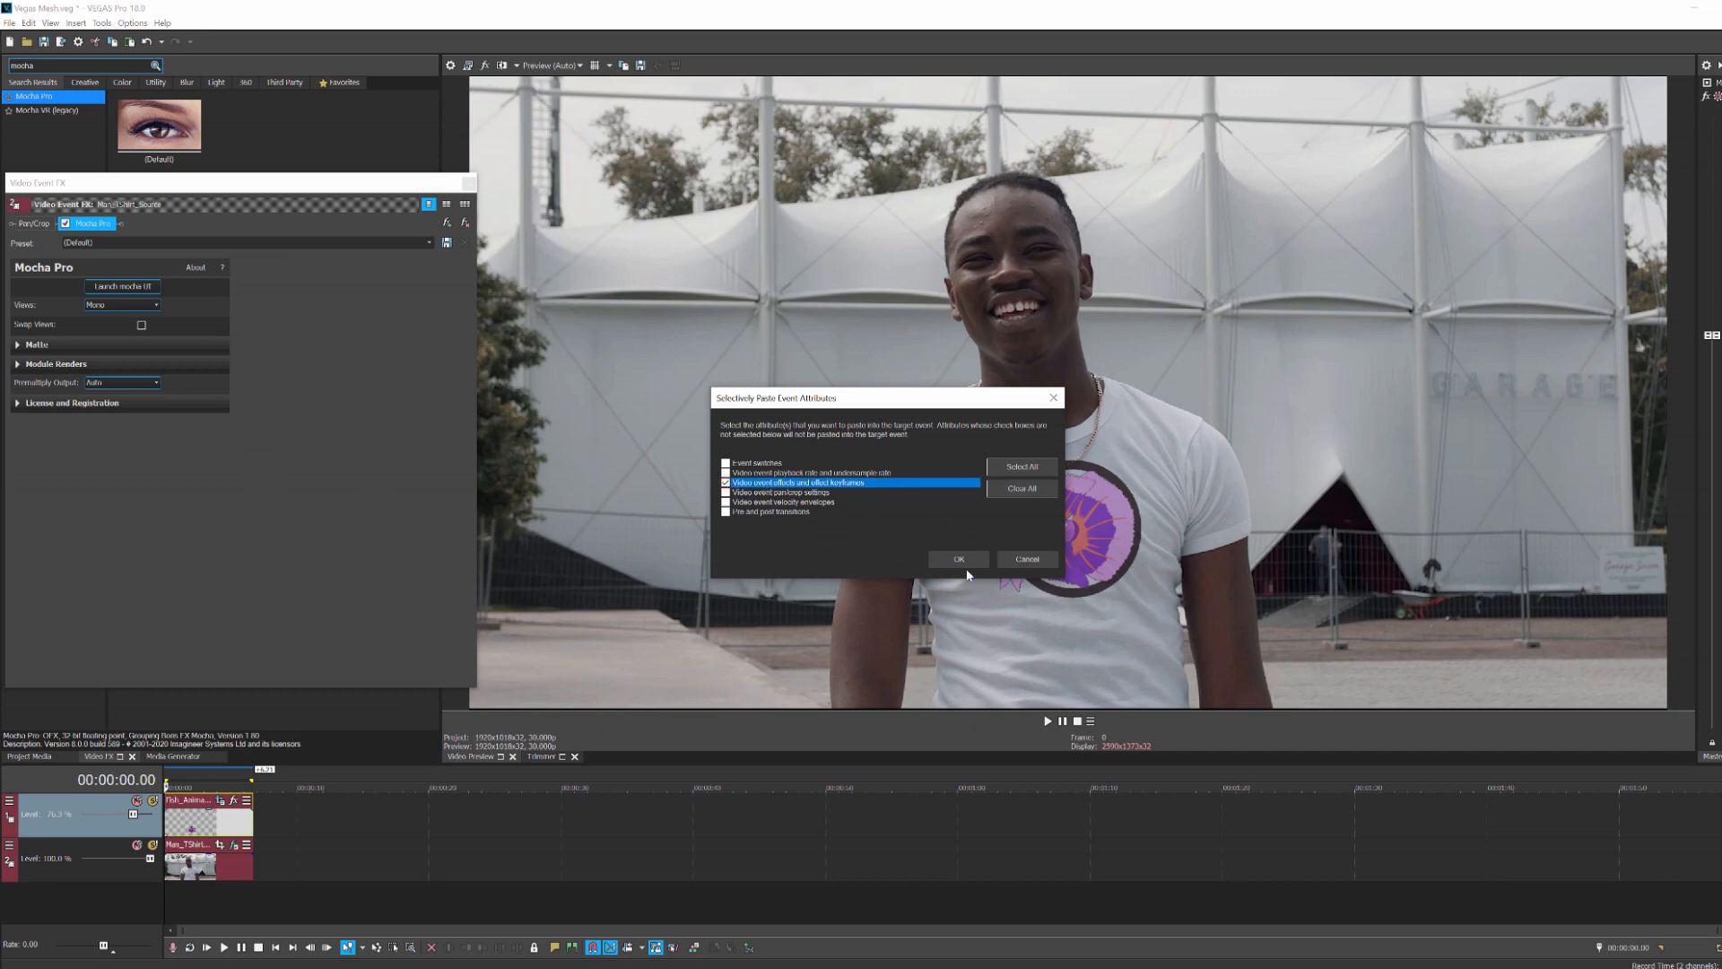
mouse_move(1064, 580)
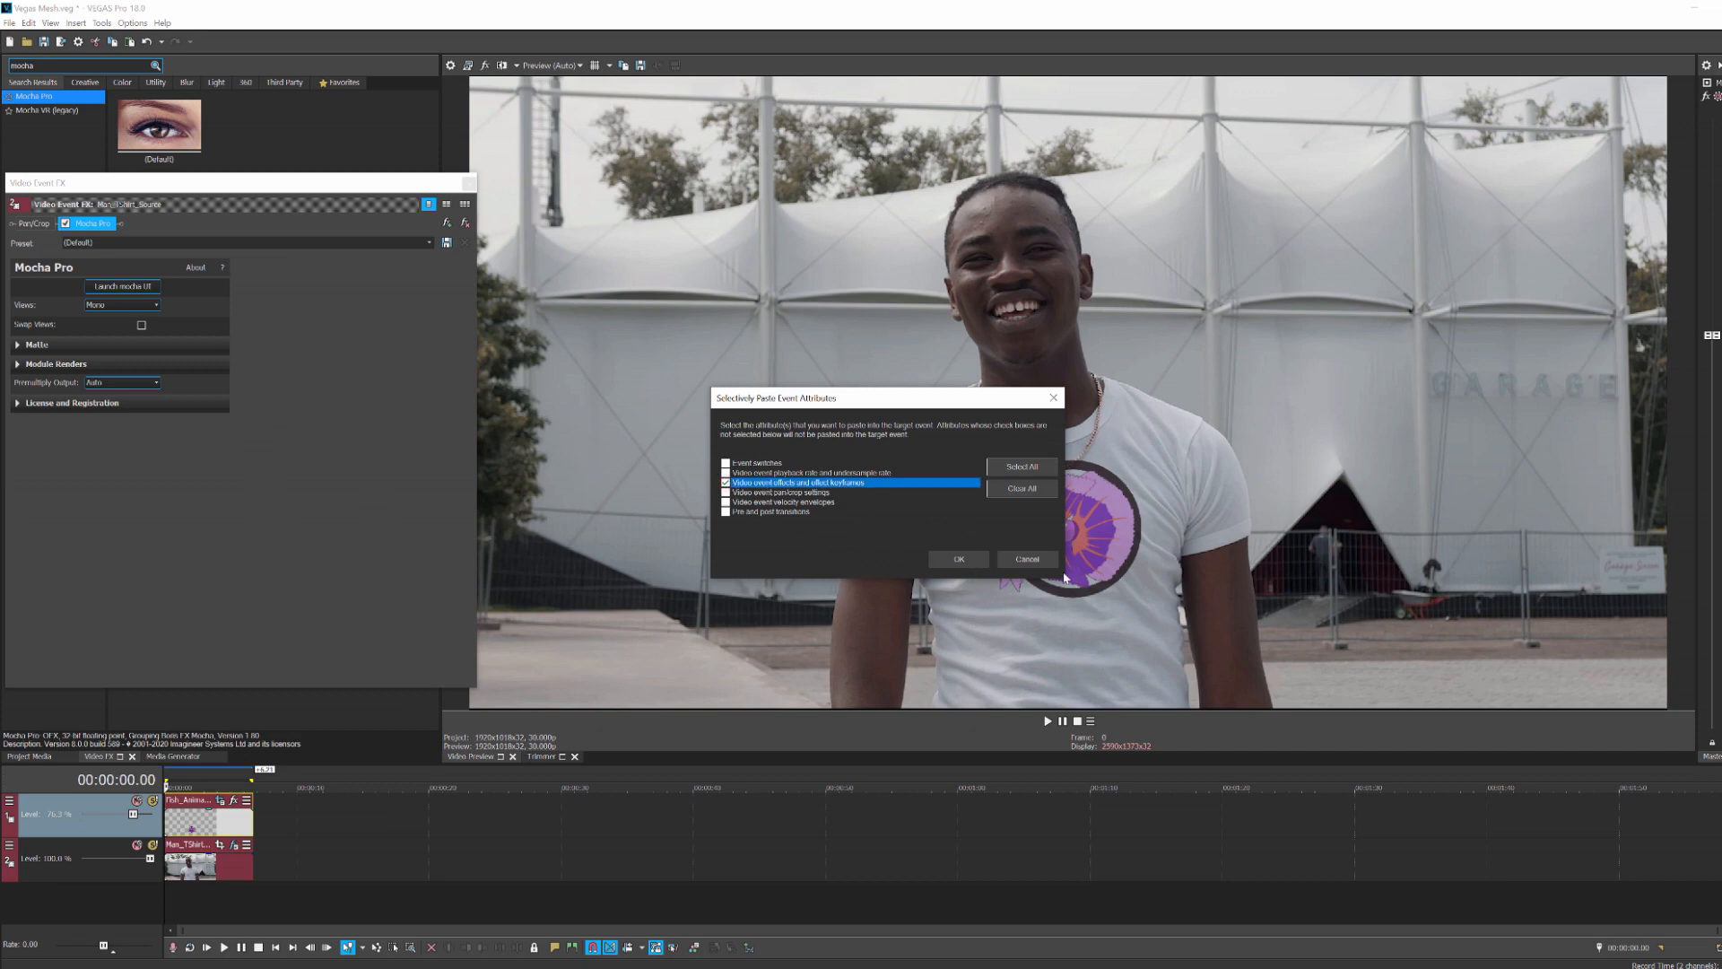
click(958, 560)
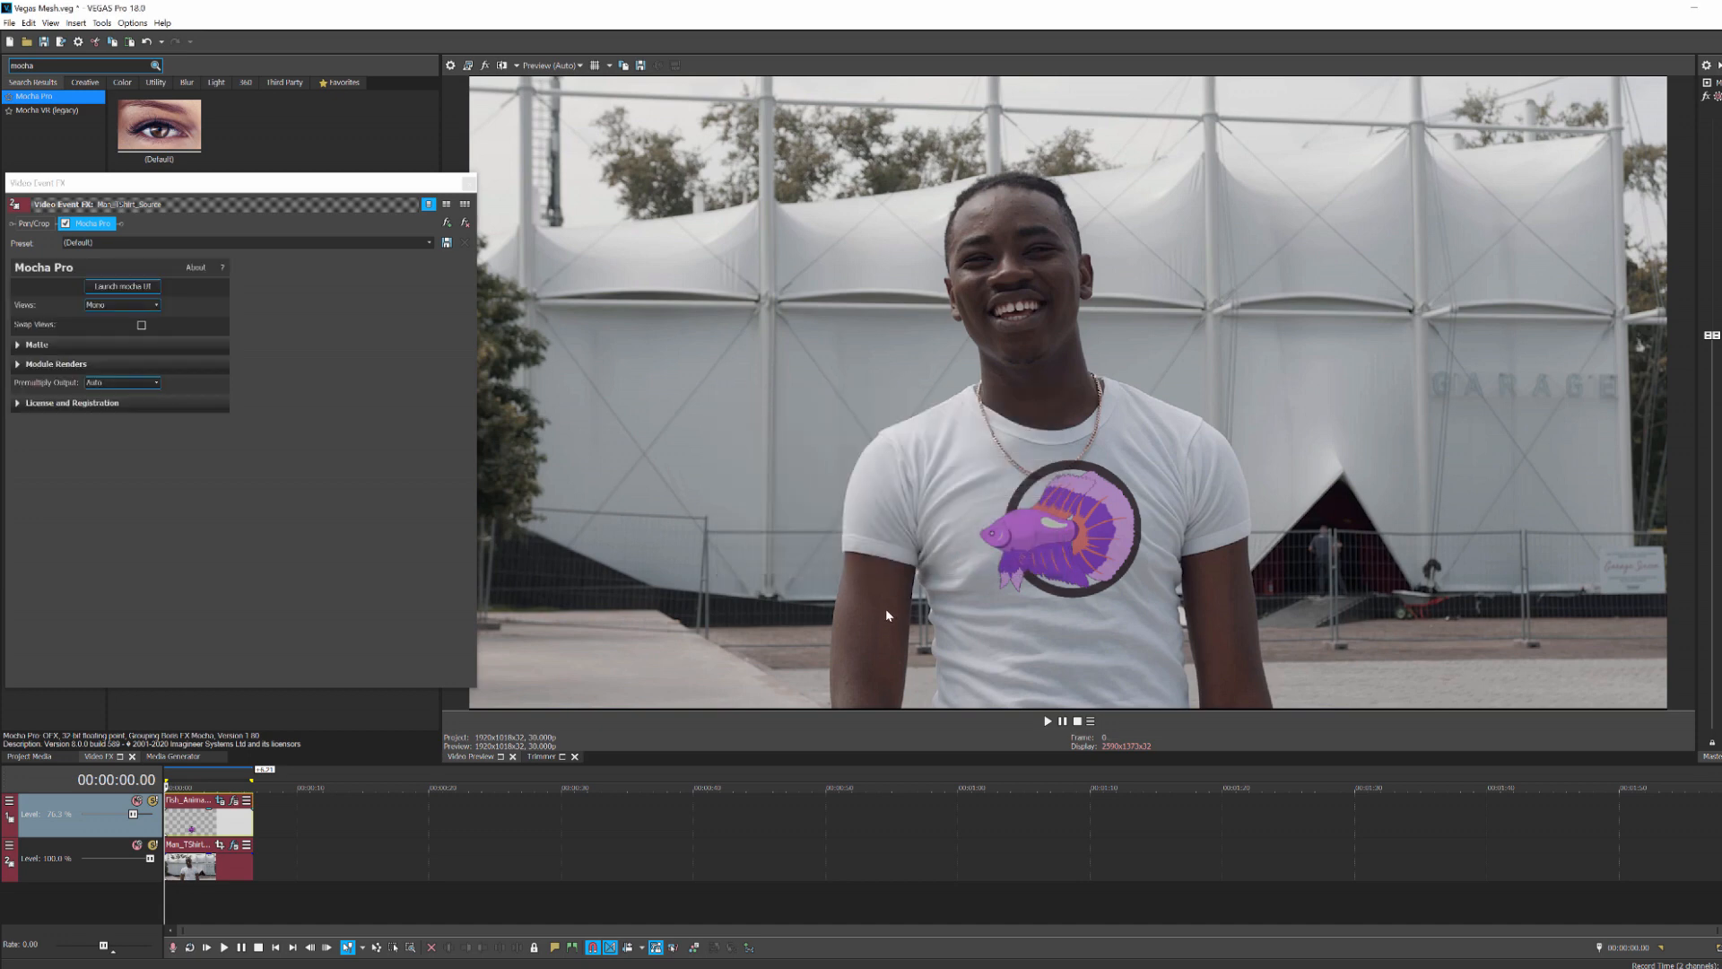
Step: Enable Render under Mocha Pro's Module Renders so the effect outputs its Stabilize: Warp result
click(16, 364)
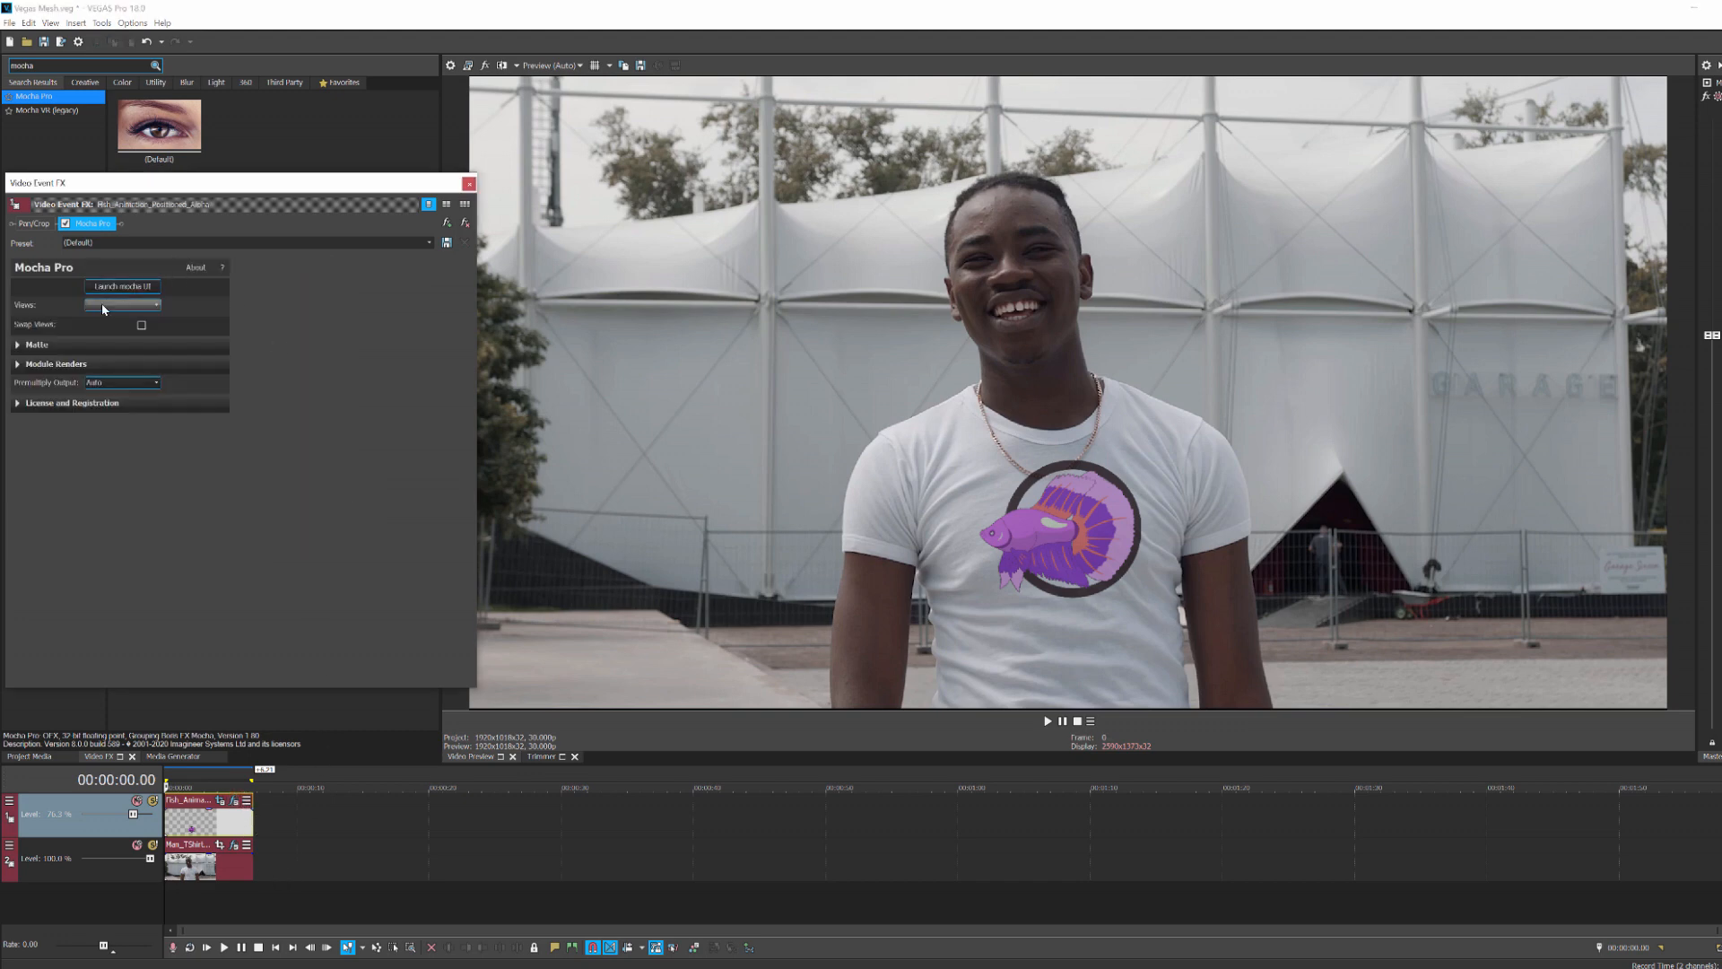
click(55, 365)
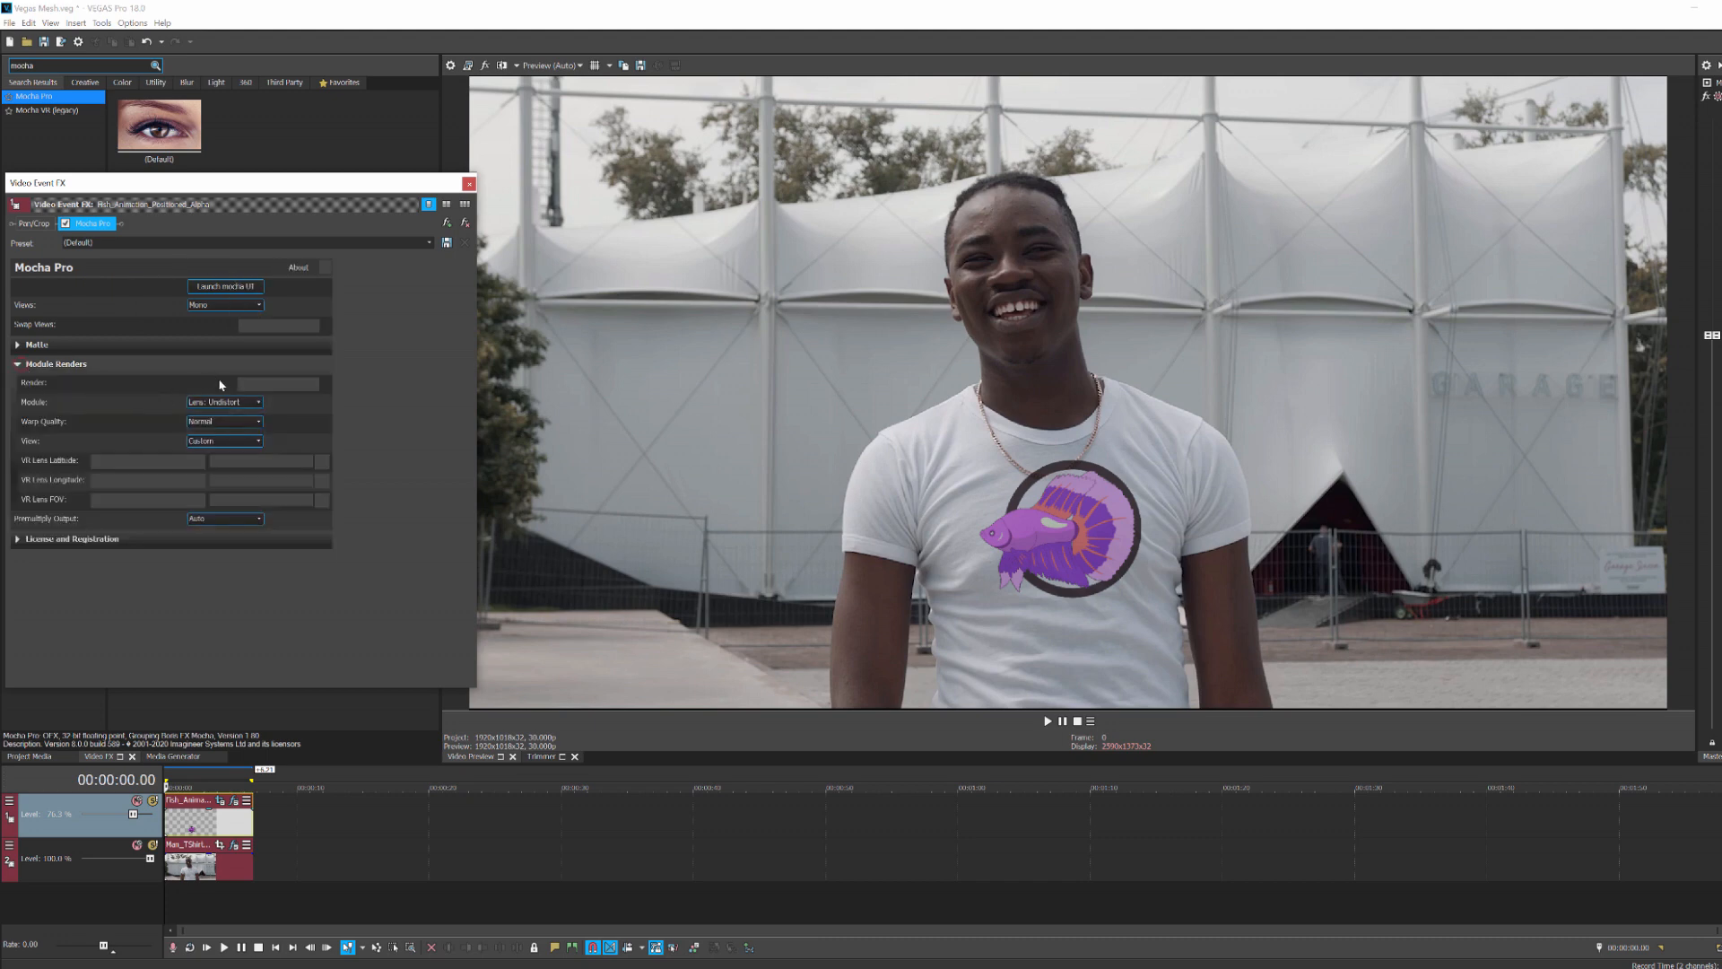
click(224, 402)
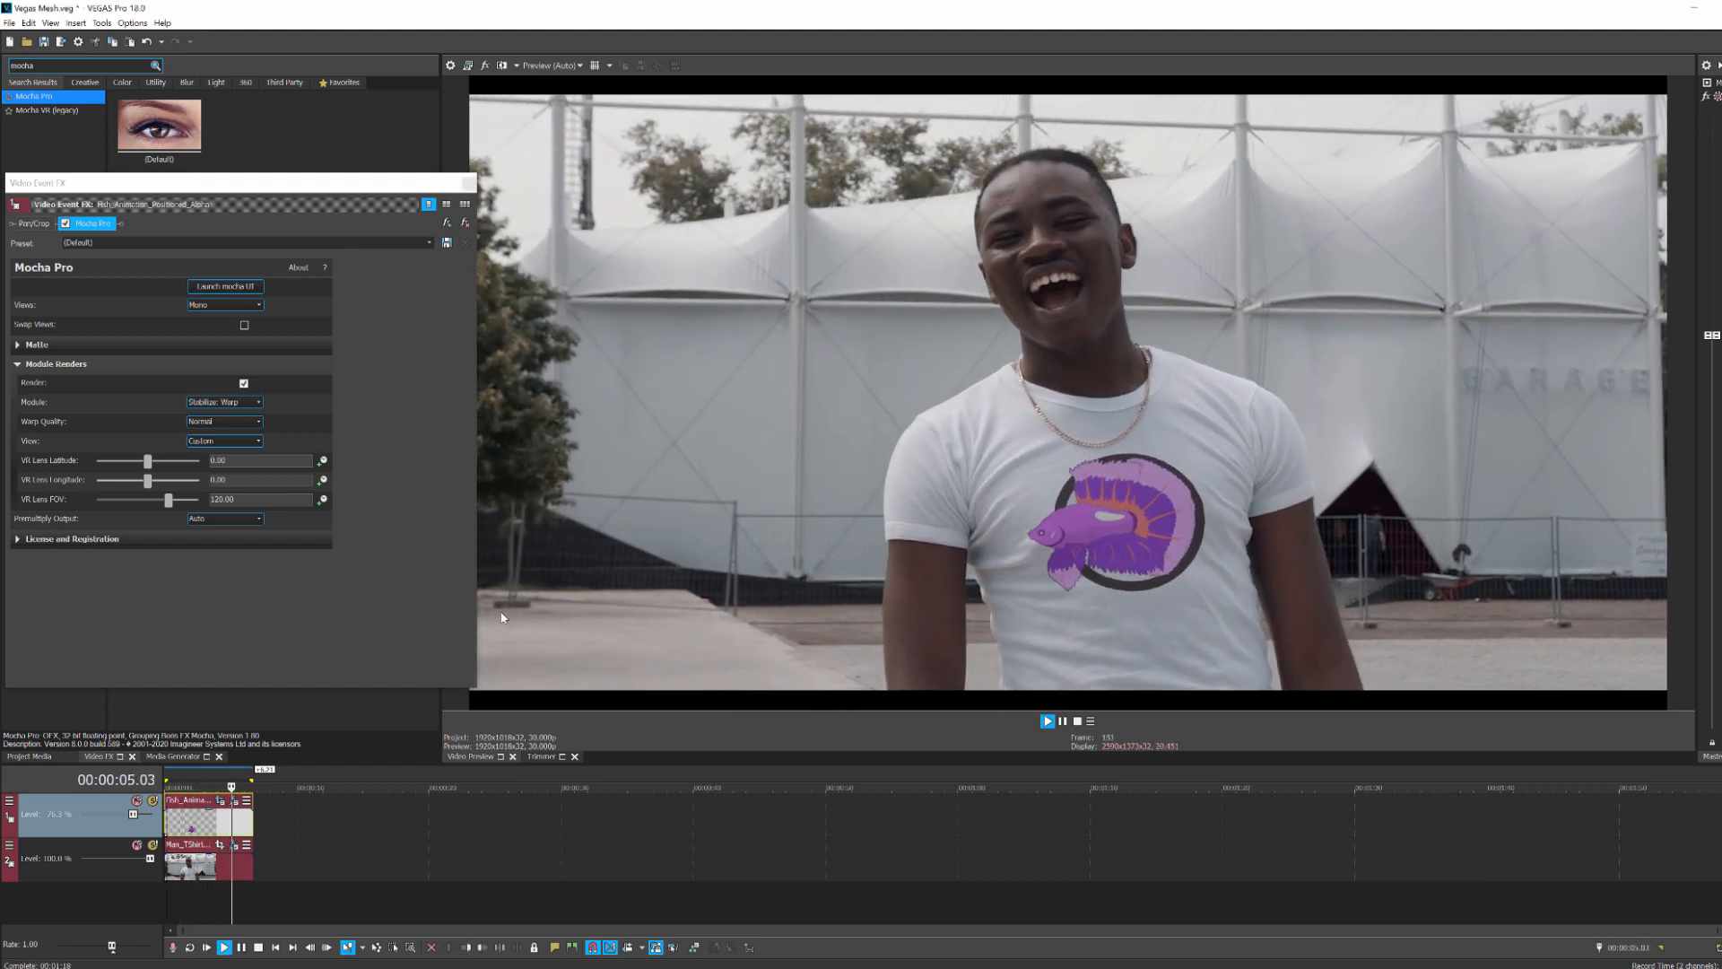
click(226, 287)
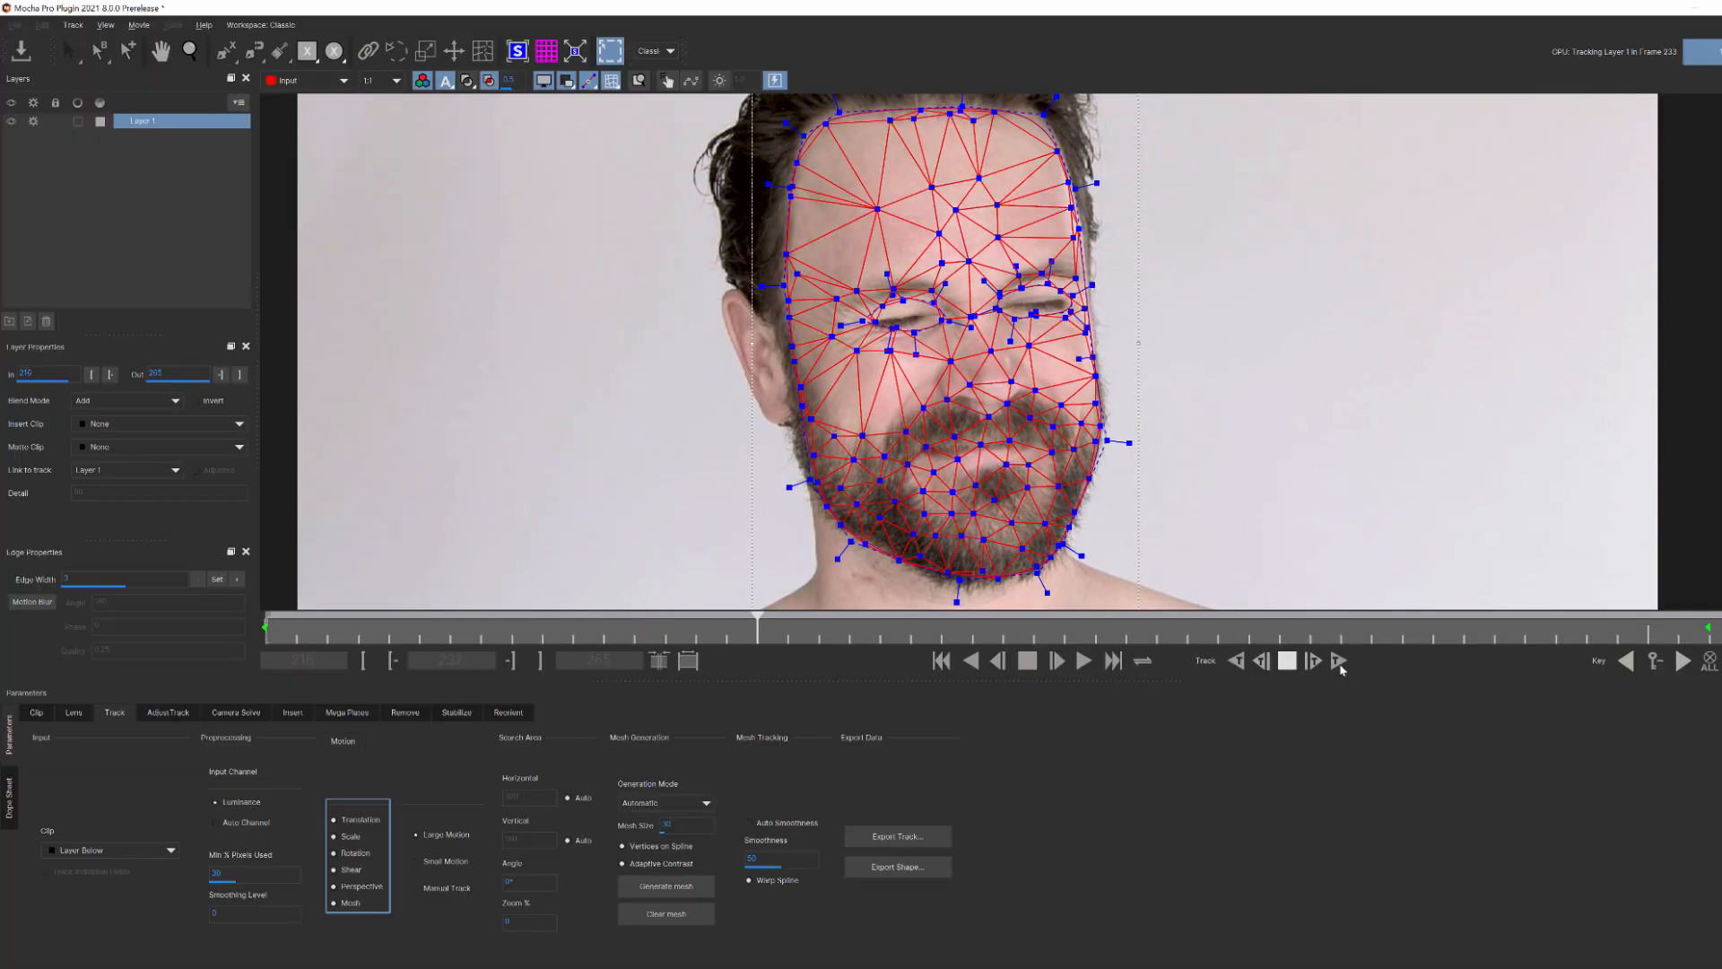